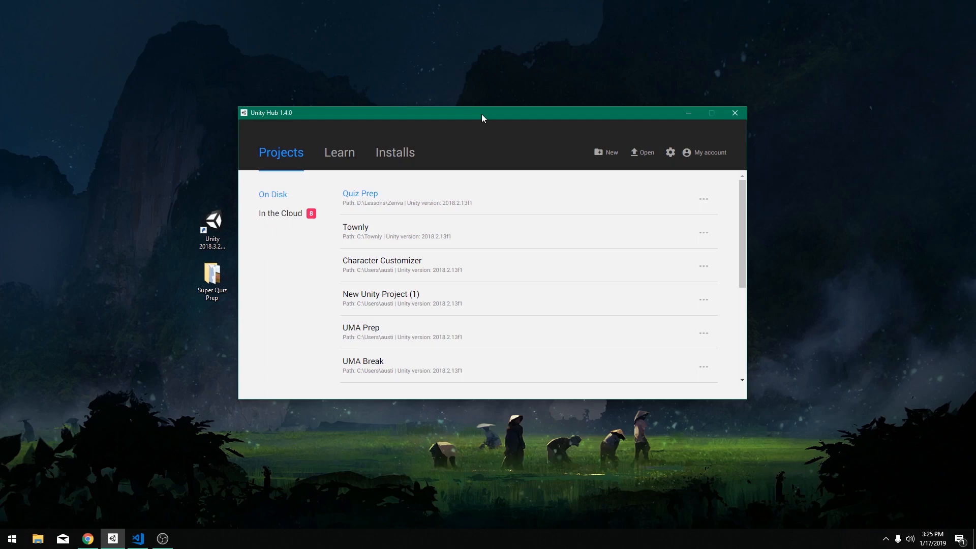
pyautogui.moveTo(609, 154)
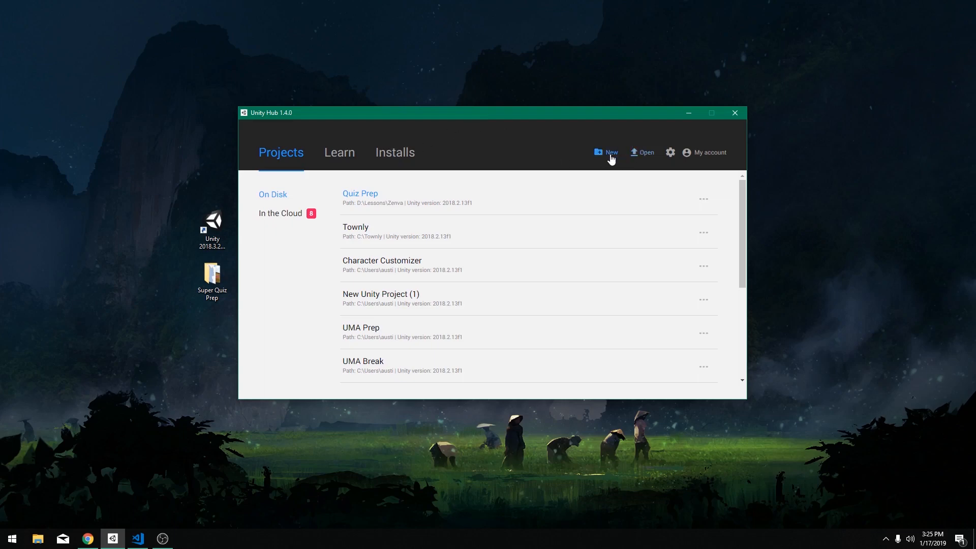
# Start a new project named Super Quiz using the 2D template.
pyautogui.click(610, 152)
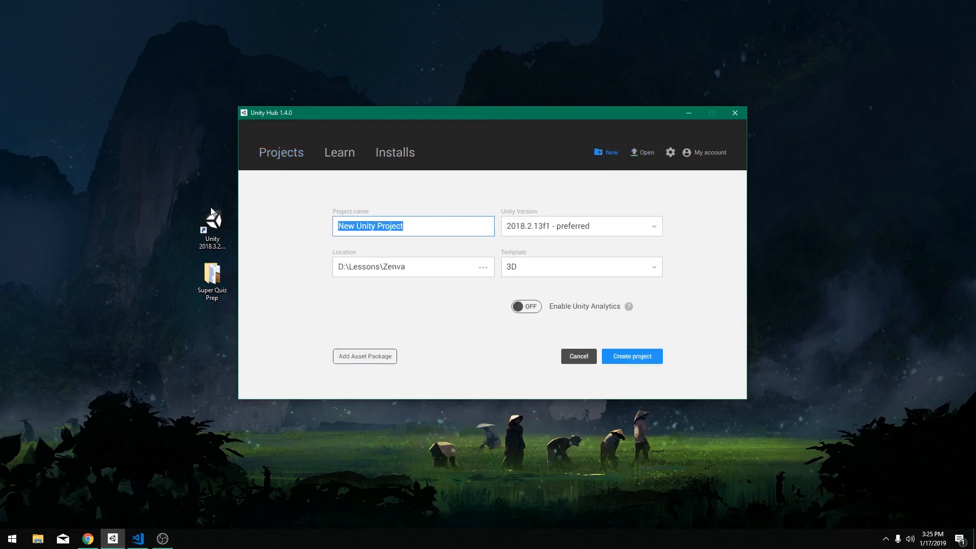
pyautogui.write('Super Quiz')
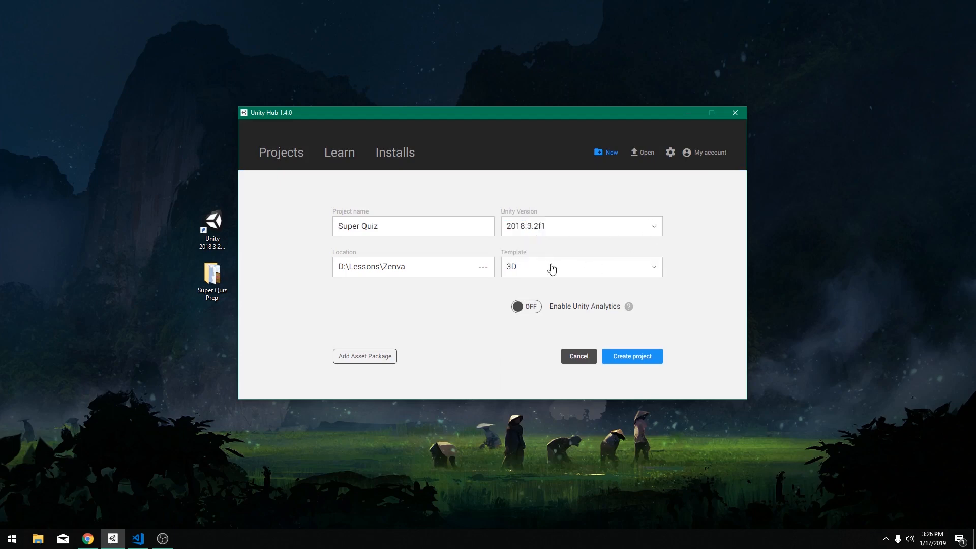
pyautogui.click(581, 266)
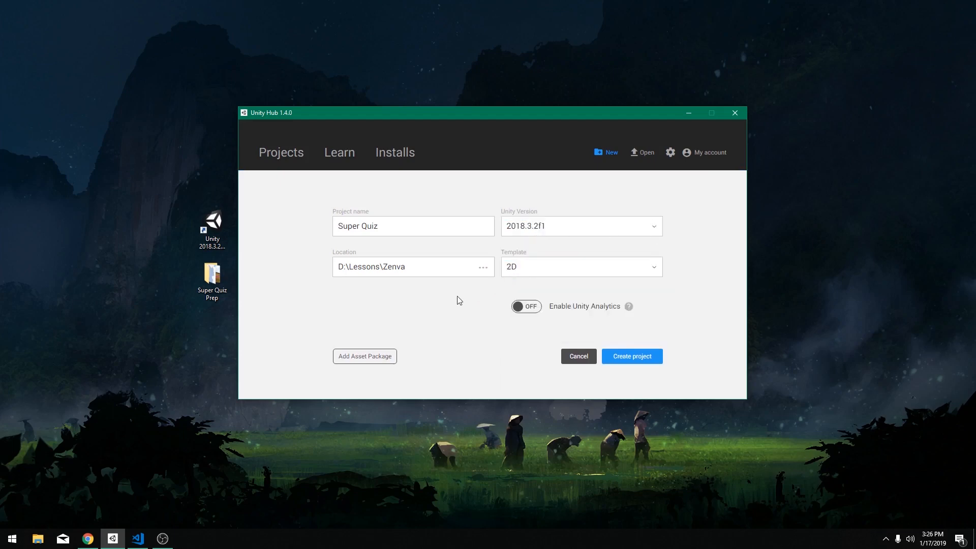
pyautogui.moveTo(532, 274)
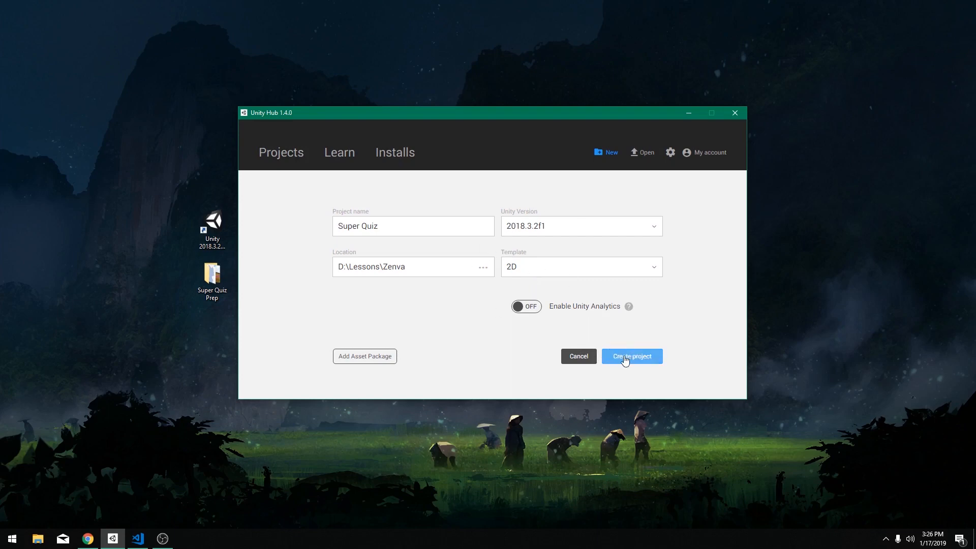
# Create the Super Quiz project and pick out the Flute file in the Prep folder.
pyautogui.click(630, 356)
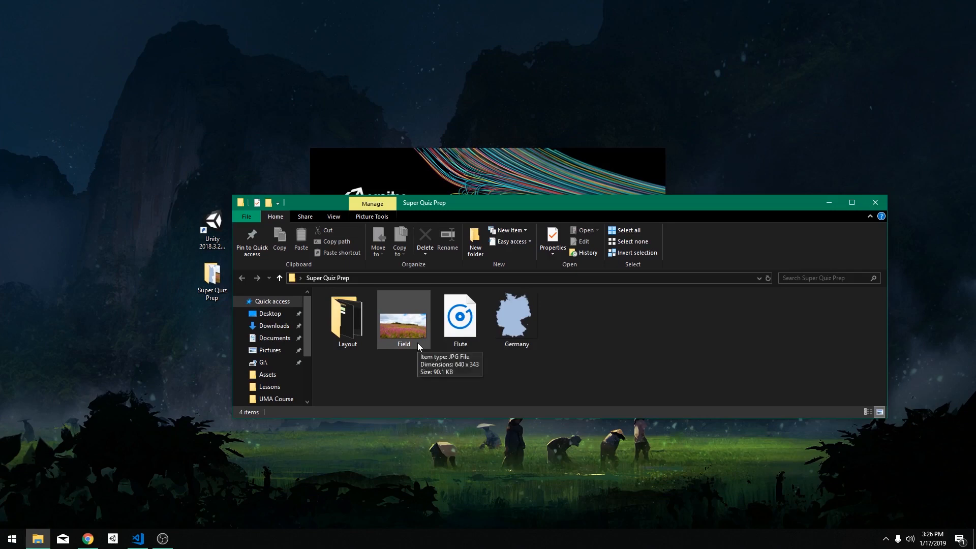
pyautogui.moveTo(414, 319)
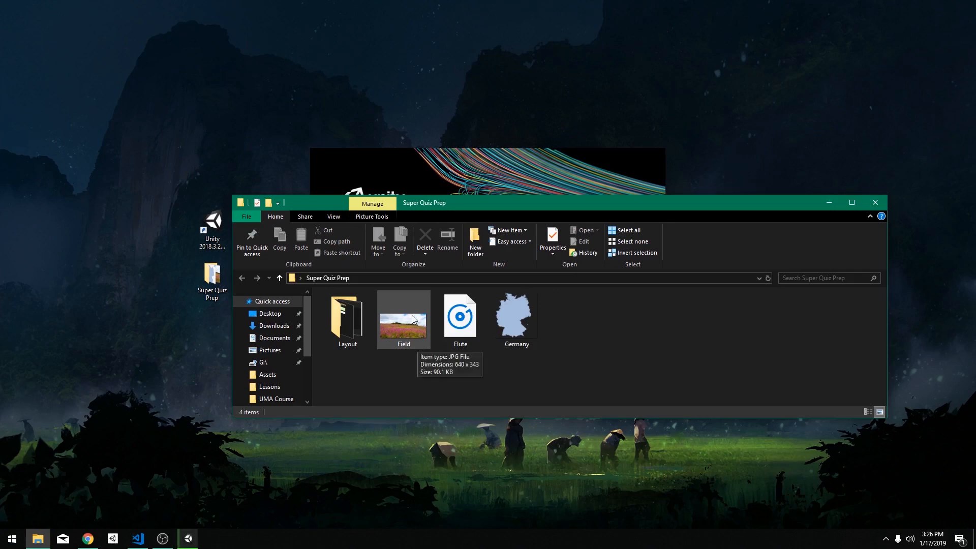
pyautogui.moveTo(402, 354)
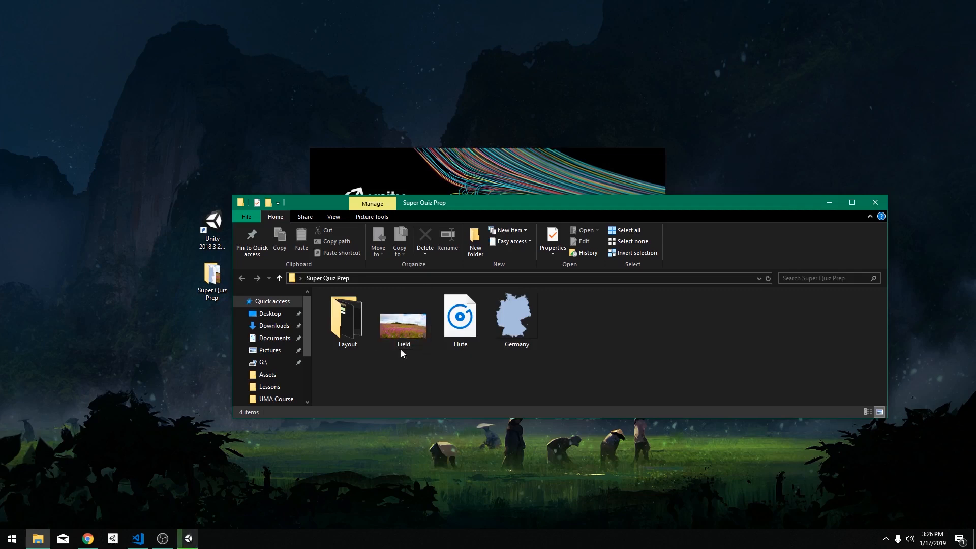
pyautogui.moveTo(525, 362)
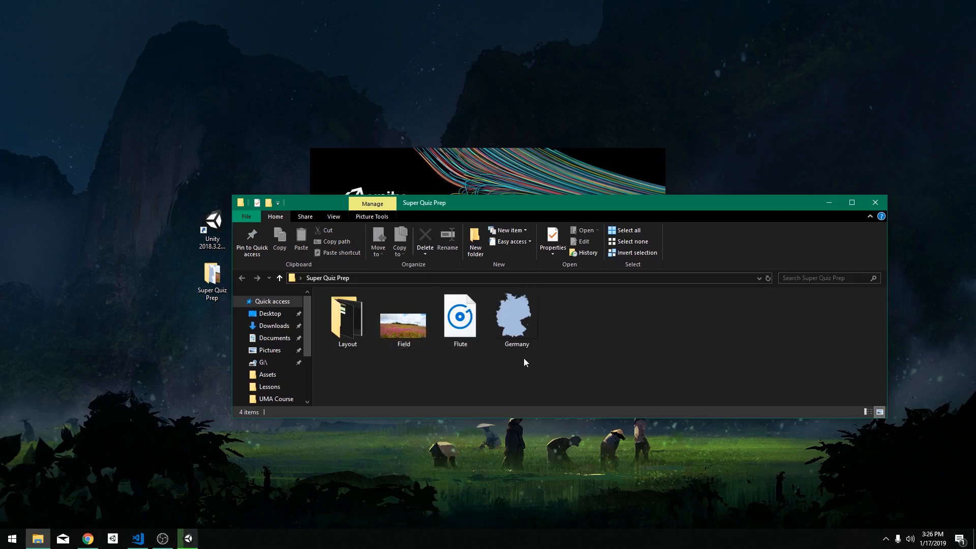
pyautogui.moveTo(514, 367)
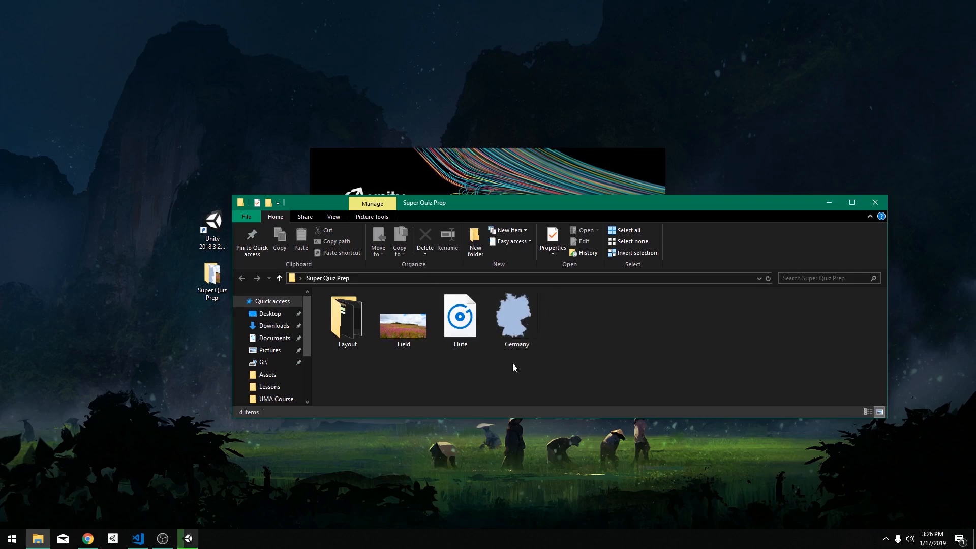
pyautogui.moveTo(500, 359)
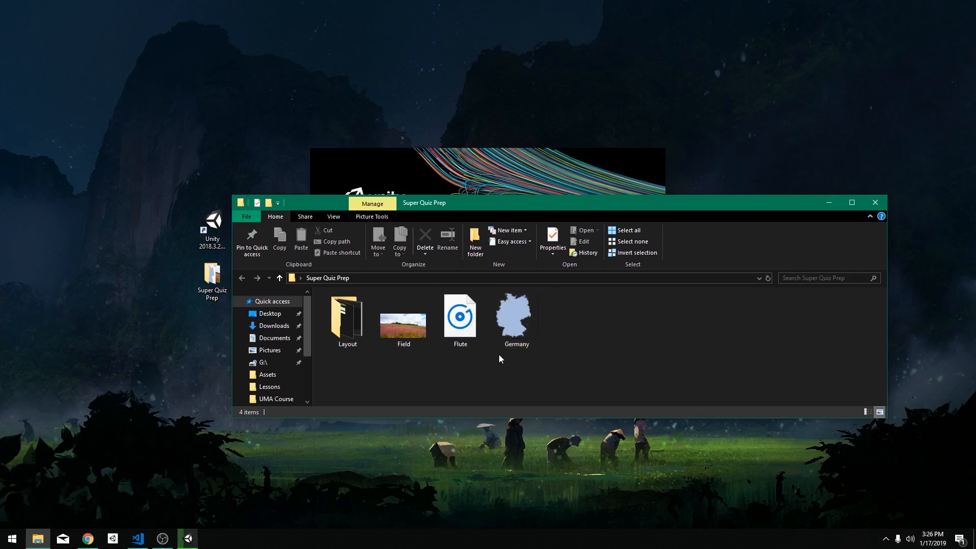
pyautogui.click(460, 318)
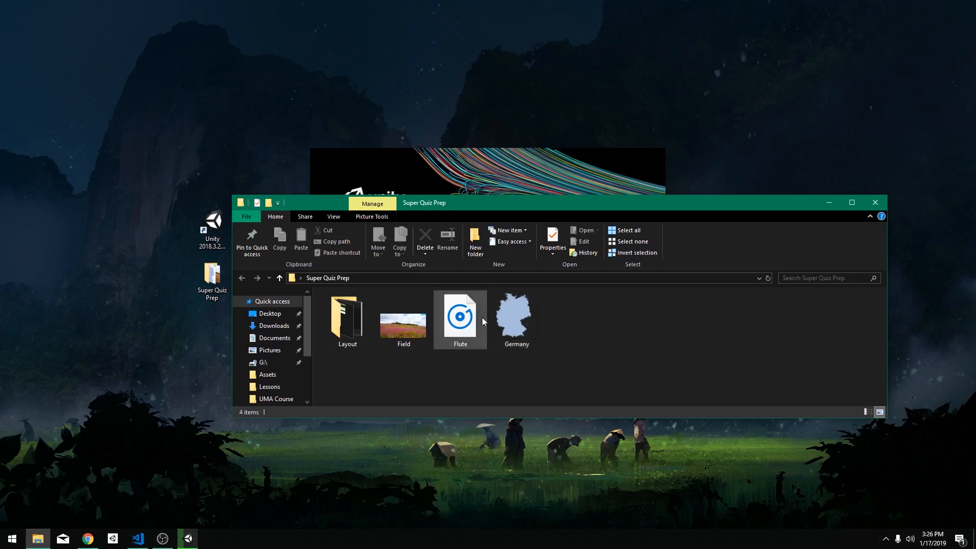
pyautogui.moveTo(453, 345)
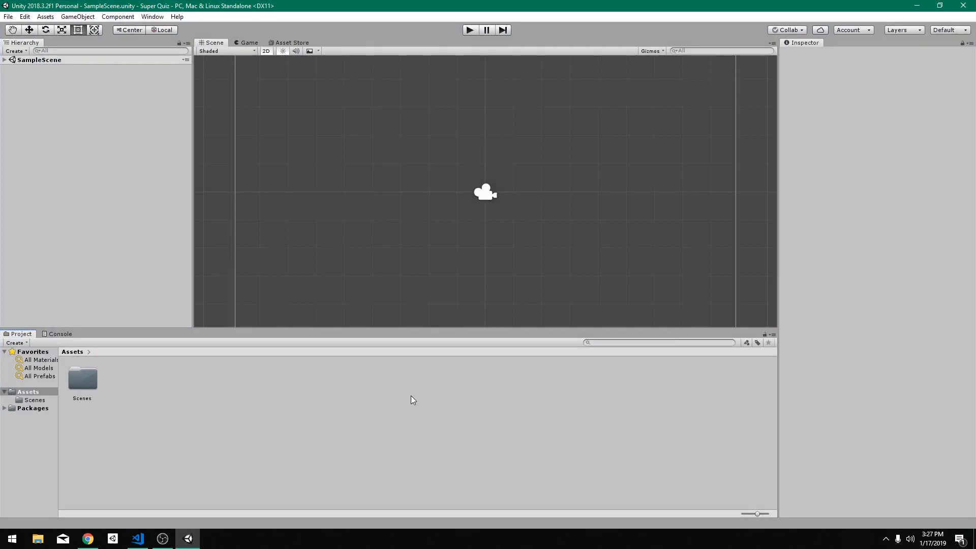
pyautogui.moveTo(331, 388)
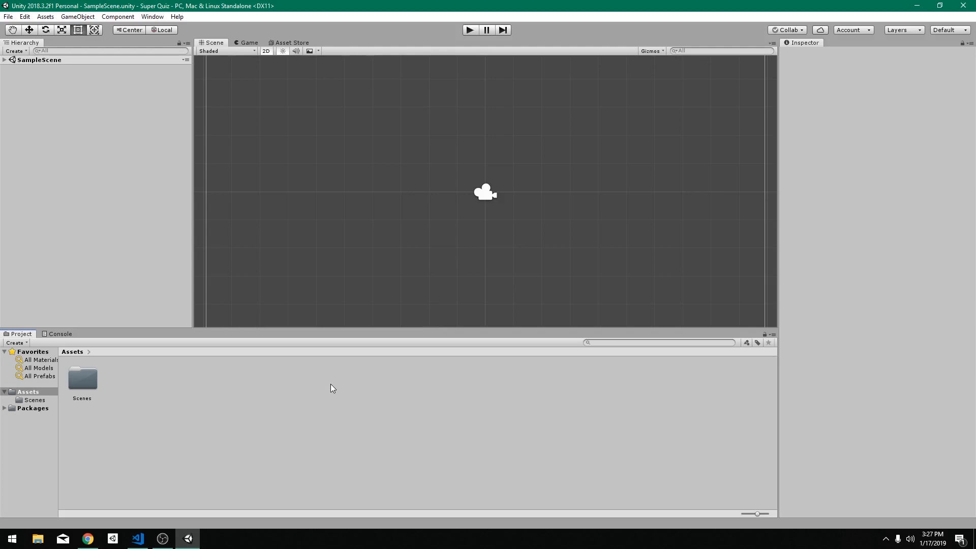
pyautogui.moveTo(651, 154)
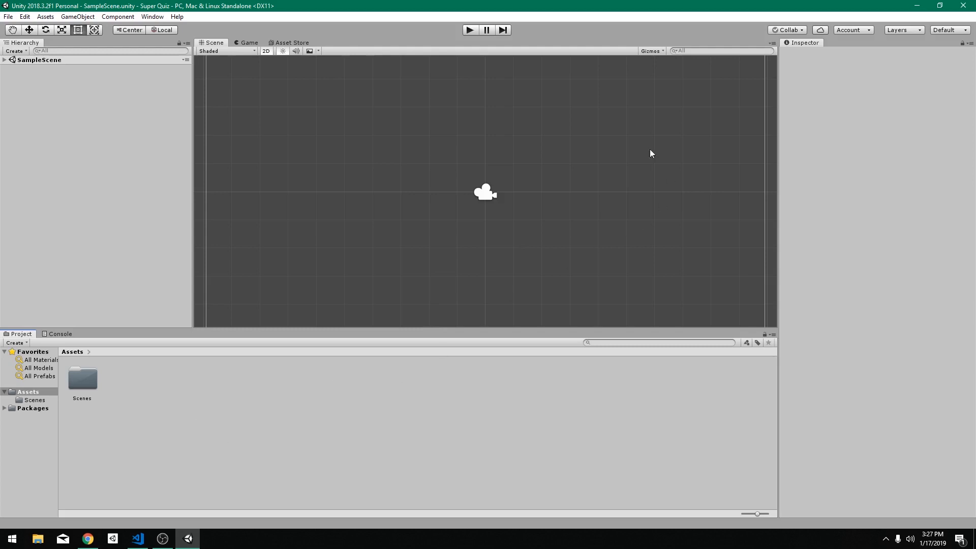
pyautogui.moveTo(93, 254)
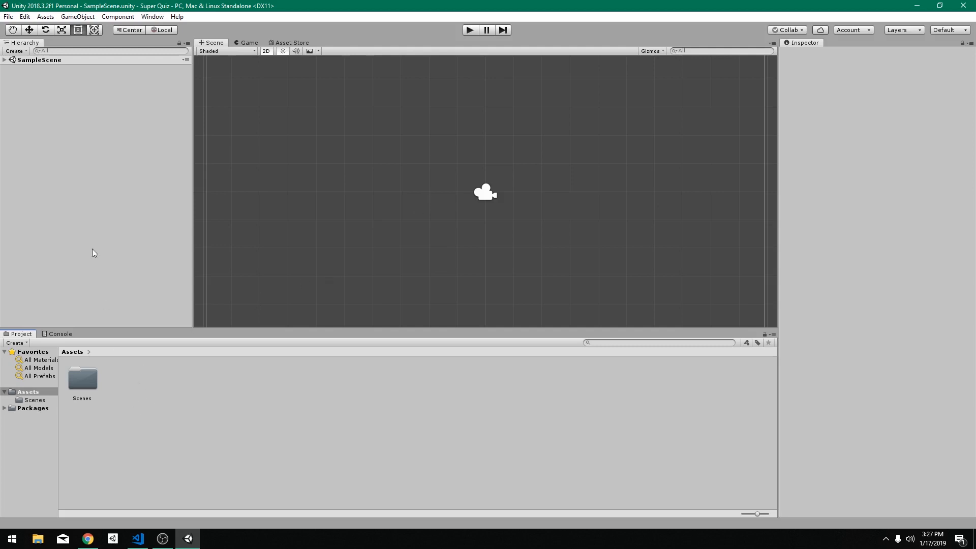
# Add a UI Panel to the scene, creating a Canvas and EventSystem.
pyautogui.rightClick(93, 253)
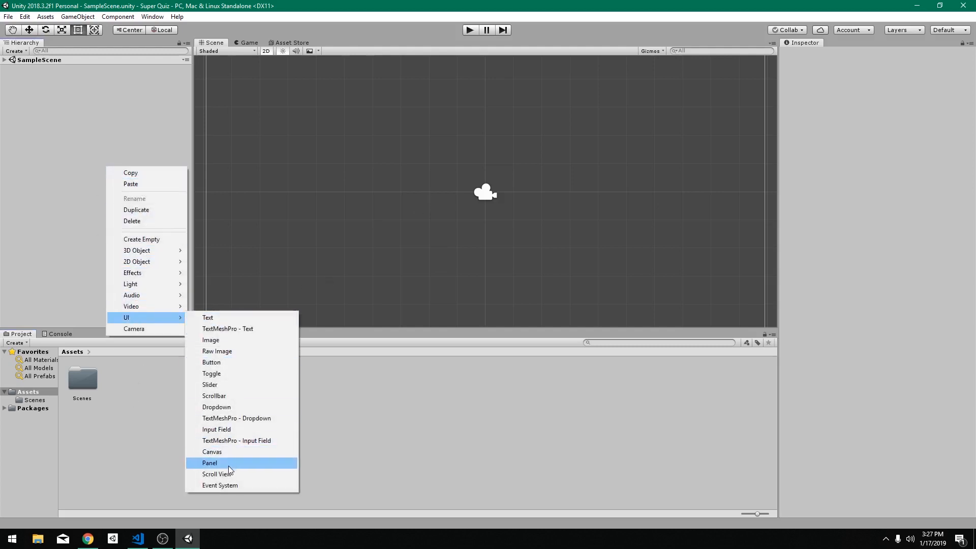
pyautogui.click(209, 463)
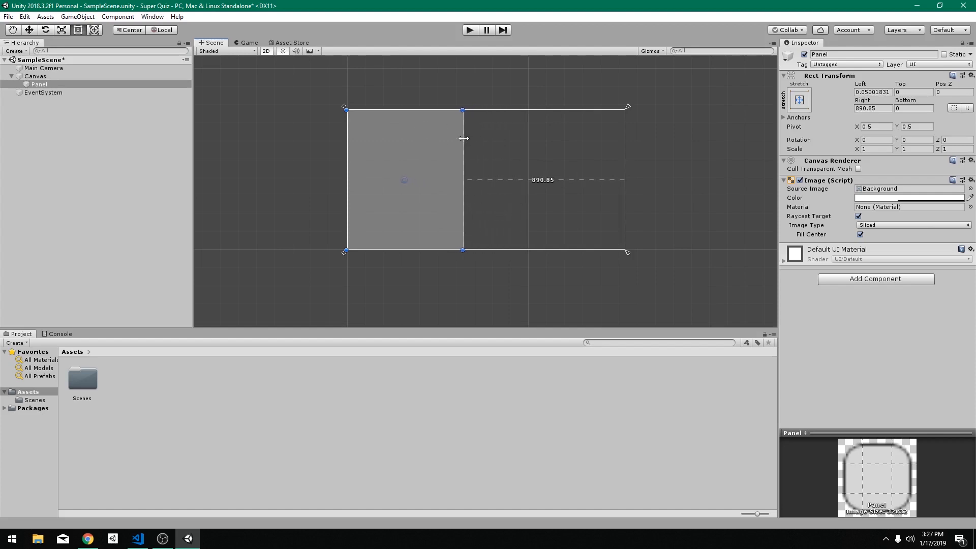
pyautogui.moveTo(481, 190)
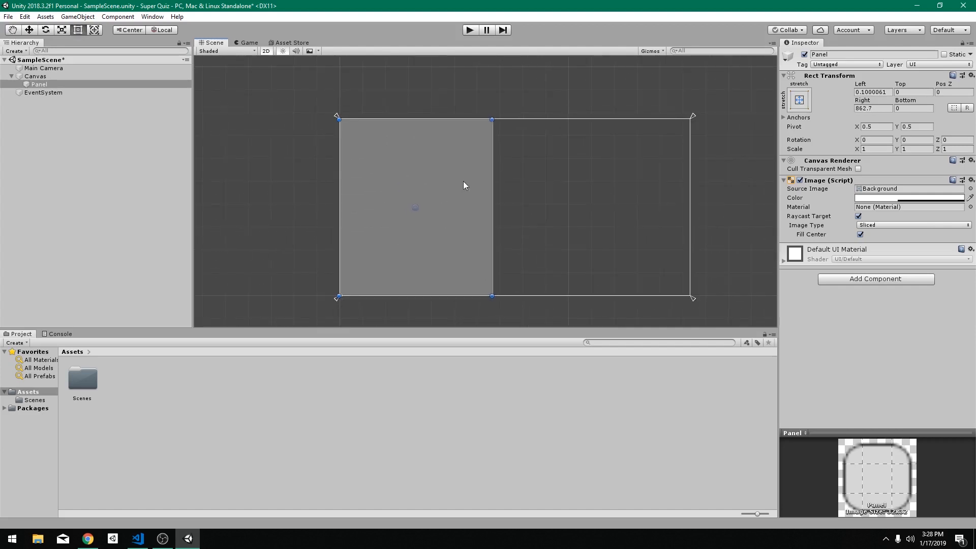
pyautogui.moveTo(493, 206)
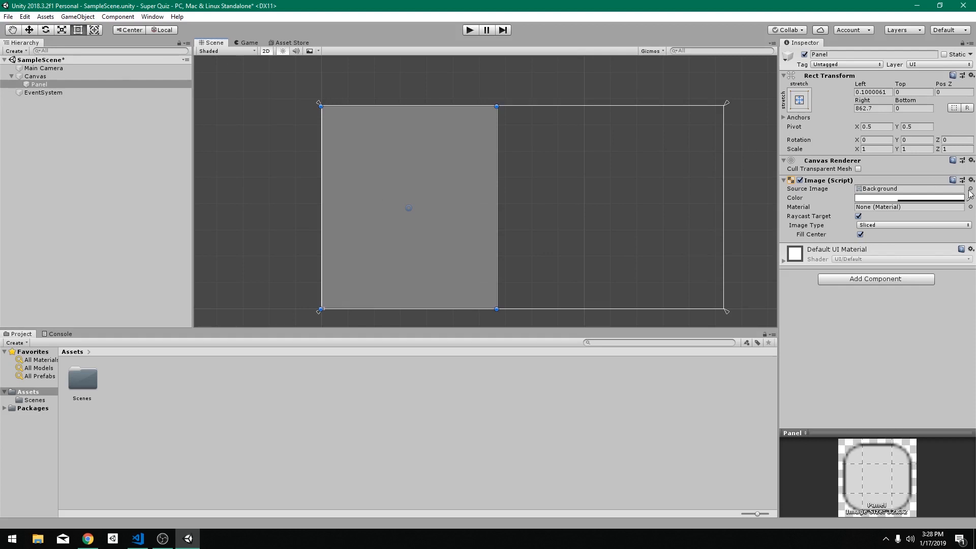
# Remove the Panel's source image, make its colour fully transparent and anchor it middle-left.
pyautogui.click(969, 189)
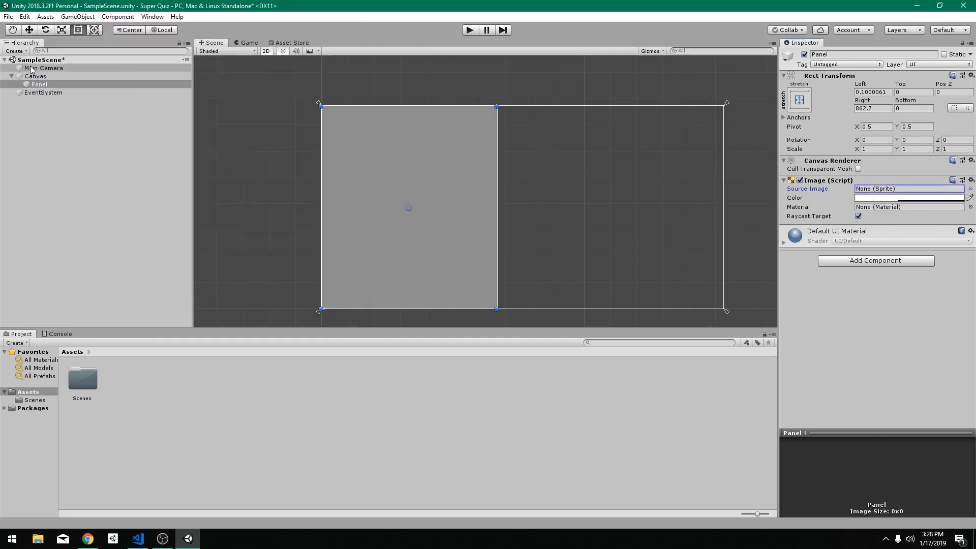
pyautogui.click(39, 84)
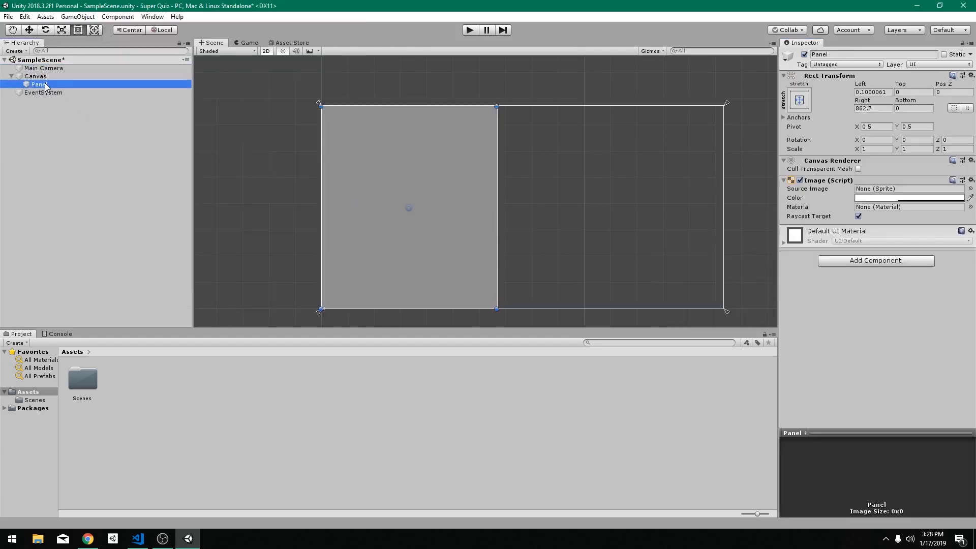
pyautogui.click(908, 198)
pyautogui.write('0')
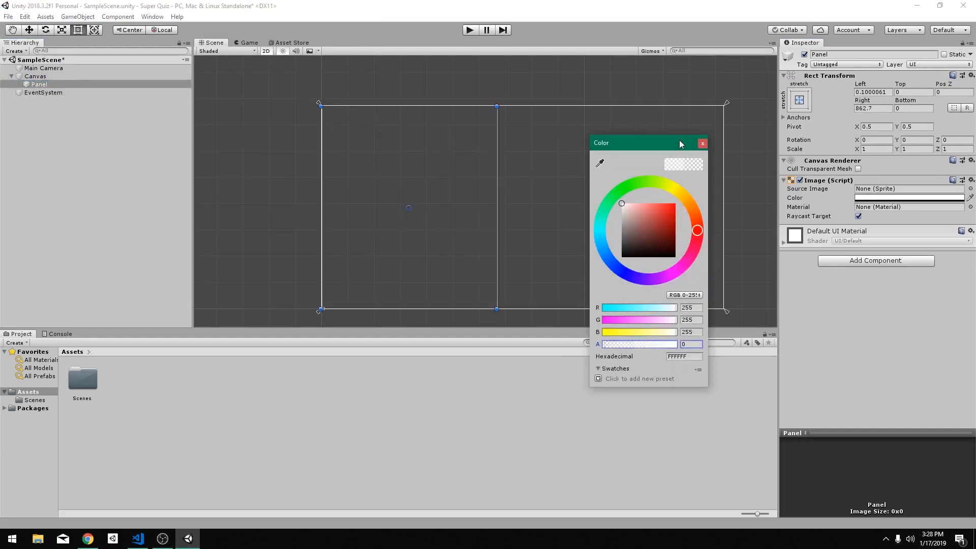
pyautogui.click(703, 143)
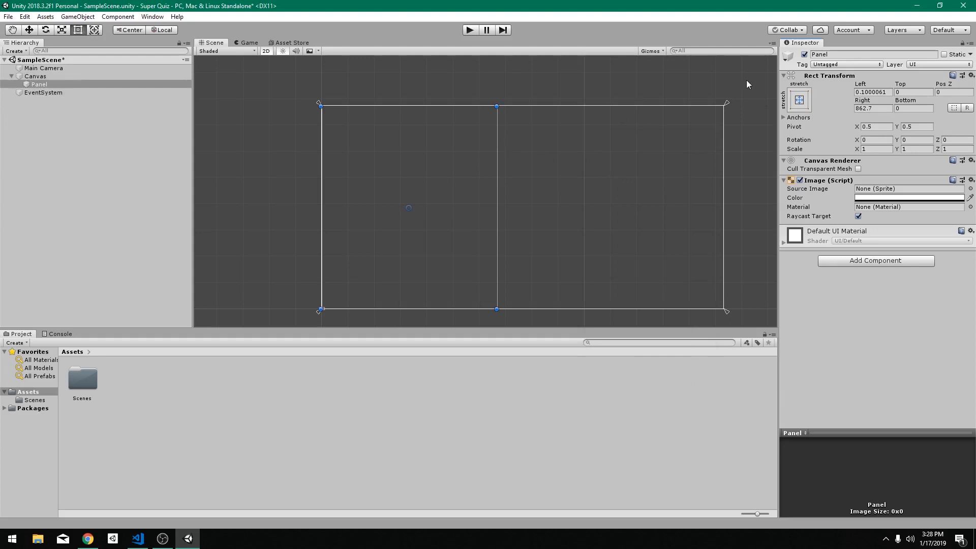
pyautogui.click(799, 99)
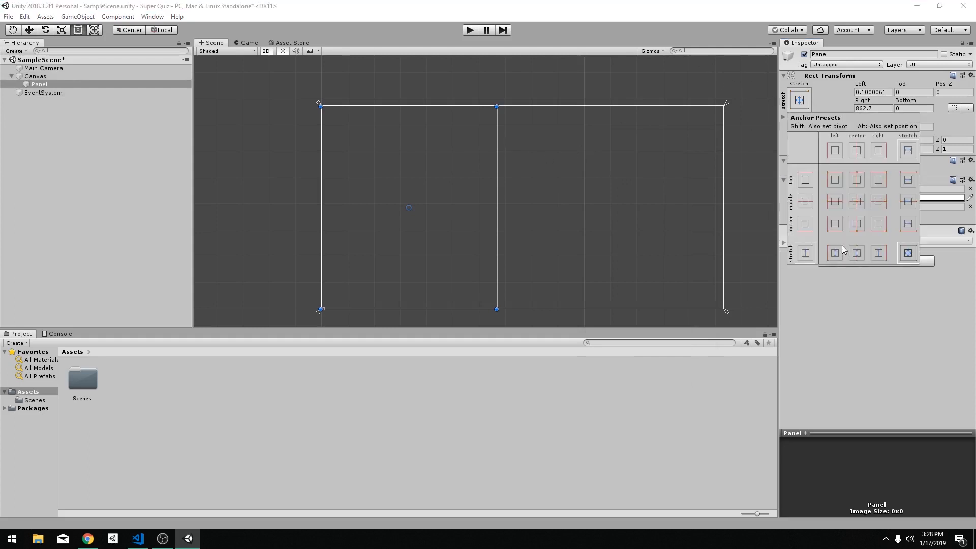
pyautogui.moveTo(845, 216)
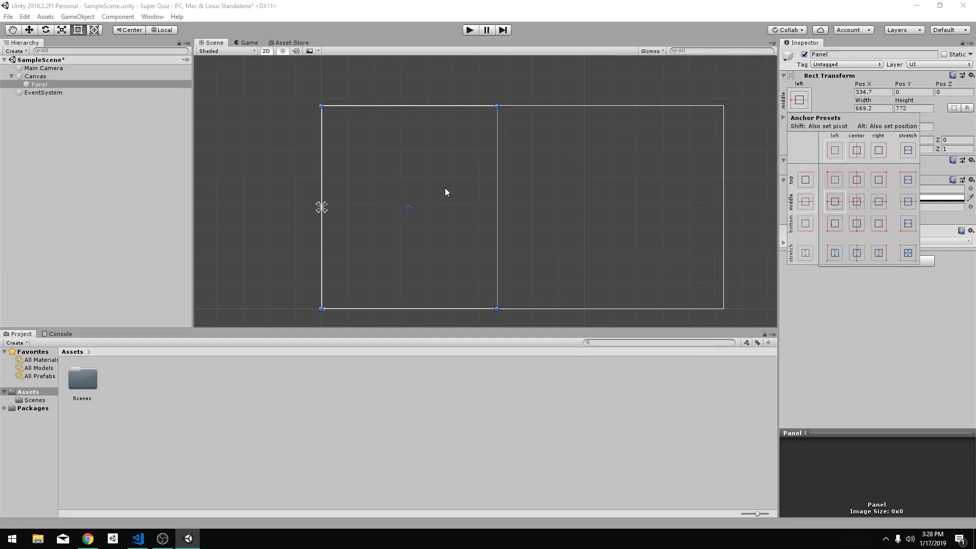
pyautogui.moveTo(154, 163)
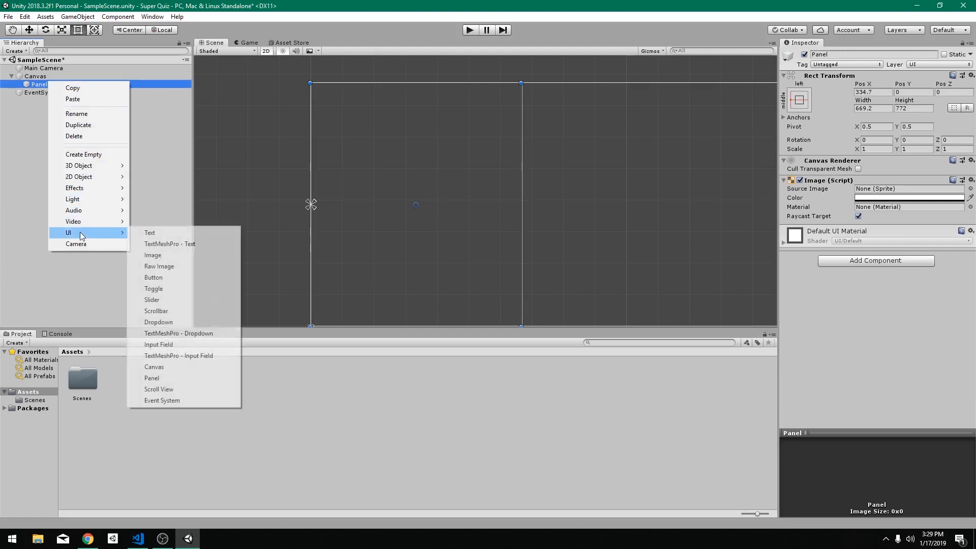
pyautogui.moveTo(170, 243)
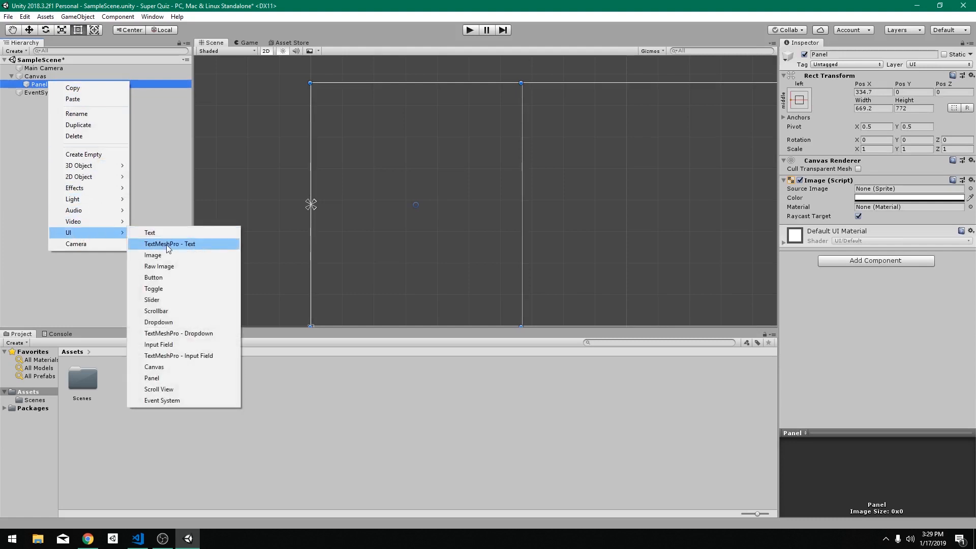
# Add a TextMeshPro text inside the Panel and import the TMP Essential Resources.
pyautogui.click(170, 243)
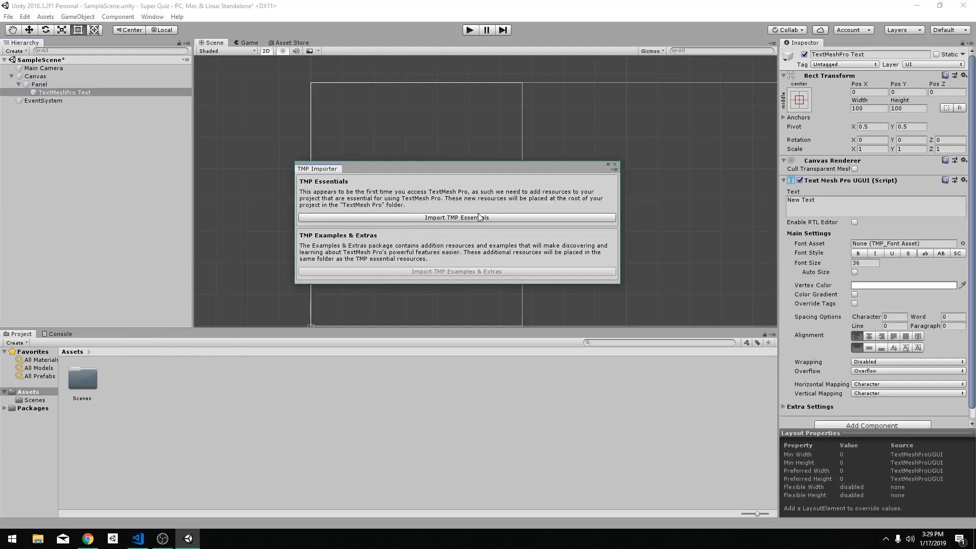
pyautogui.click(457, 218)
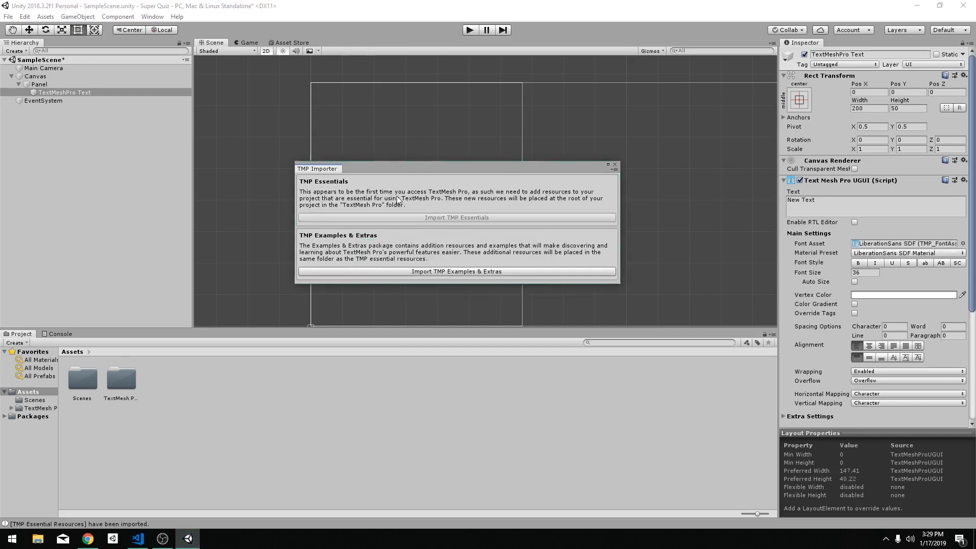
pyautogui.click(614, 164)
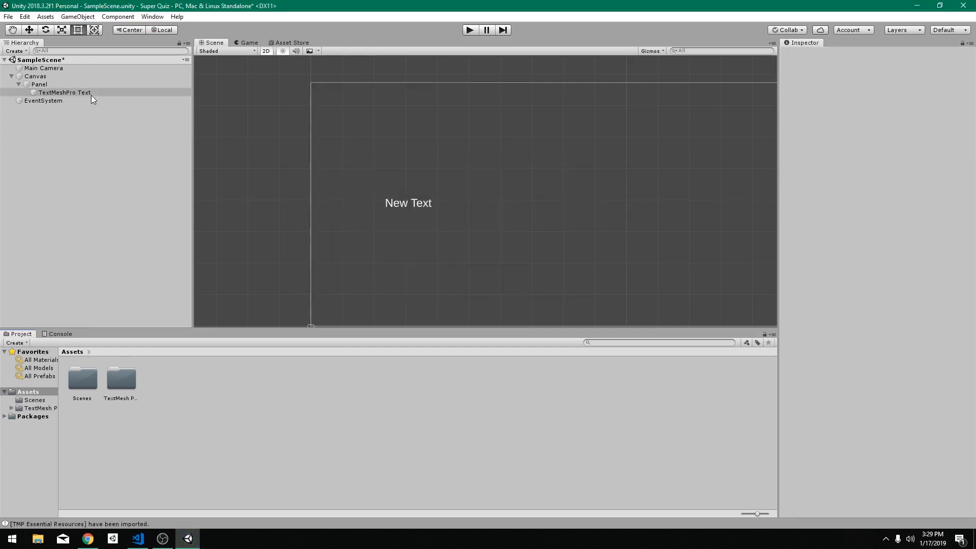
# Enlarge the text box and set it to "This is where my question is going to go! Pretty cool?".
pyautogui.click(63, 92)
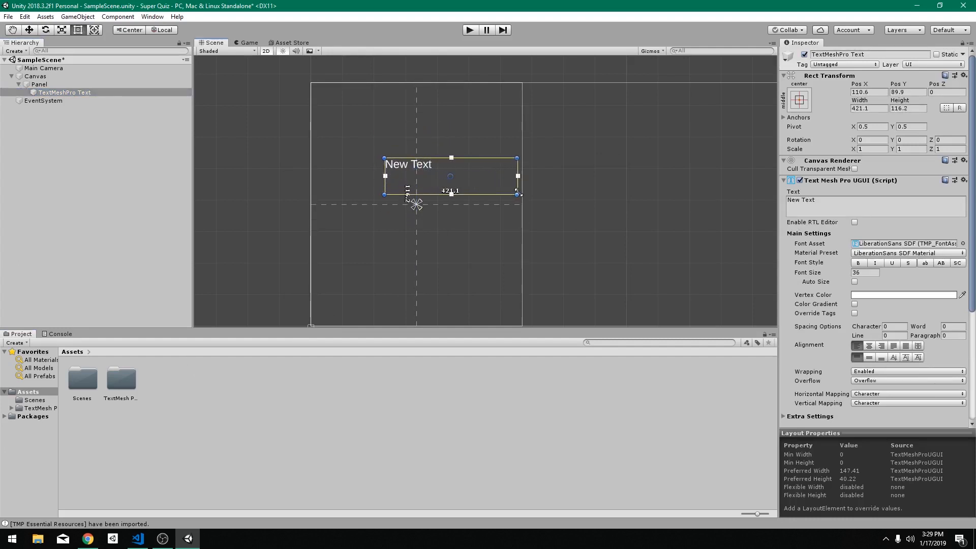
pyautogui.moveTo(384, 176); pyautogui.dragTo(338, 176)
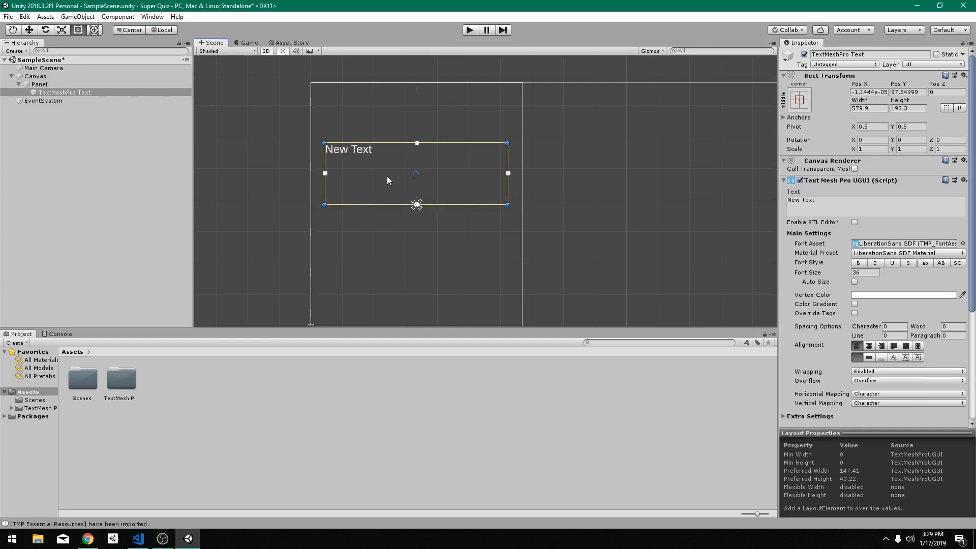
pyautogui.moveTo(402, 179)
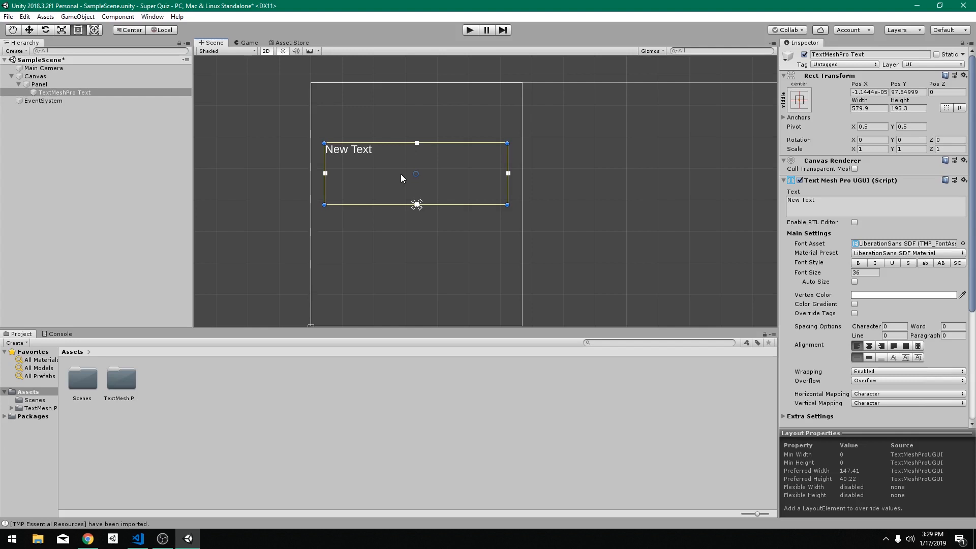
pyautogui.moveTo(420, 189)
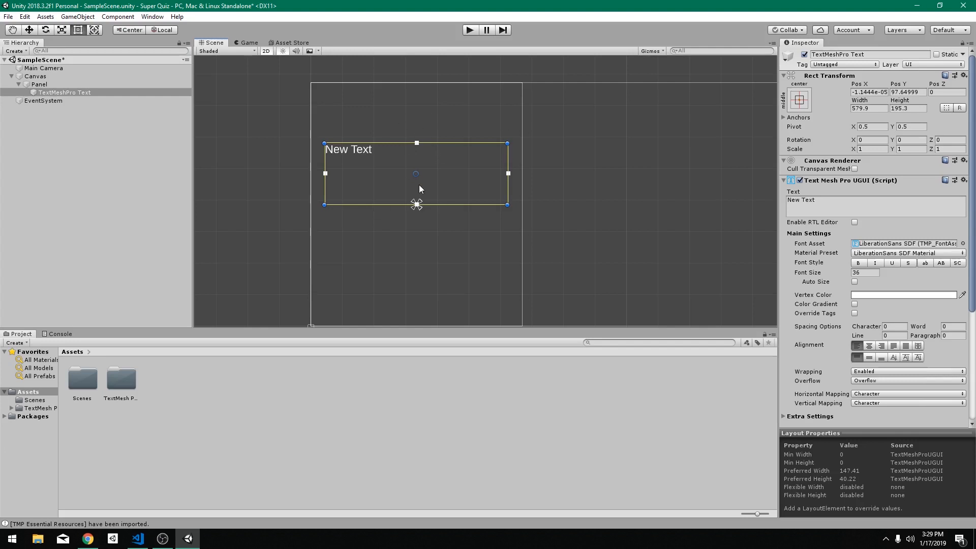
pyautogui.moveTo(762, 234)
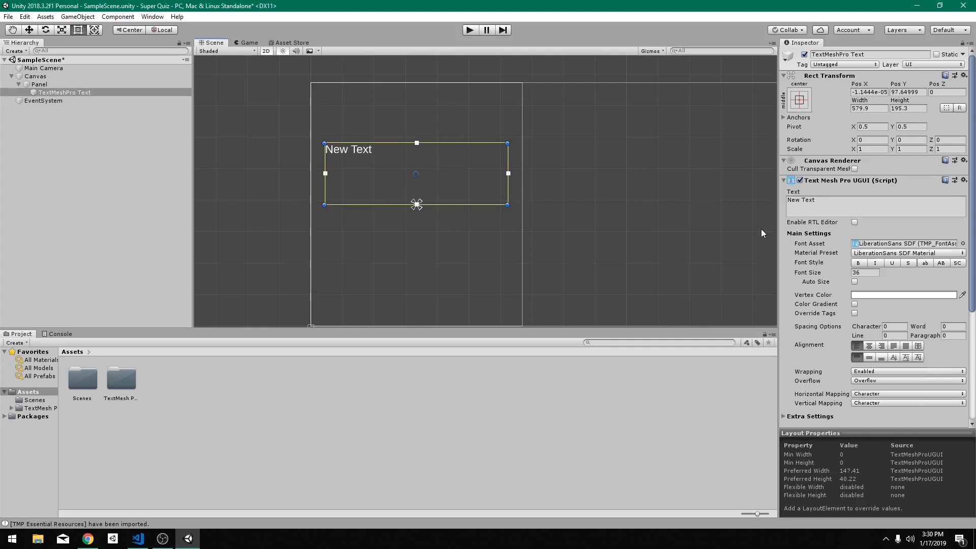
pyautogui.write('This is where my')
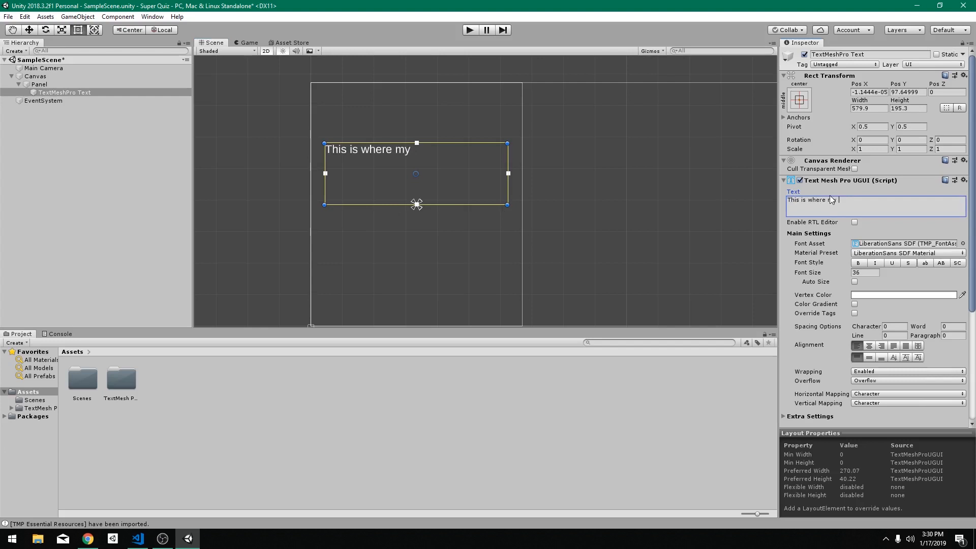
pyautogui.write('question is gi')
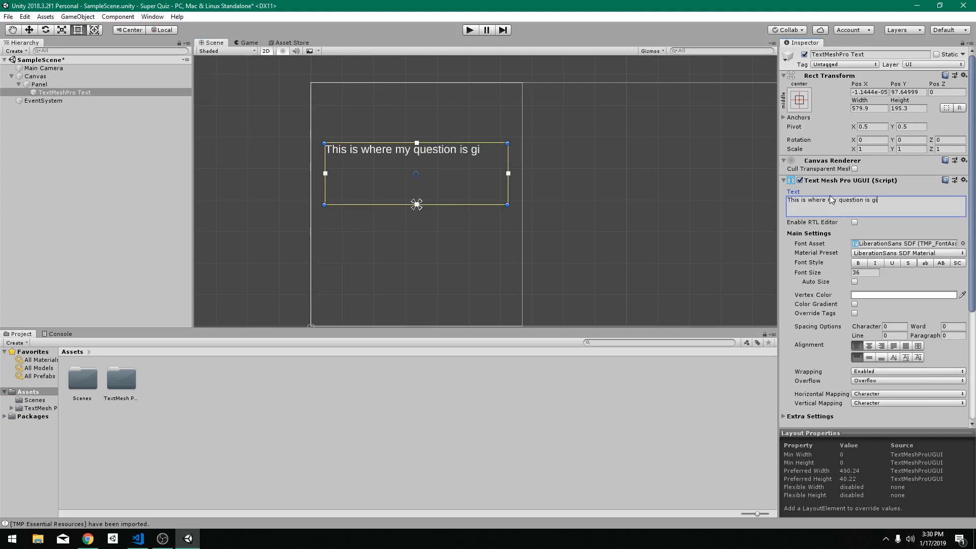
pyautogui.write('ing to go')
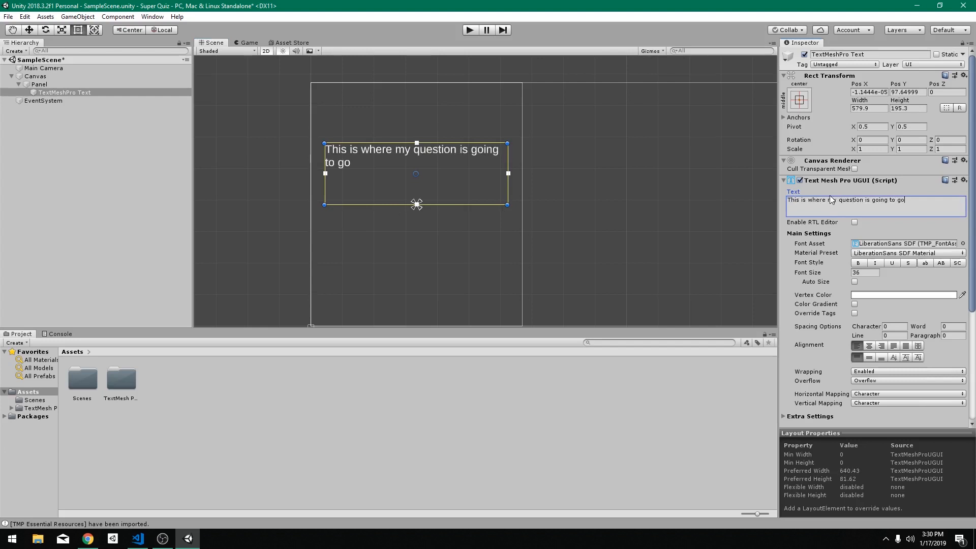
pyautogui.write('! Pretty cool?')
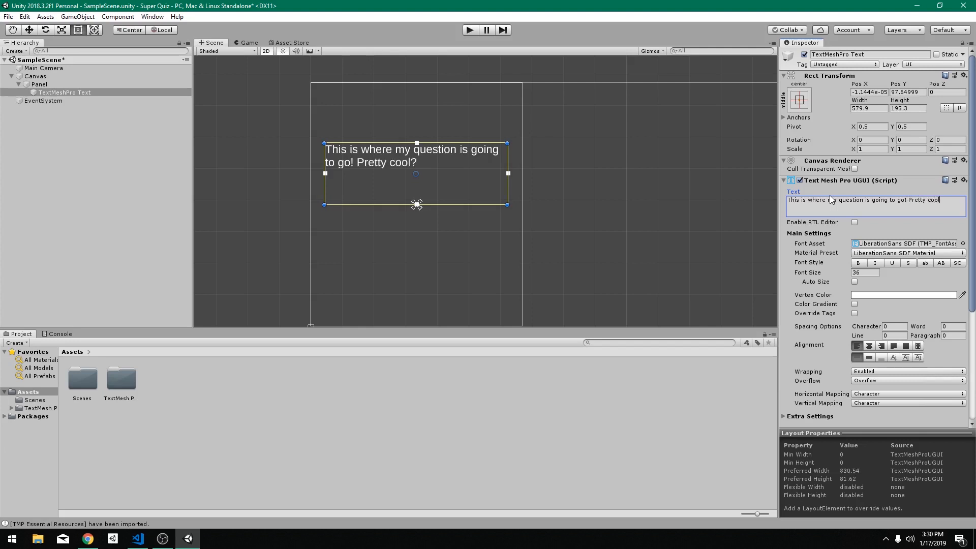
pyautogui.write('?')
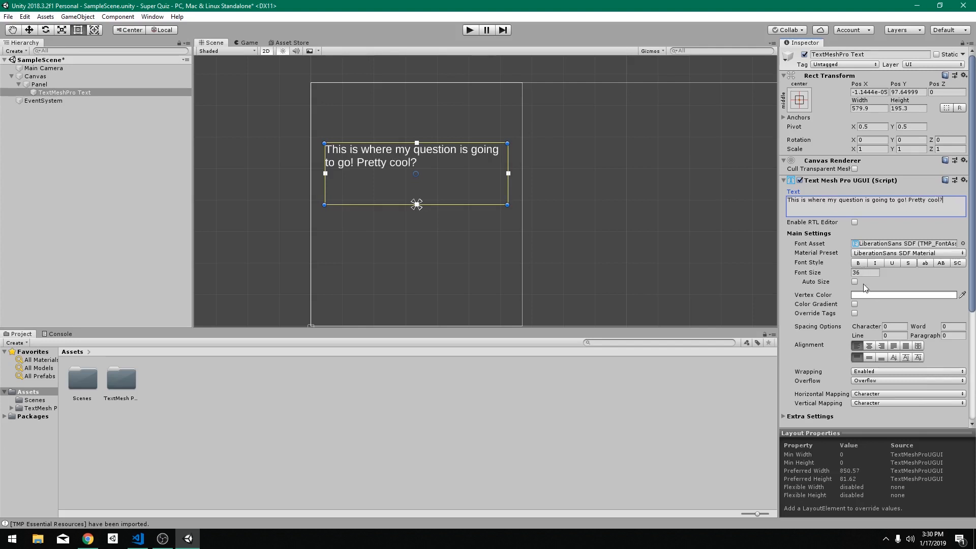
# Centre-align and auto-size the question text, append "This is cool too!" and centre it in the panel.
pyautogui.click(869, 345)
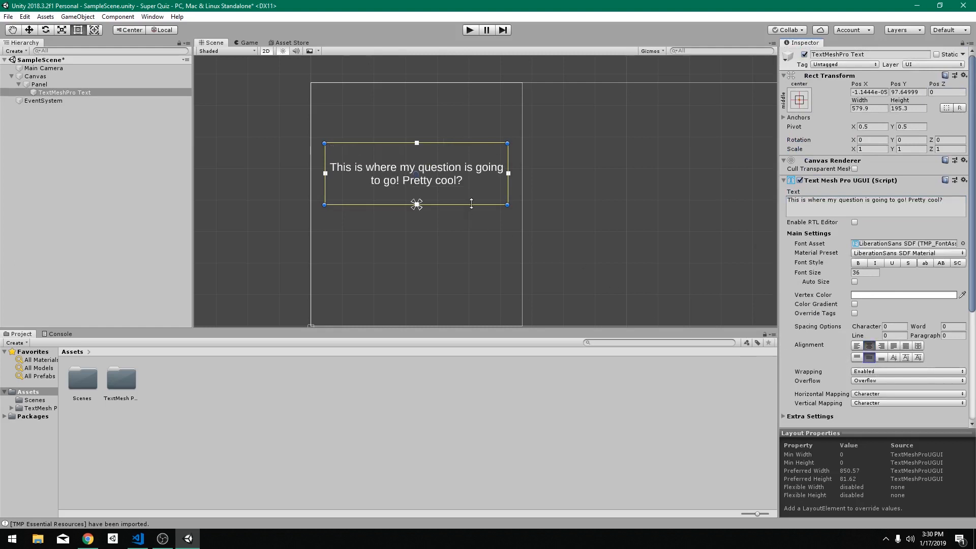
pyautogui.moveTo(831, 268)
pyautogui.write('45')
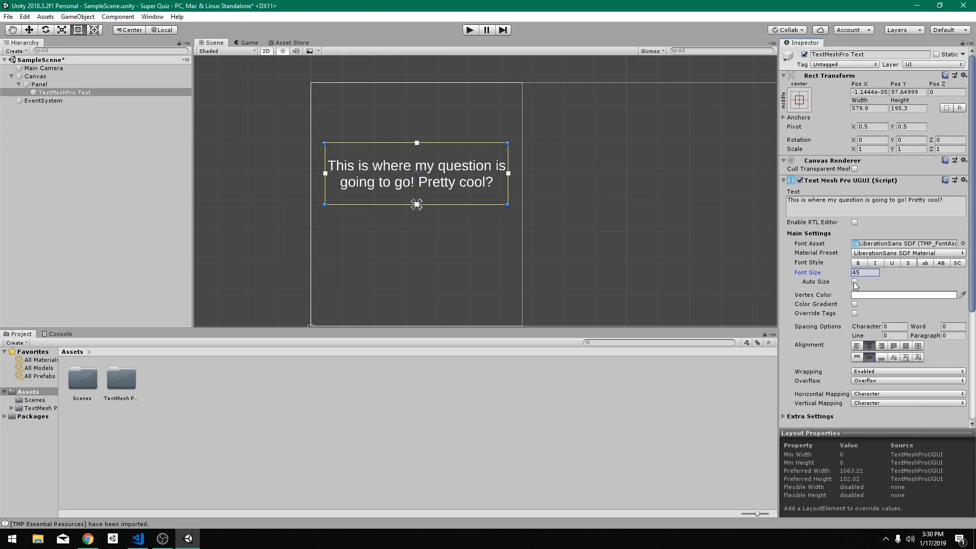
pyautogui.click(854, 282)
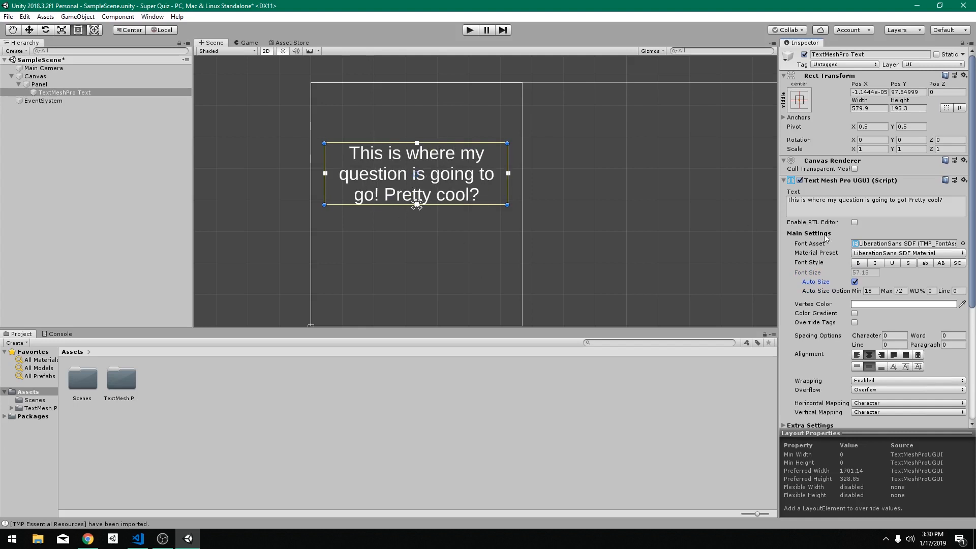
pyautogui.click(872, 201)
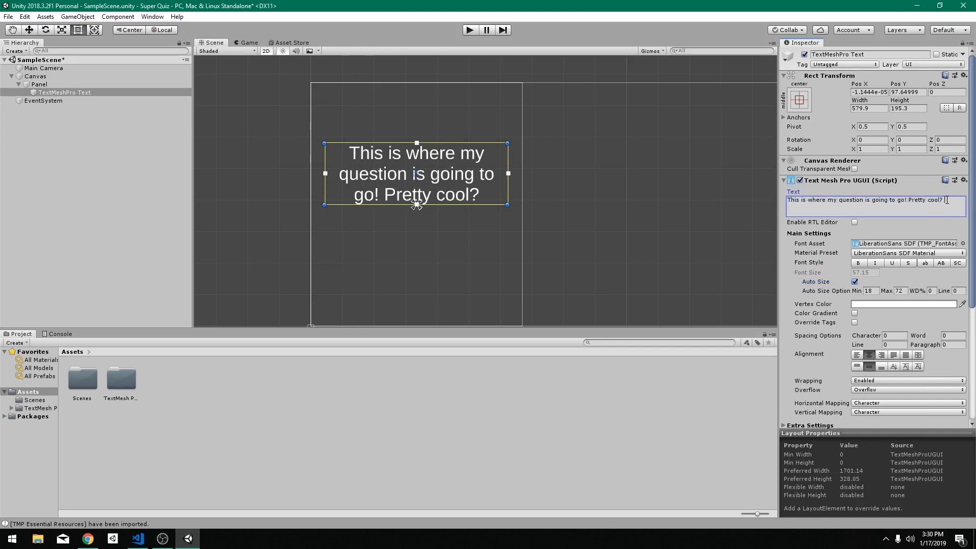
pyautogui.write('This is cool too!')
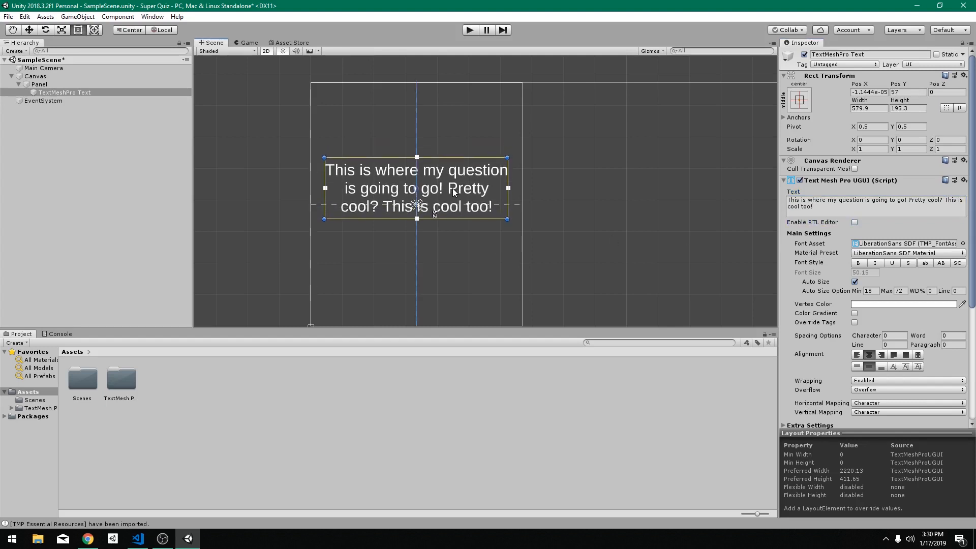
pyautogui.moveTo(416, 187); pyautogui.dragTo(416, 205)
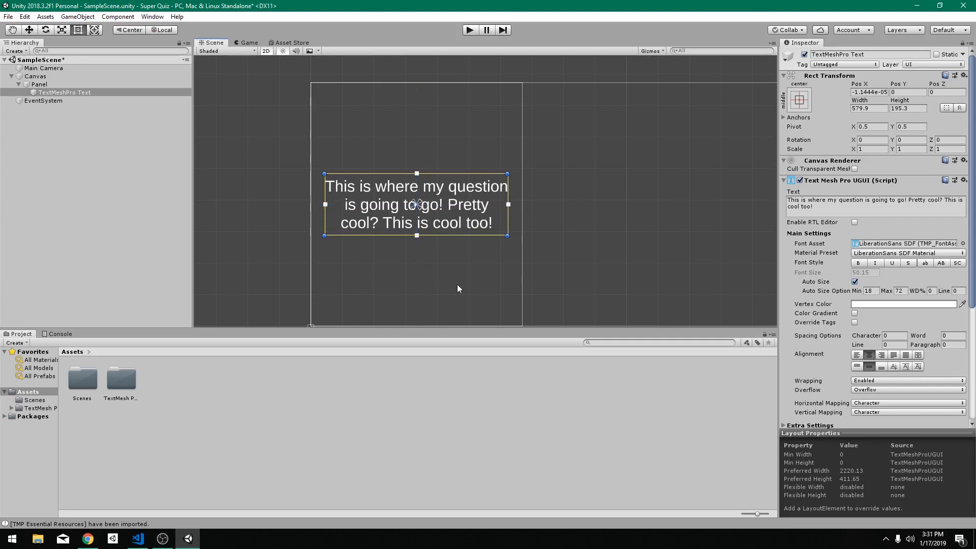
pyautogui.moveTo(419, 275)
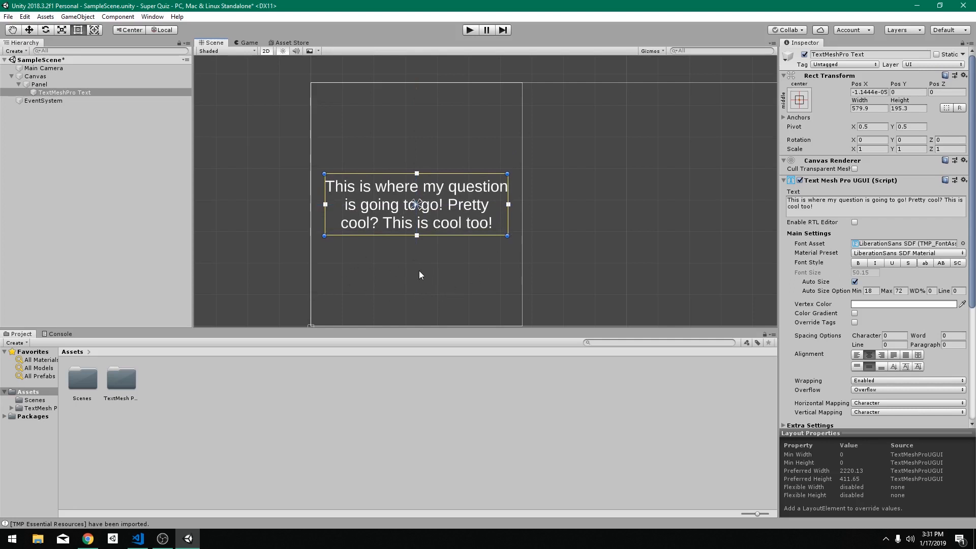
pyautogui.moveTo(439, 174)
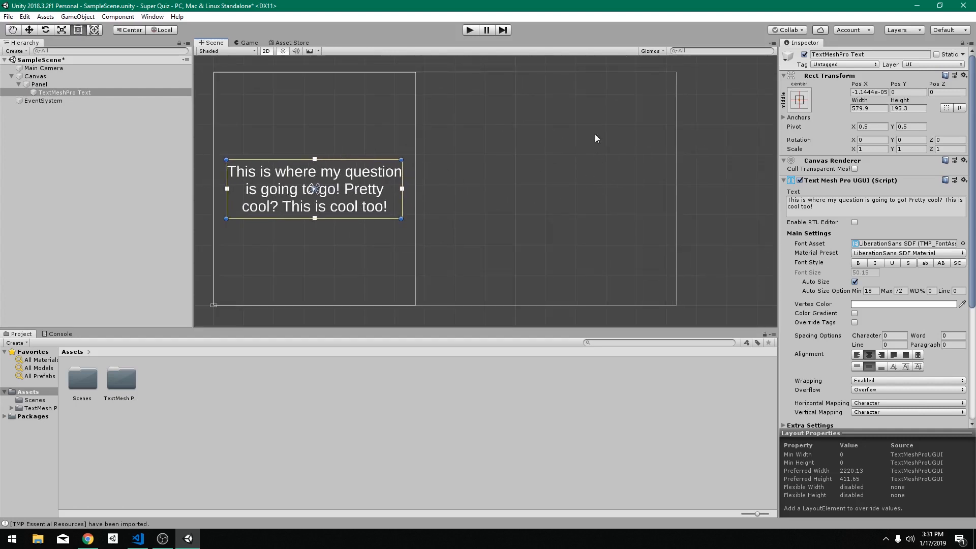
pyautogui.moveTo(634, 156)
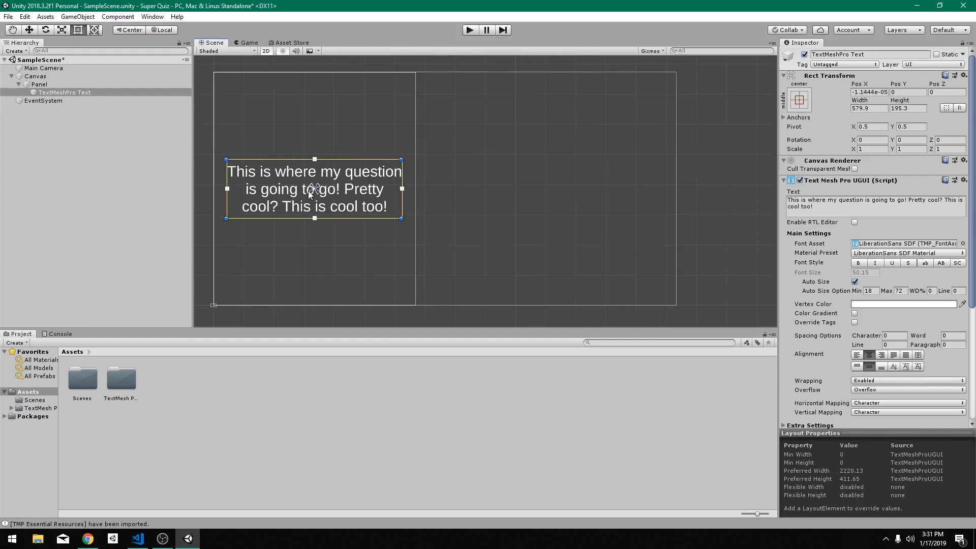
pyautogui.moveTo(671, 133)
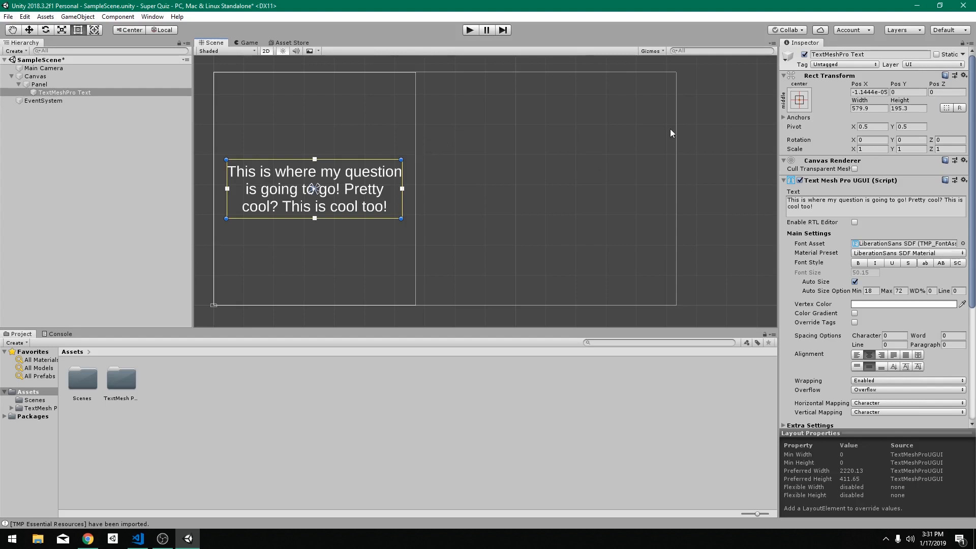
pyautogui.moveTo(473, 268)
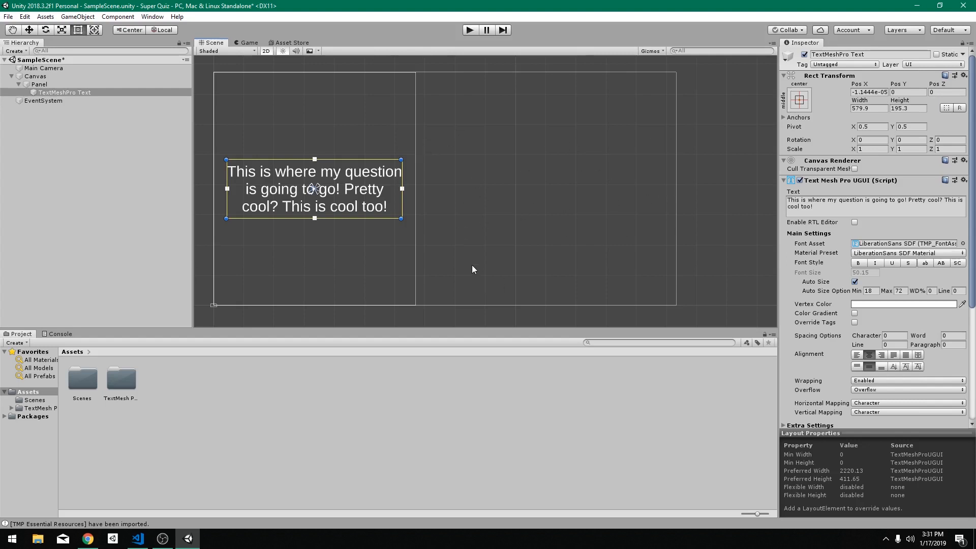
pyautogui.moveTo(532, 194)
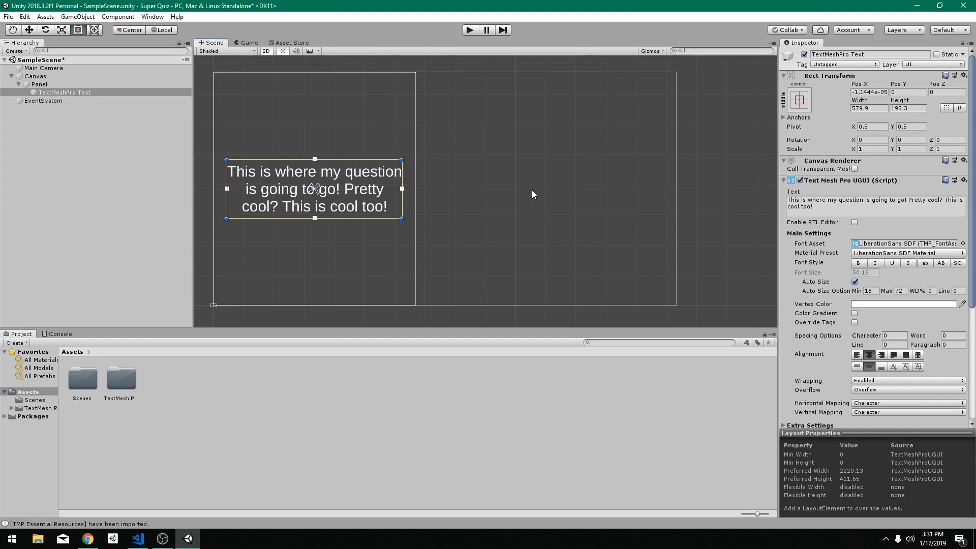
pyautogui.moveTo(517, 220)
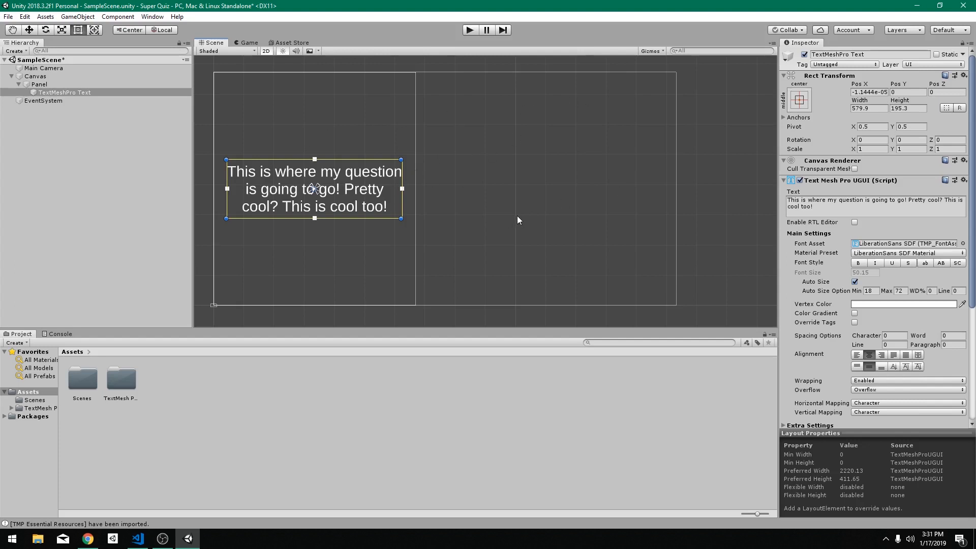
pyautogui.moveTo(537, 184)
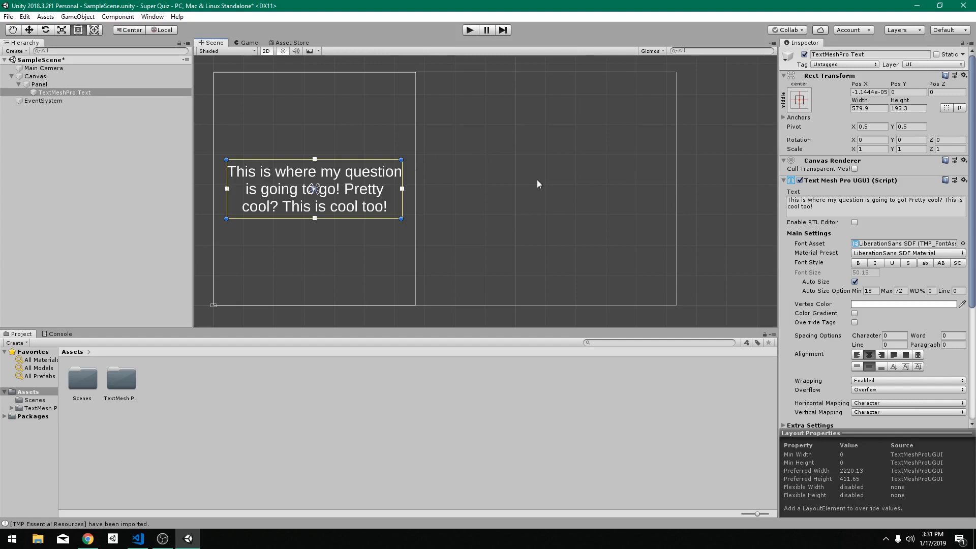
pyautogui.moveTo(531, 190)
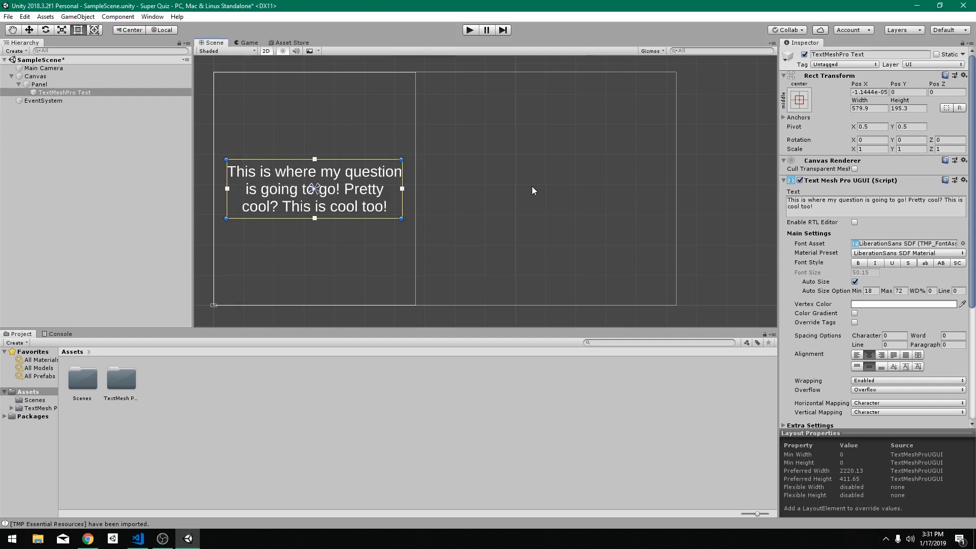
pyautogui.moveTo(548, 207)
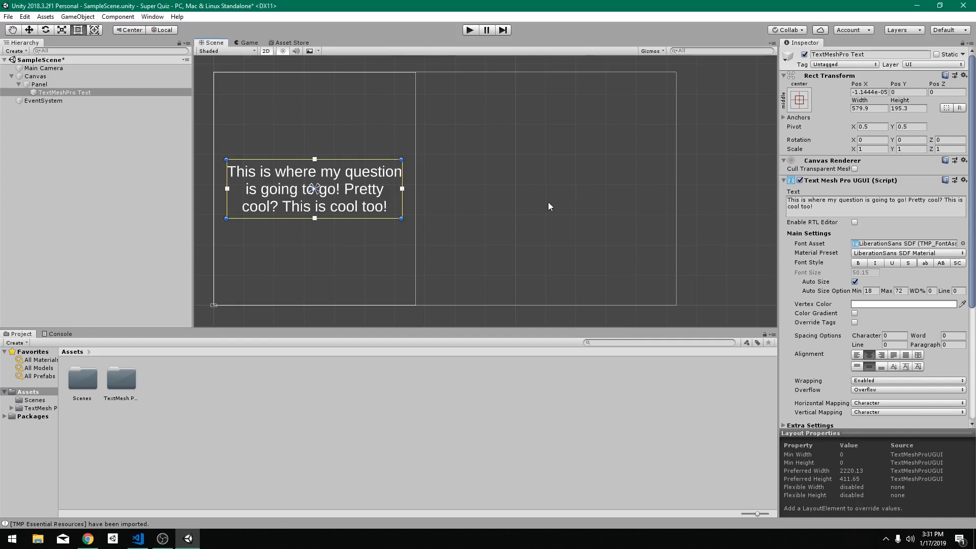
# Add a second panel under the Canvas and anchor it to the middle-right side.
pyautogui.click(39, 85)
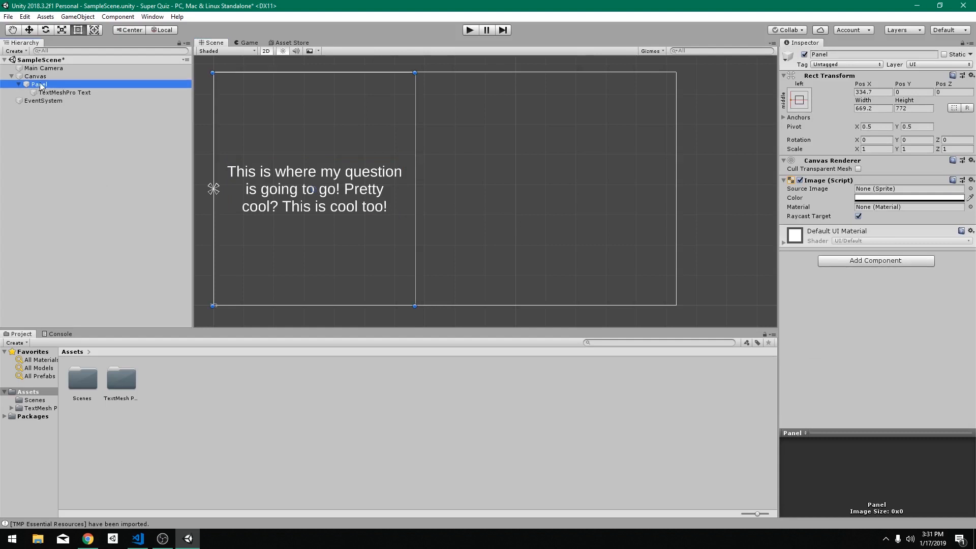
pyautogui.rightClick(36, 76)
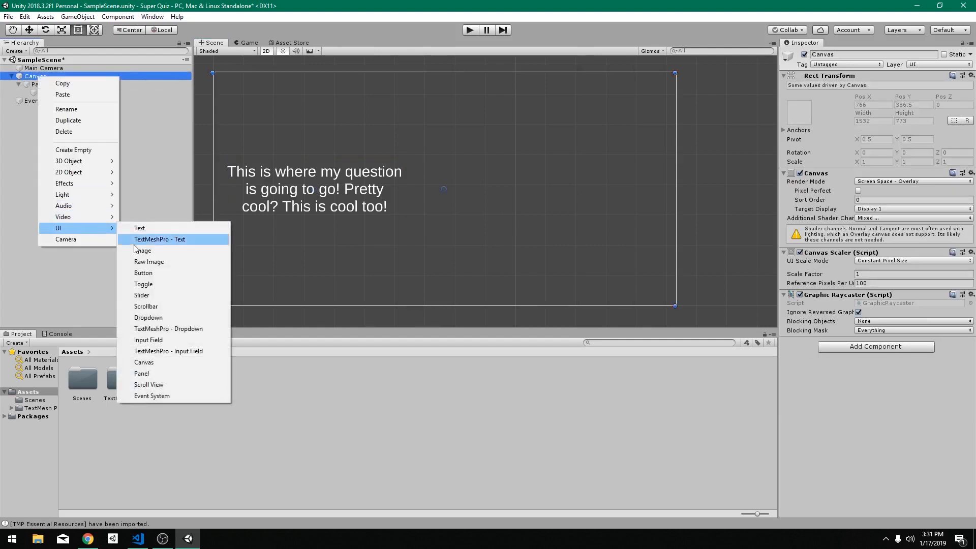
pyautogui.click(141, 373)
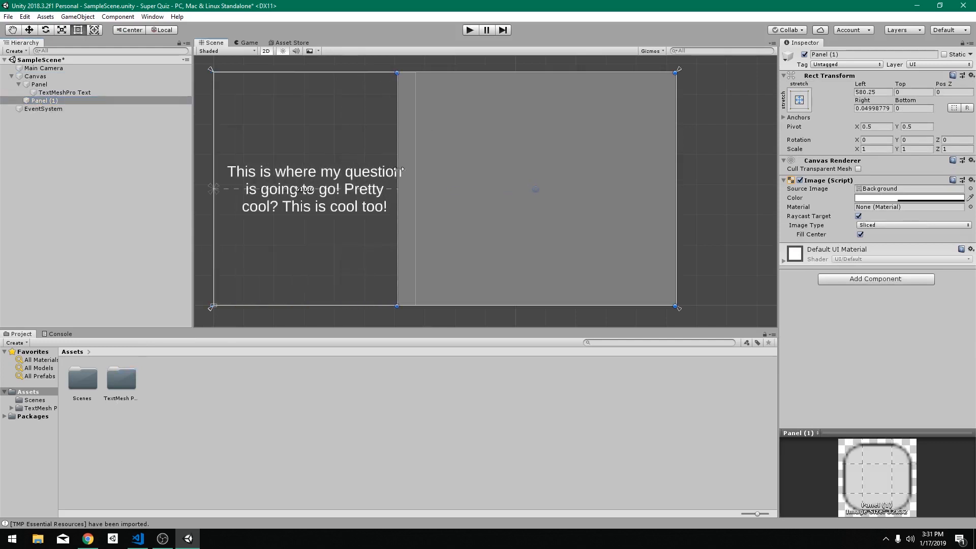
pyautogui.click(799, 100)
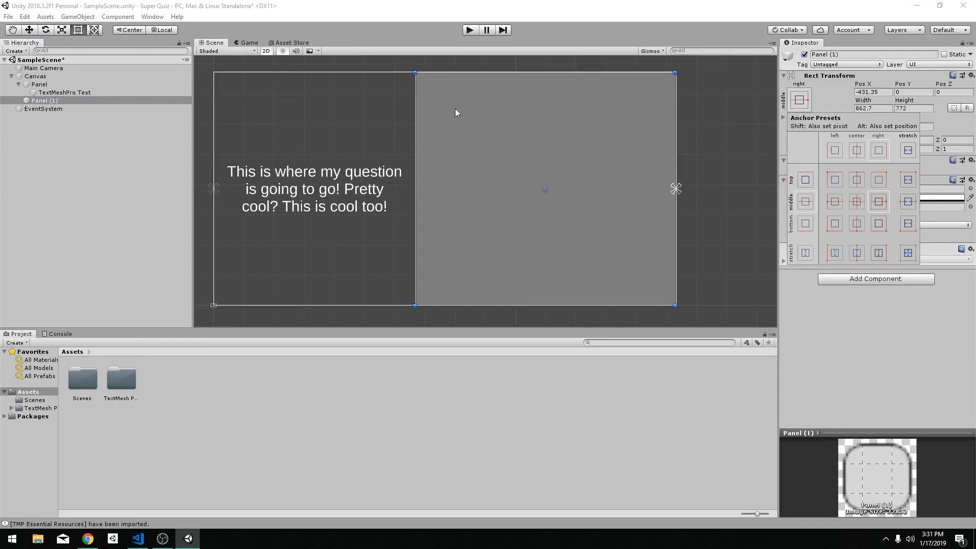
pyautogui.moveTo(553, 236)
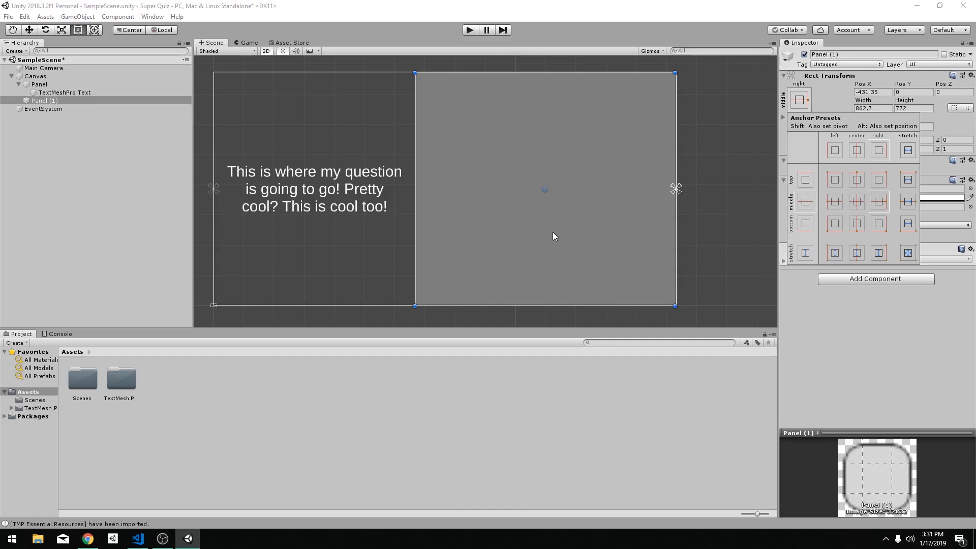
pyautogui.moveTo(573, 219)
pyautogui.write('Answers')
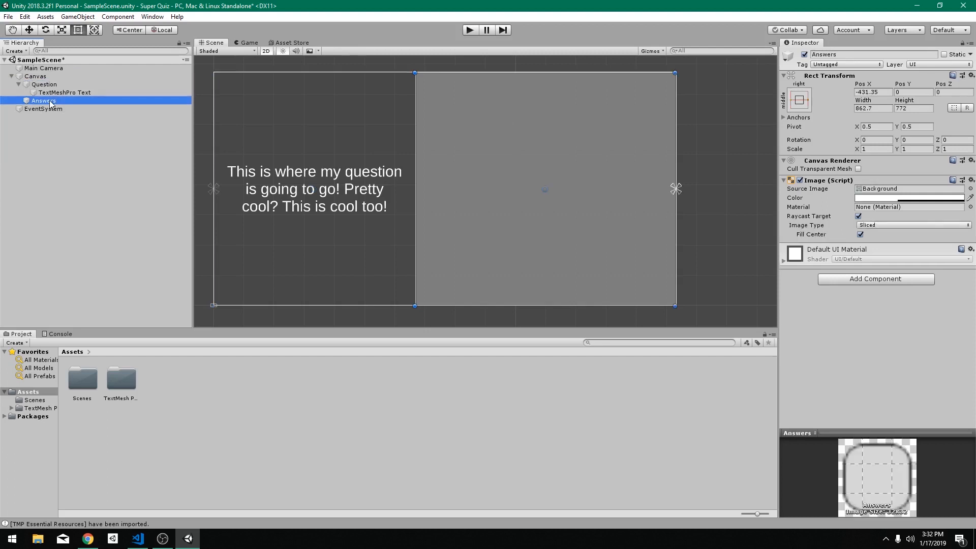
pyautogui.moveTo(463, 129)
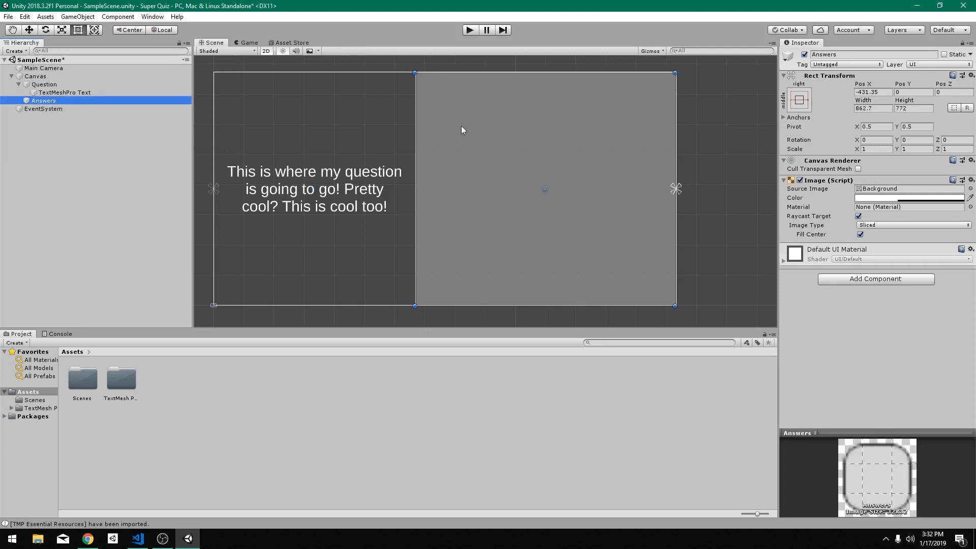
pyautogui.moveTo(540, 113)
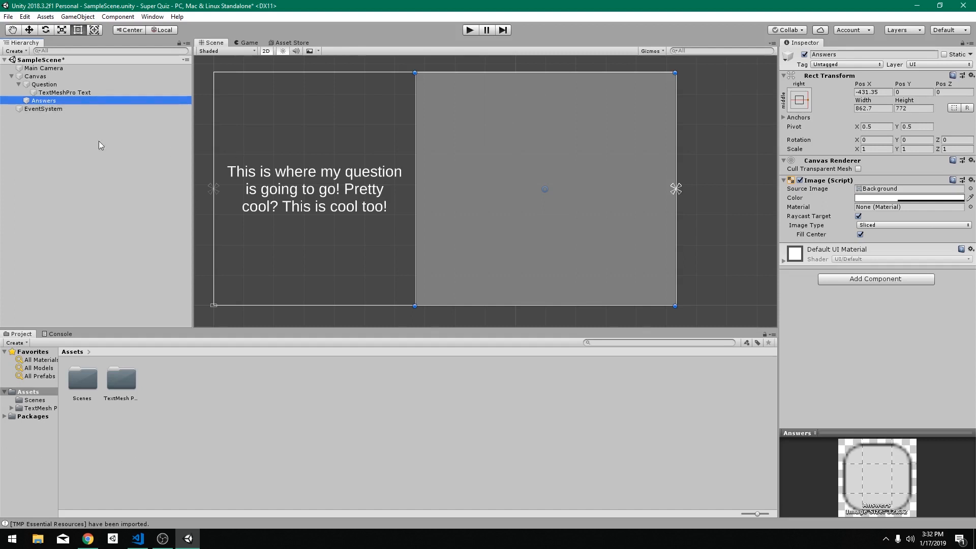
# Add a UI Button inside the Answers panel.
pyautogui.rightClick(40, 101)
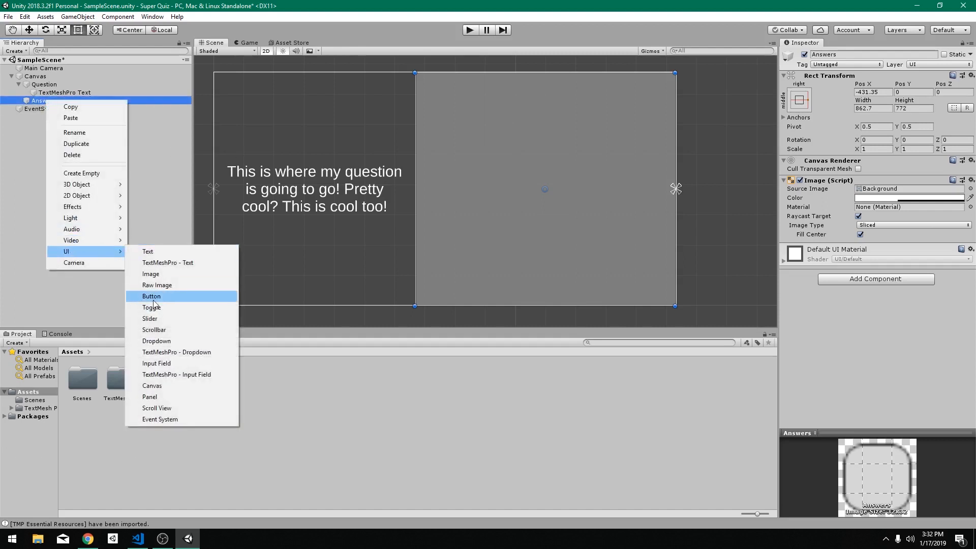
pyautogui.click(150, 296)
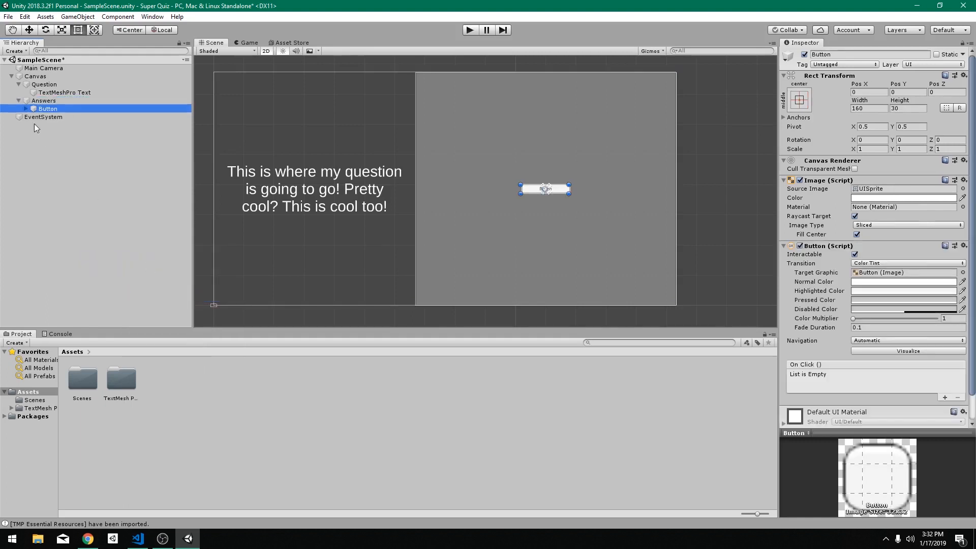
pyautogui.moveTo(246, 90)
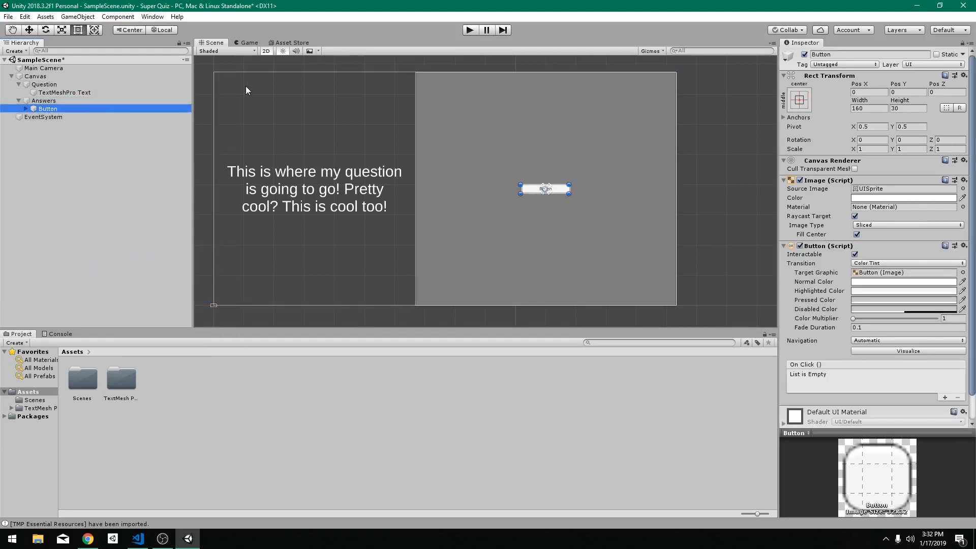
pyautogui.click(44, 100)
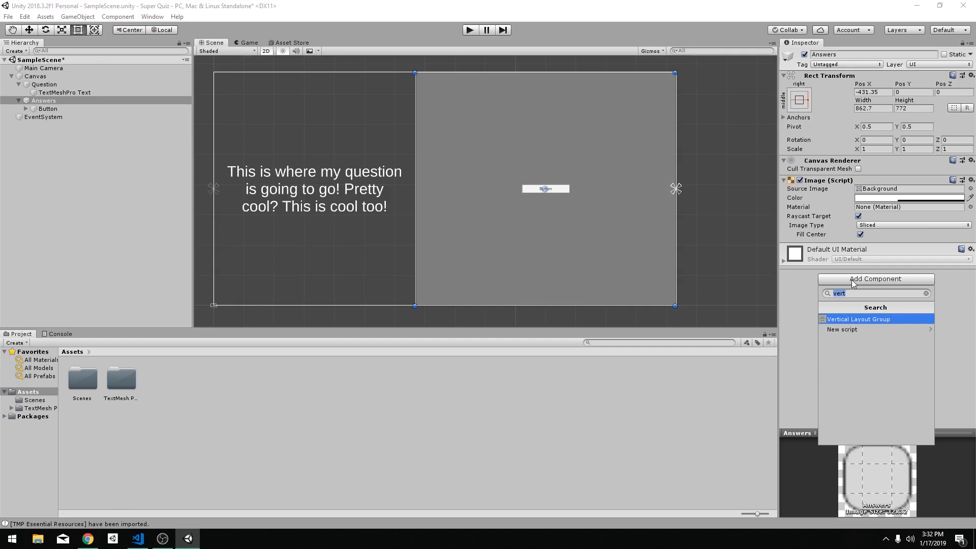
# Give Answers a Vertical Layout Group controlling child width and height, then duplicate the button.
pyautogui.click(858, 319)
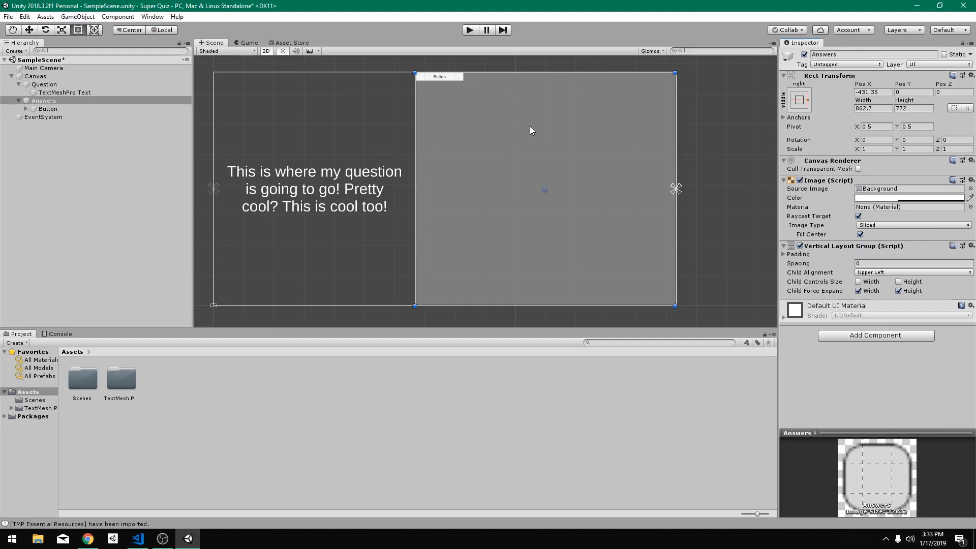
pyautogui.moveTo(661, 86)
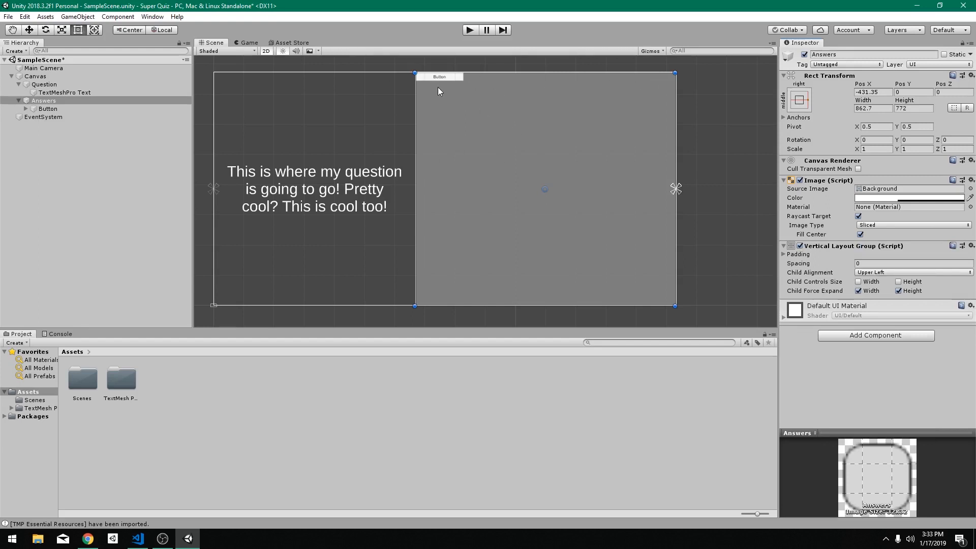
pyautogui.moveTo(809, 302)
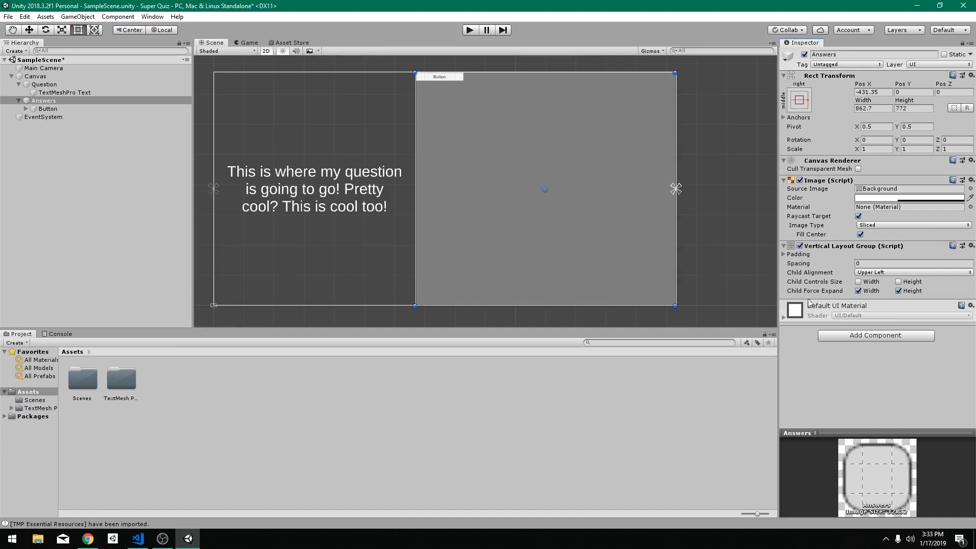
pyautogui.moveTo(808, 302)
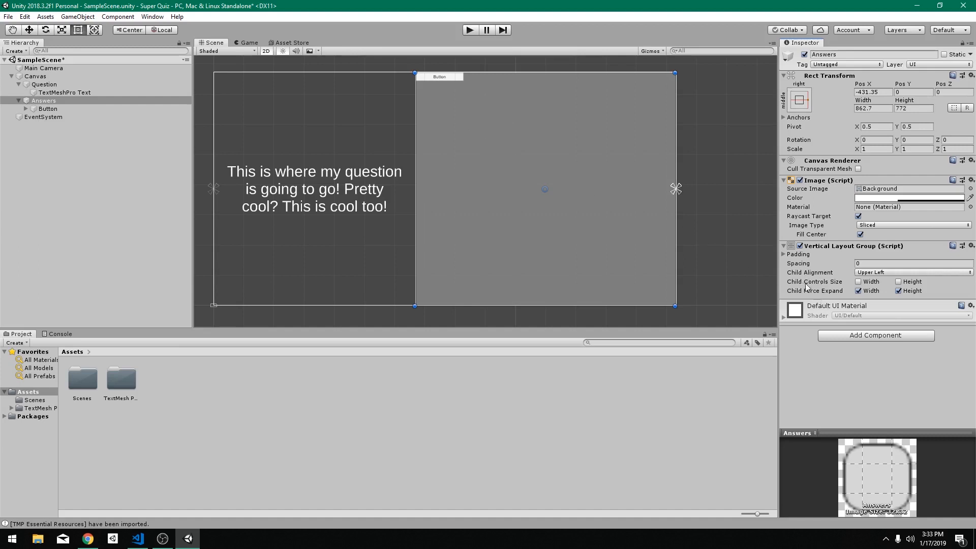
pyautogui.click(859, 281)
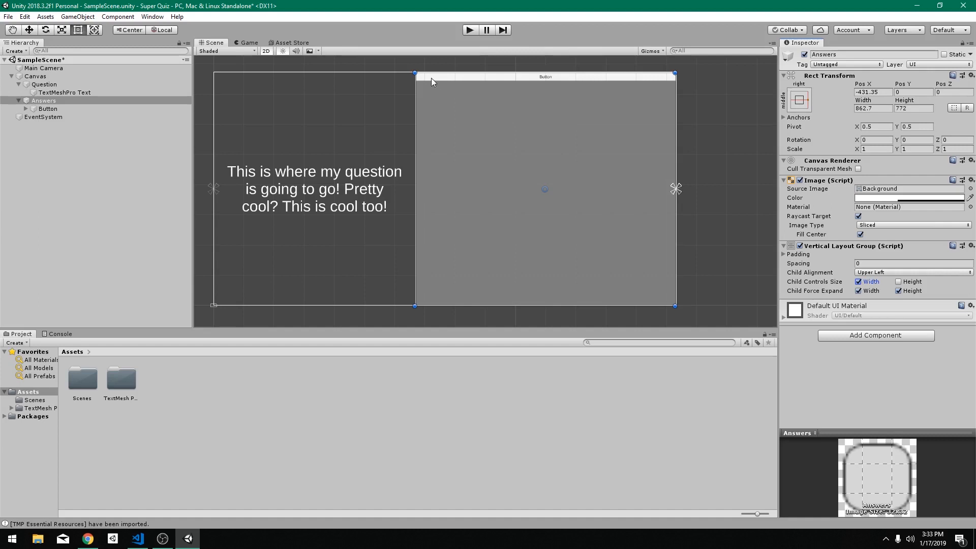
pyautogui.moveTo(334, 139)
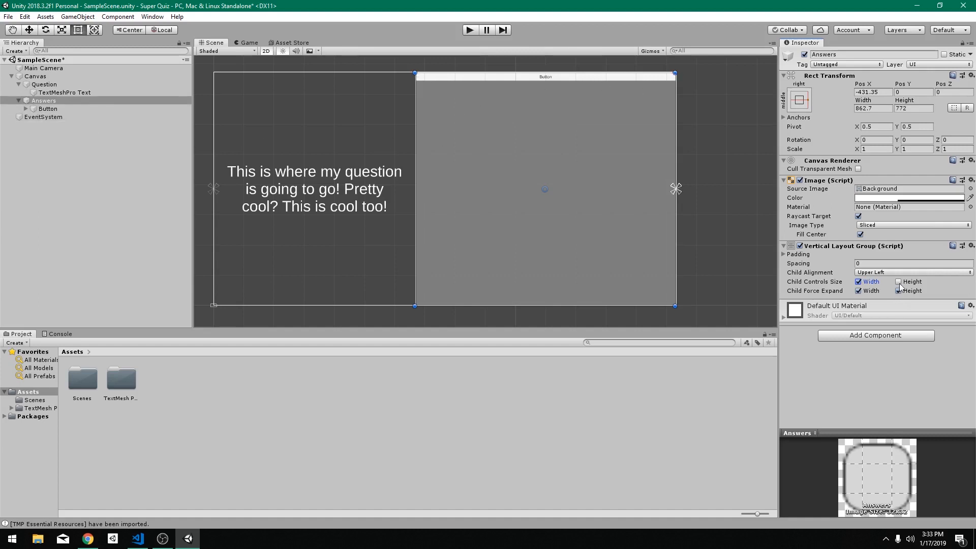
pyautogui.click(898, 282)
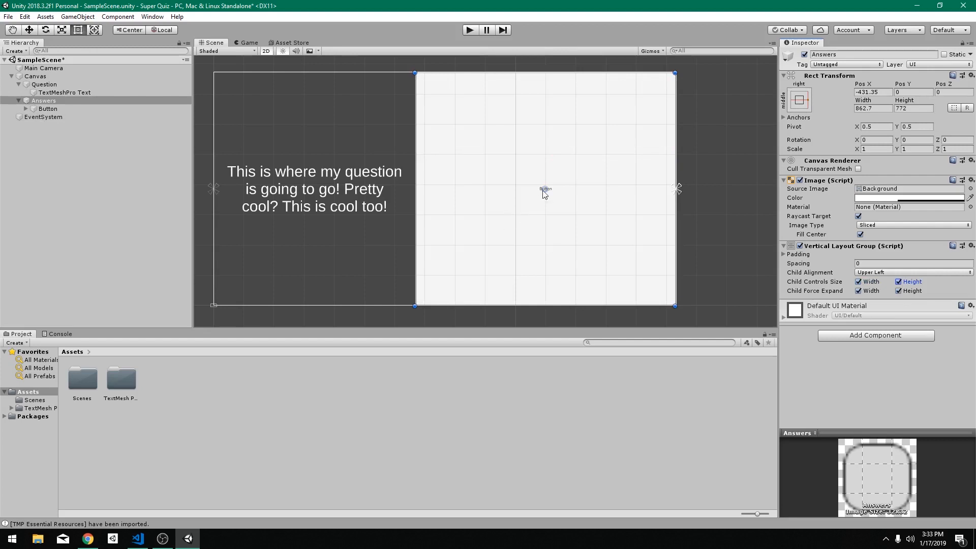
pyautogui.moveTo(601, 124)
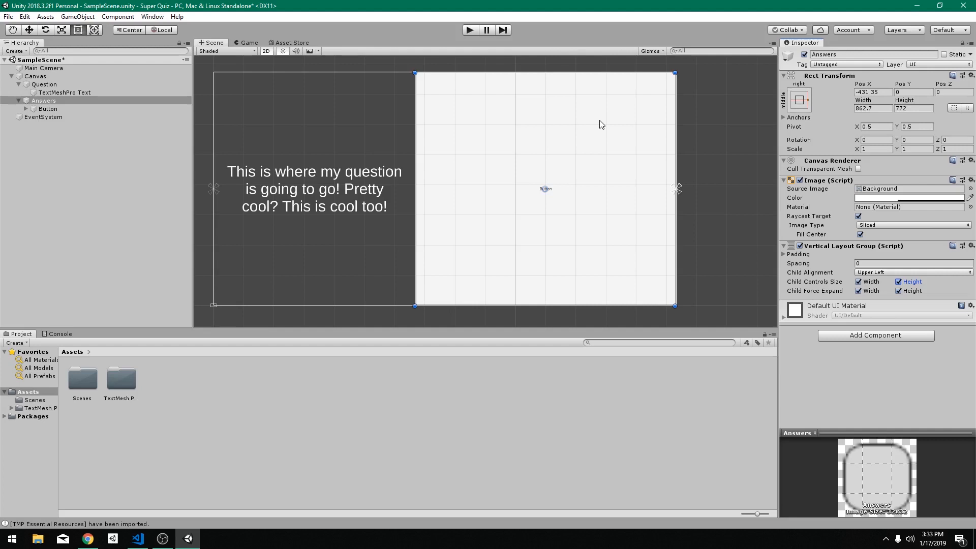
pyautogui.click(47, 109)
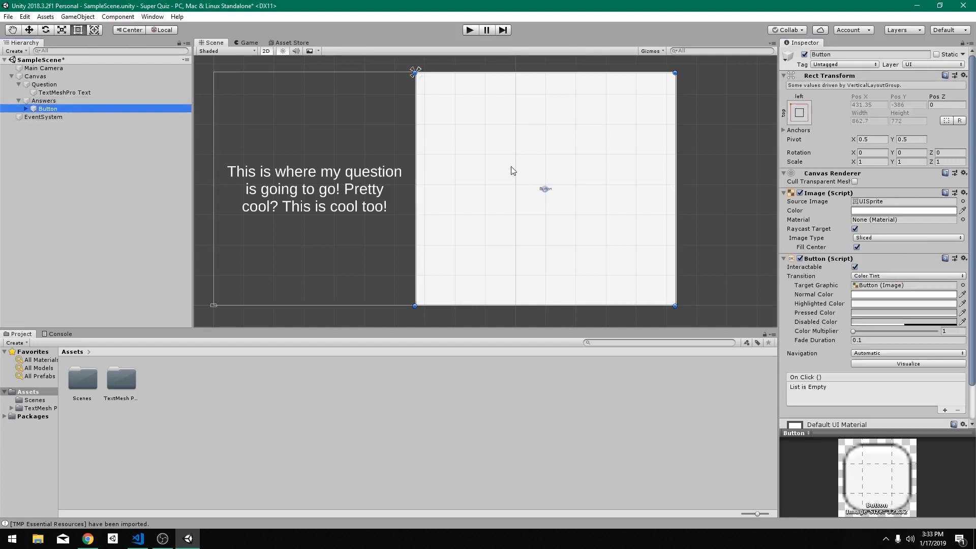
pyautogui.press('ctrl+d')
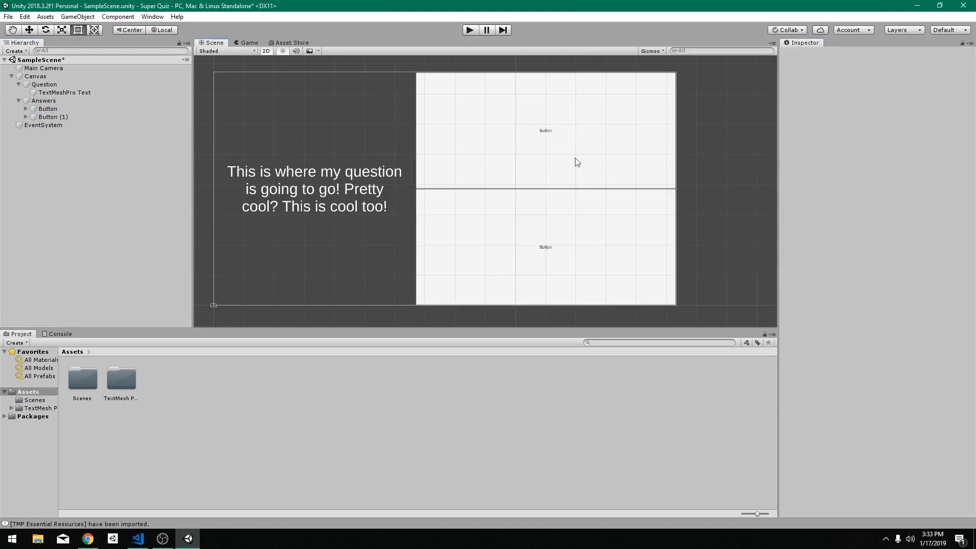
pyautogui.moveTo(534, 209)
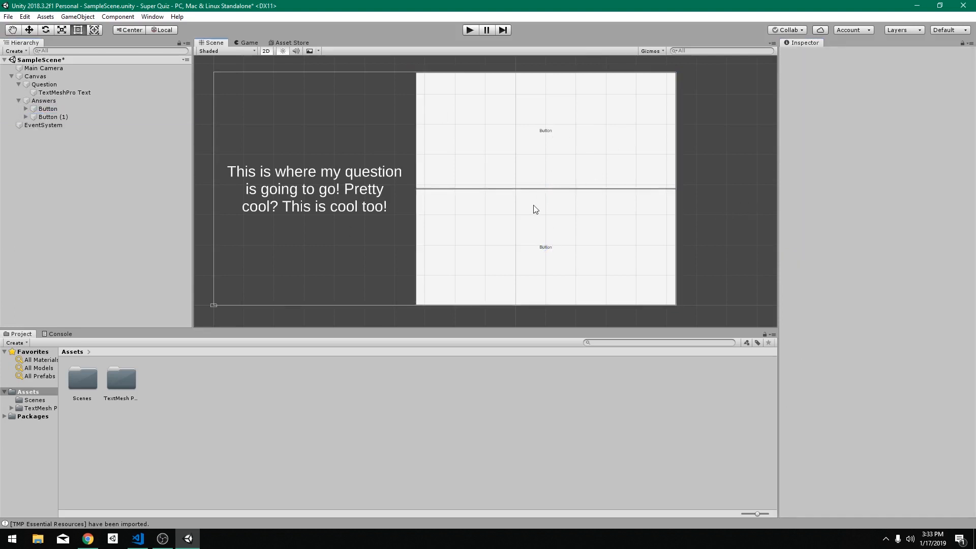
# Give the Answers Vertical Layout Group a Spacing of 15 and duplicate Button to nine copies.
pyautogui.click(44, 101)
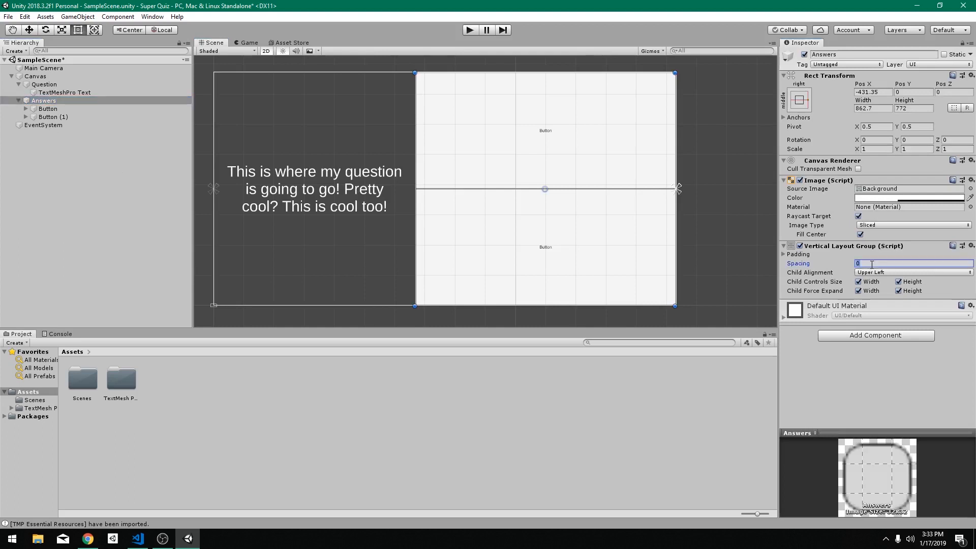
pyautogui.write('15')
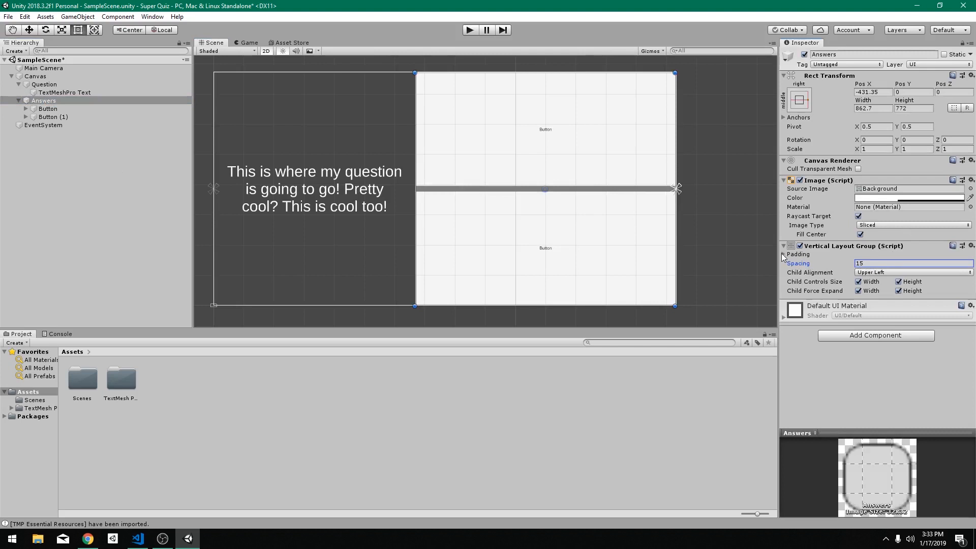
pyautogui.click(786, 254)
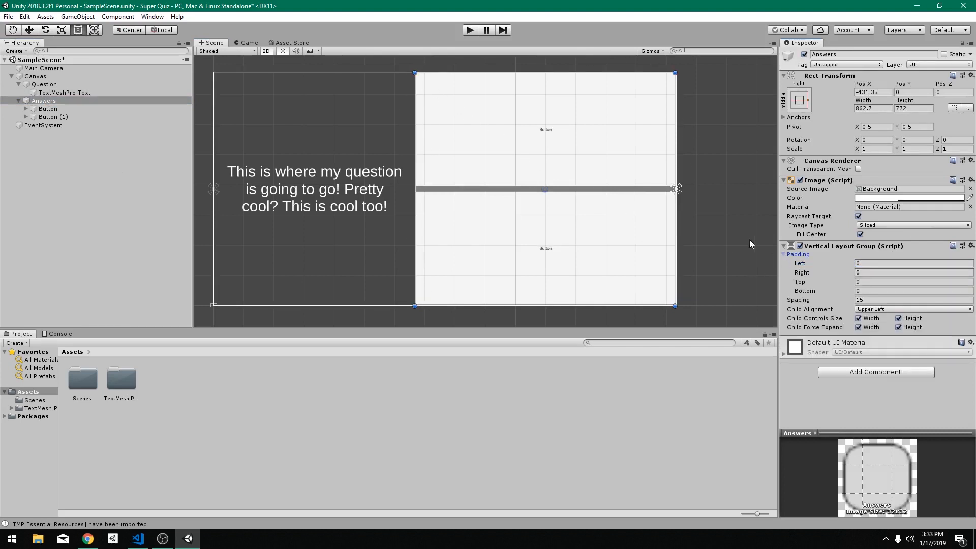
pyautogui.moveTo(728, 258)
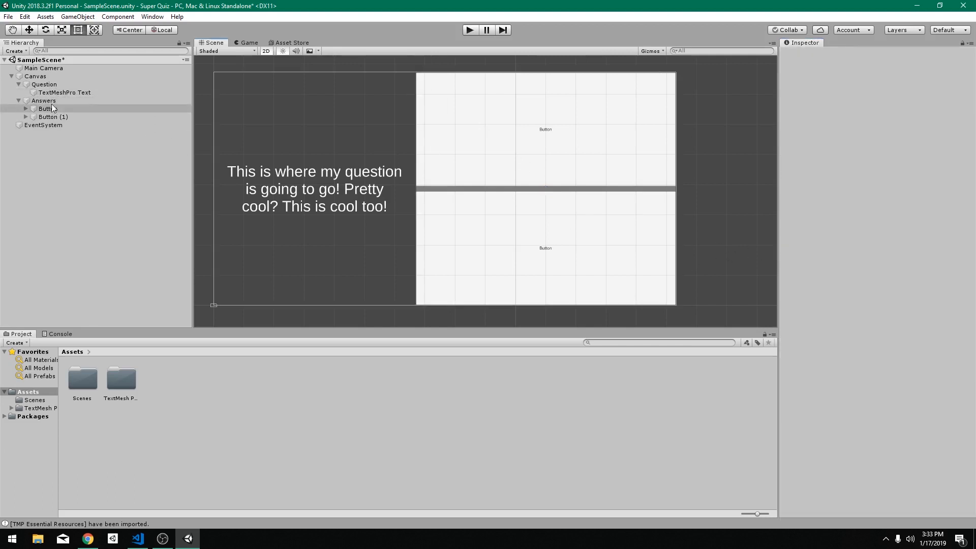
pyautogui.click(44, 100)
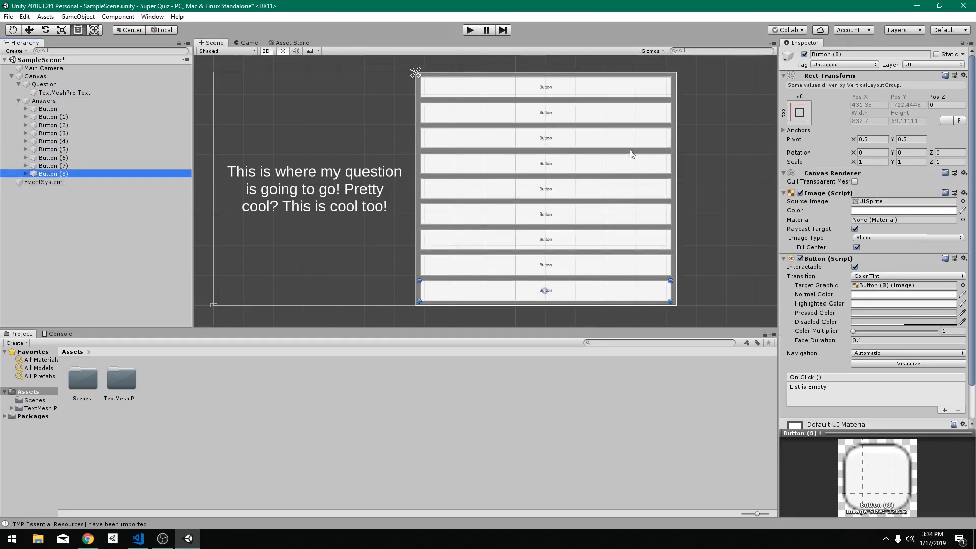
# Make the button's TextMeshPro label read 'Answer!'.
pyautogui.click(51, 117)
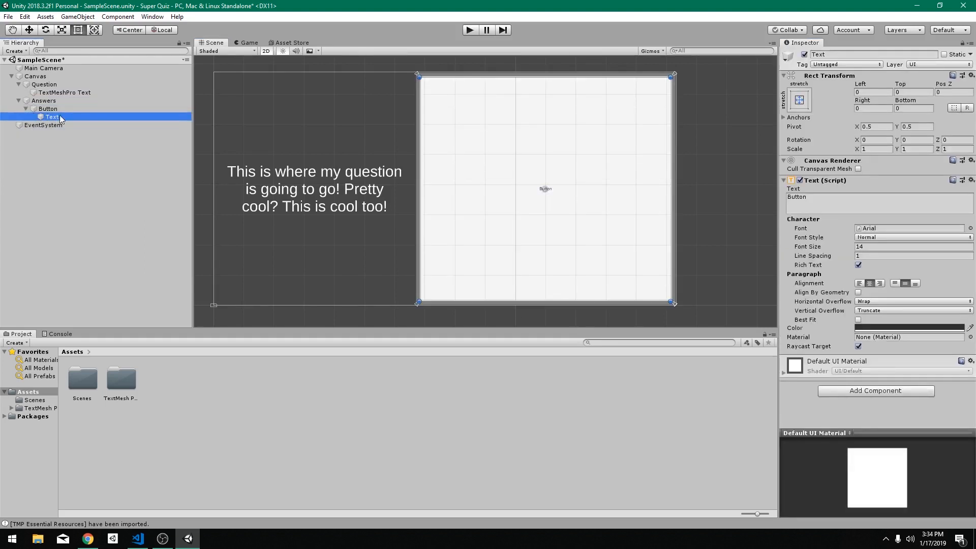
pyautogui.click(47, 109)
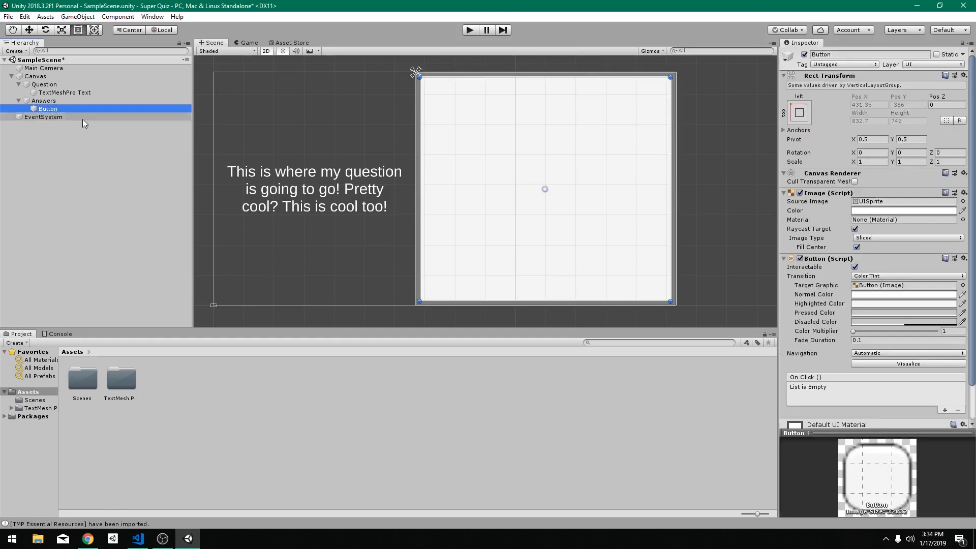
pyautogui.scroll(-3)
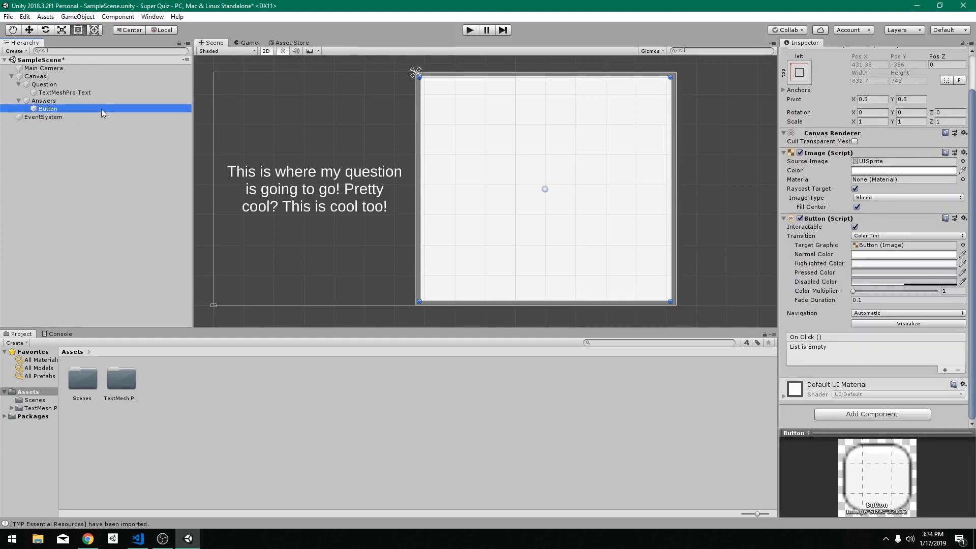
pyautogui.click(71, 117)
pyautogui.write('Answe')
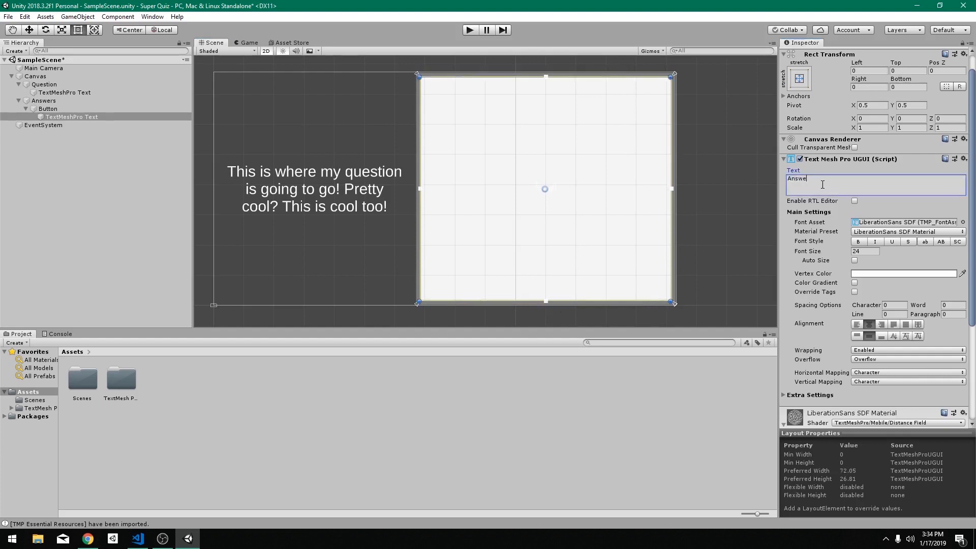
pyautogui.write('r!')
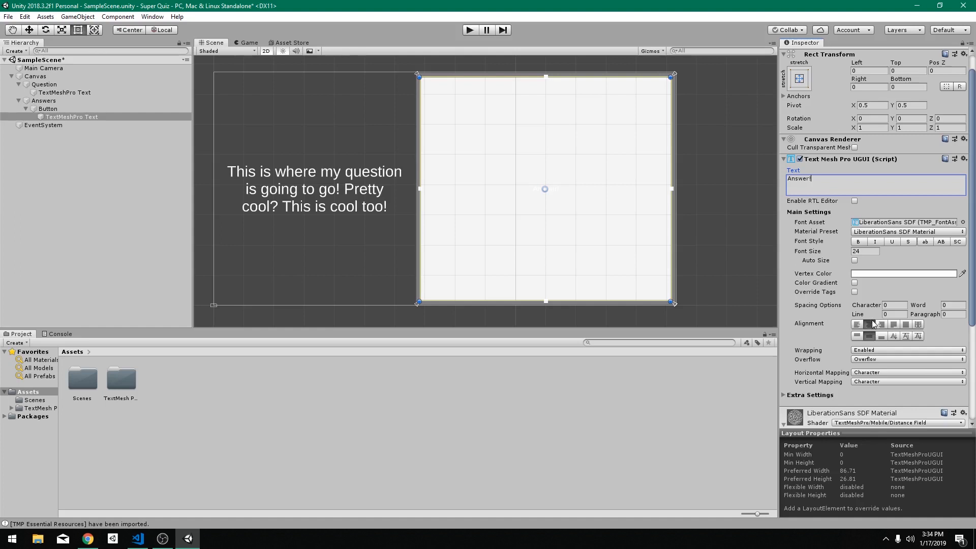
pyautogui.click(48, 109)
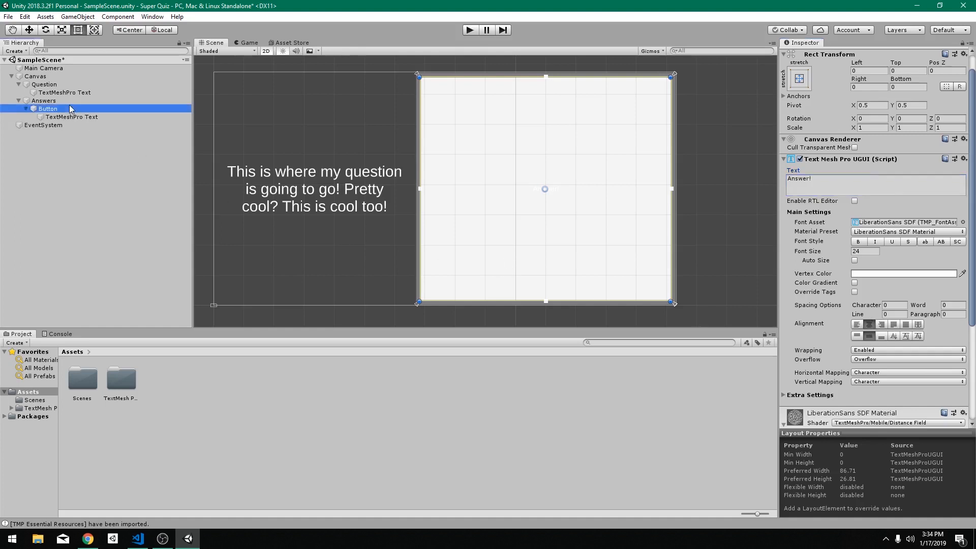
# Set the Button's Normal Color to light blue, hex 70BBD2.
pyautogui.click(903, 189)
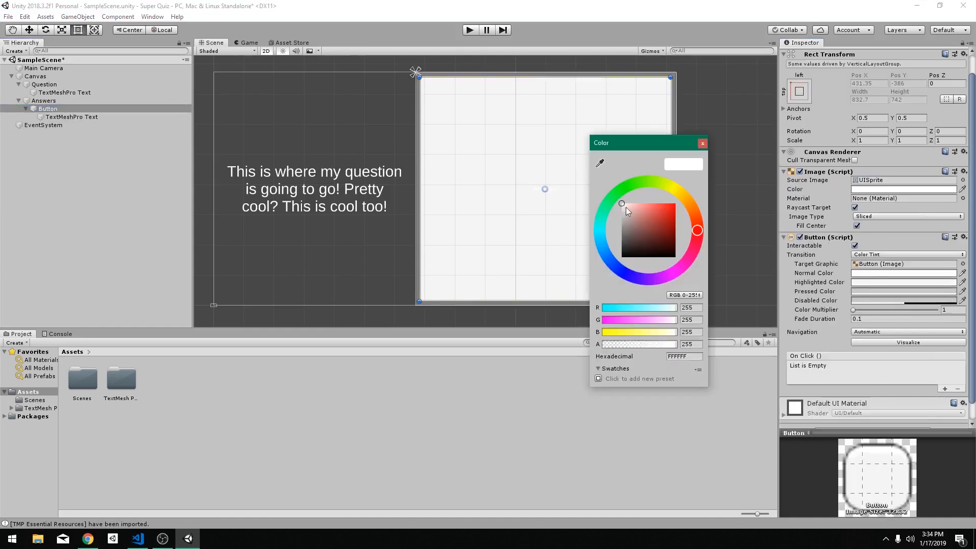
pyautogui.click(648, 217)
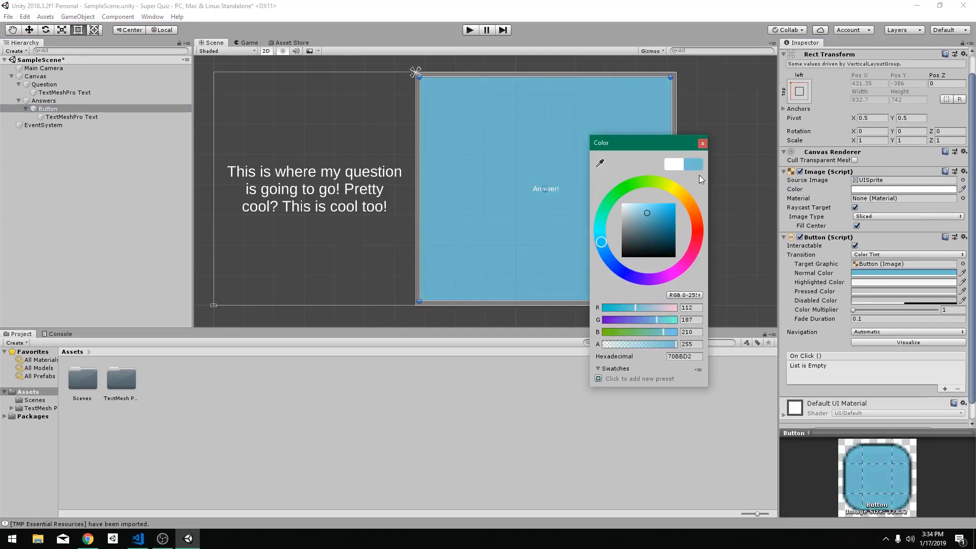
pyautogui.click(703, 144)
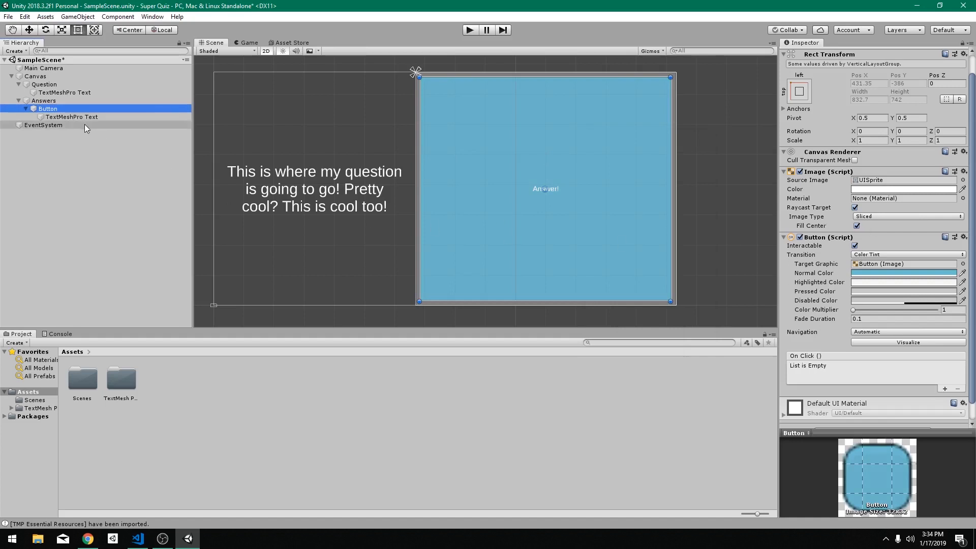
# Enable Auto Size on the Answer! TextMeshPro text.
pyautogui.click(71, 117)
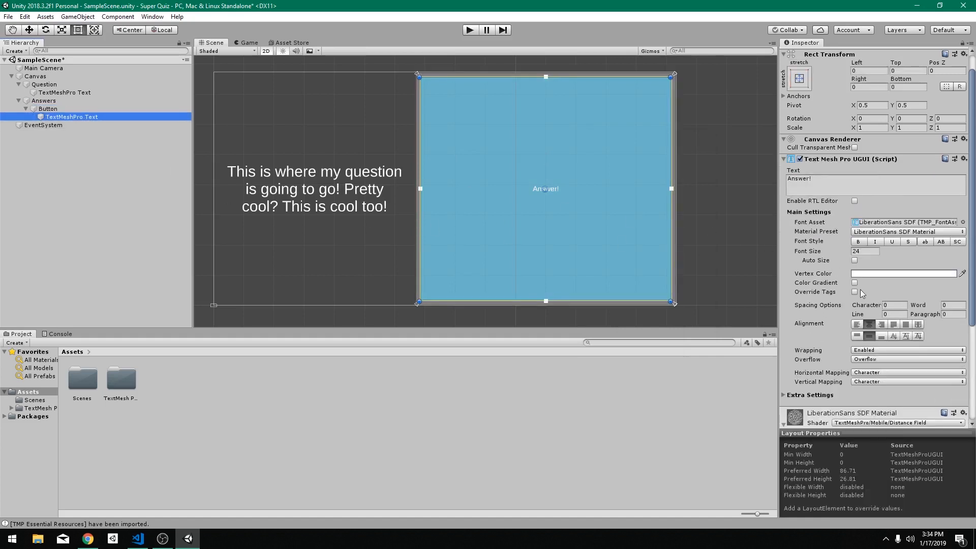
pyautogui.click(855, 260)
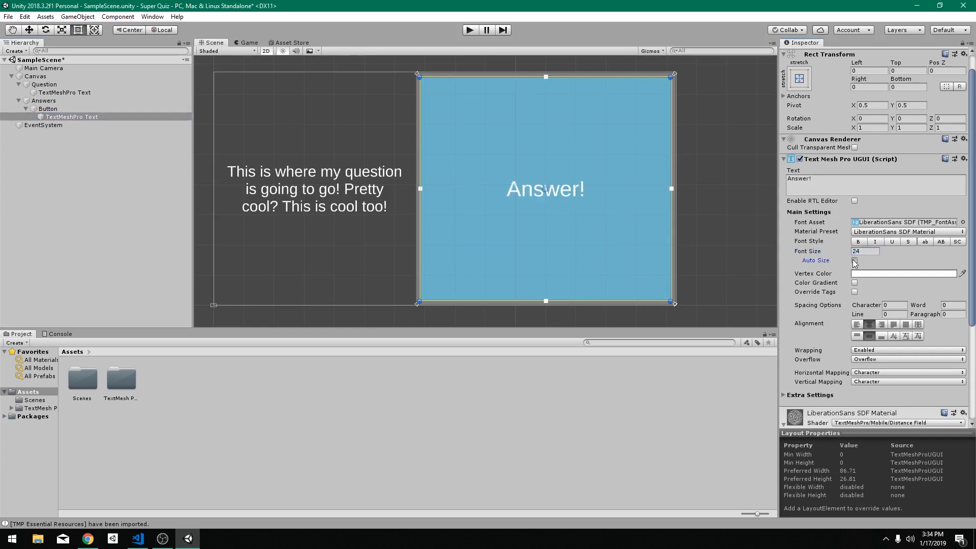
pyautogui.click(855, 260)
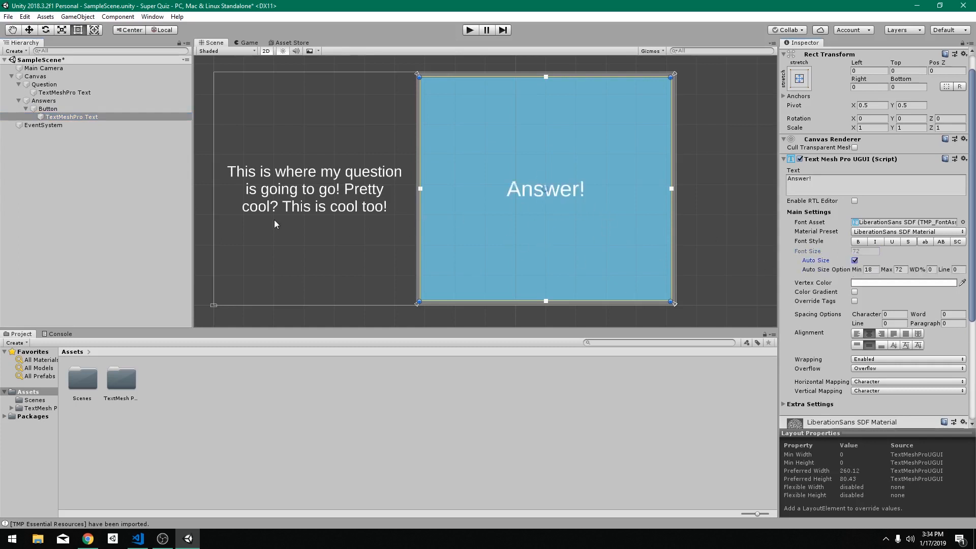
pyautogui.click(48, 109)
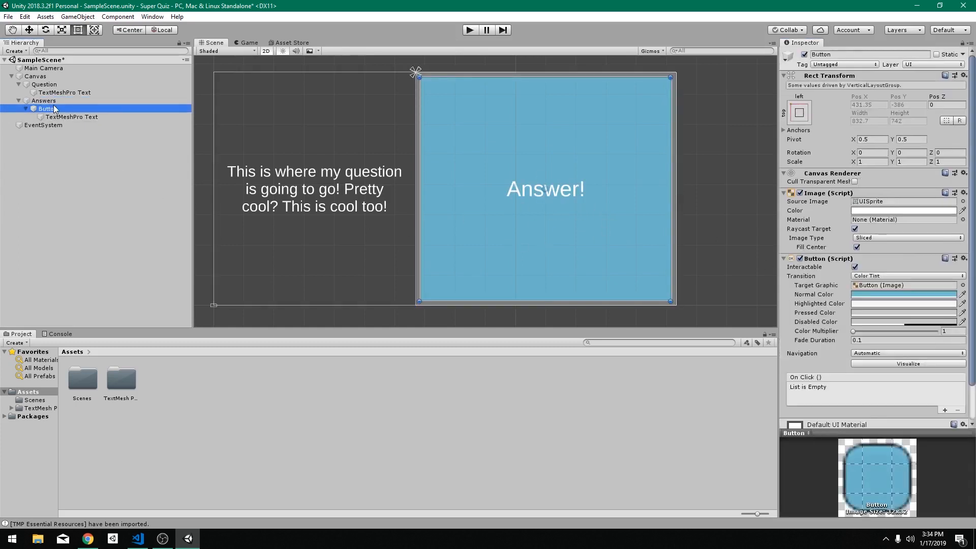
pyautogui.moveTo(330, 218)
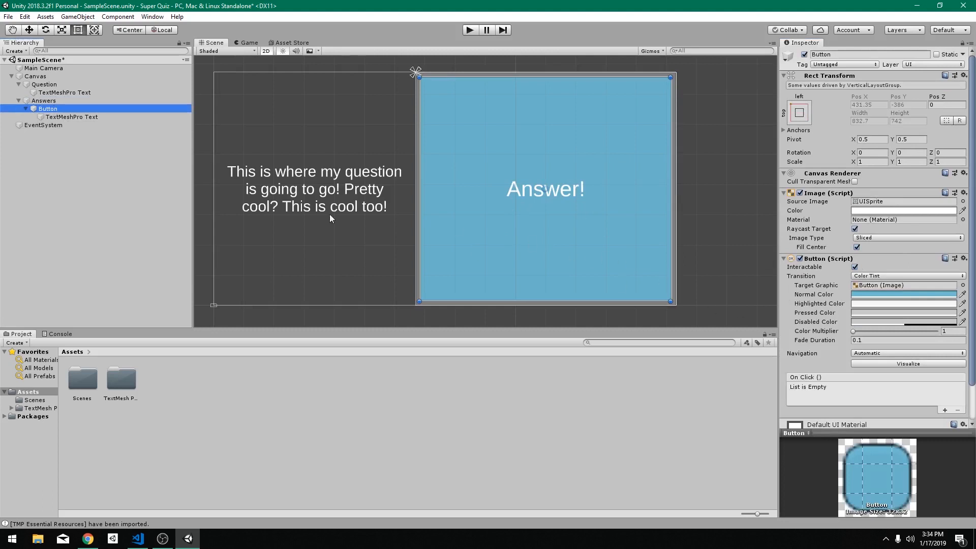
# Set the Answer! text auto-size range to Min 14, Max 60 and duplicate the button.
pyautogui.click(71, 117)
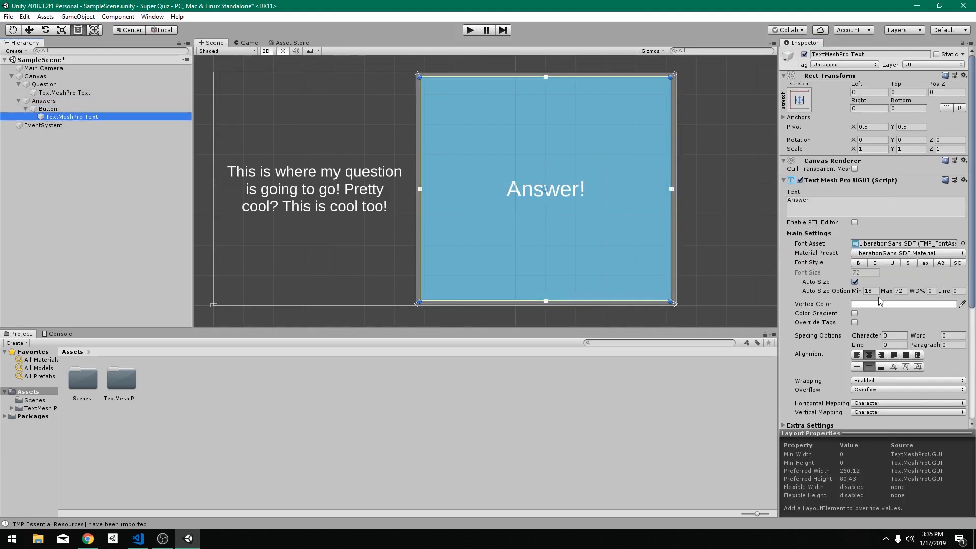
pyautogui.click(871, 291)
pyautogui.write('14')
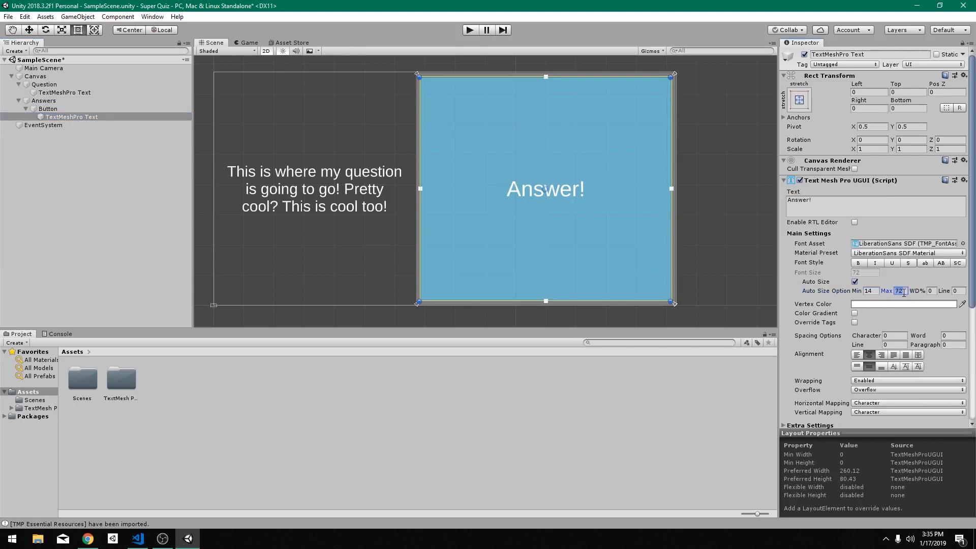
pyautogui.write('60')
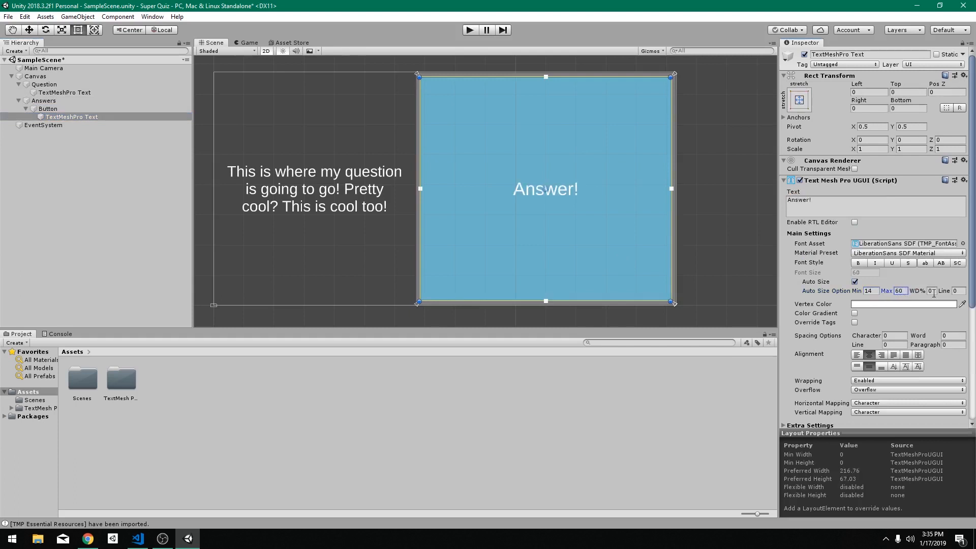
pyautogui.click(71, 117)
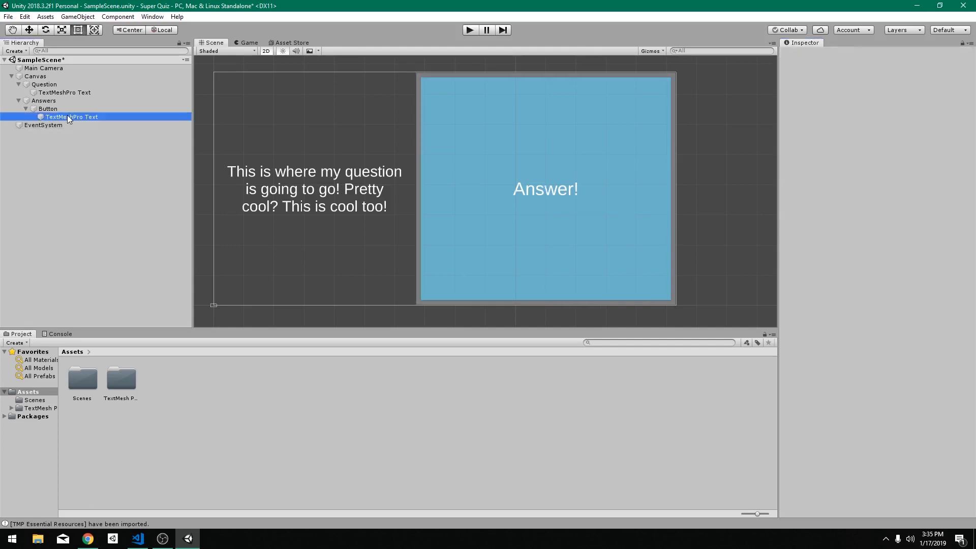
pyautogui.click(48, 108)
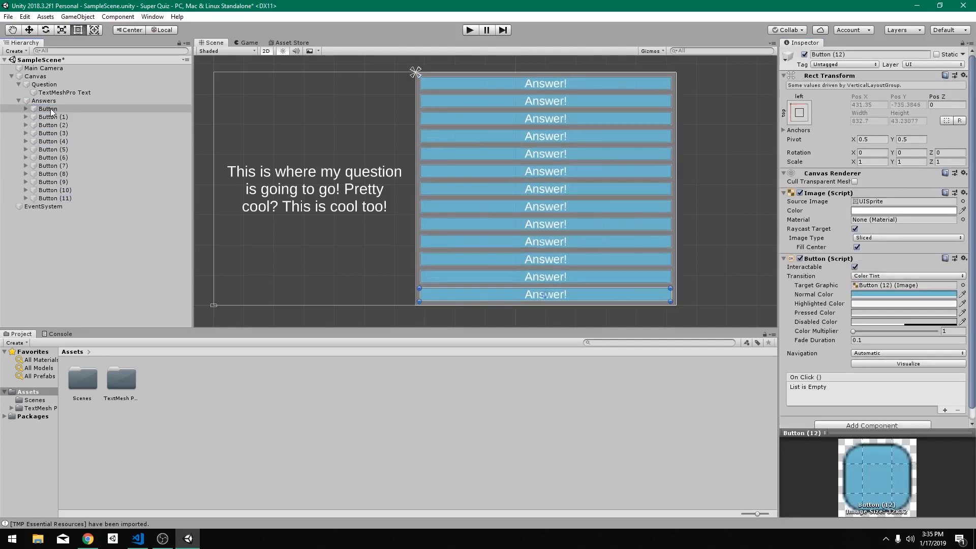
# Remove the extra buttons and give the Answer! text margins of 10 on Left, Top, Right and Bottom.
pyautogui.click(55, 206)
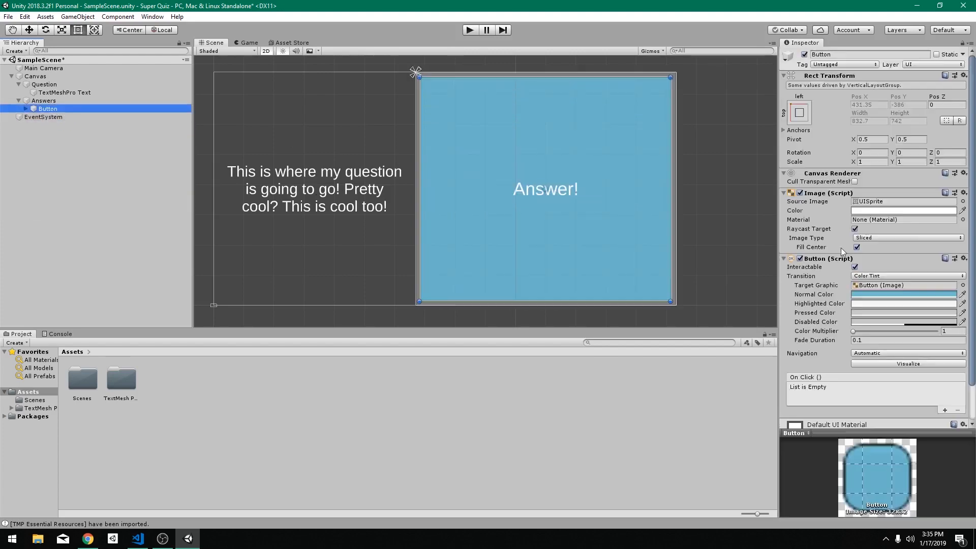
pyautogui.click(71, 116)
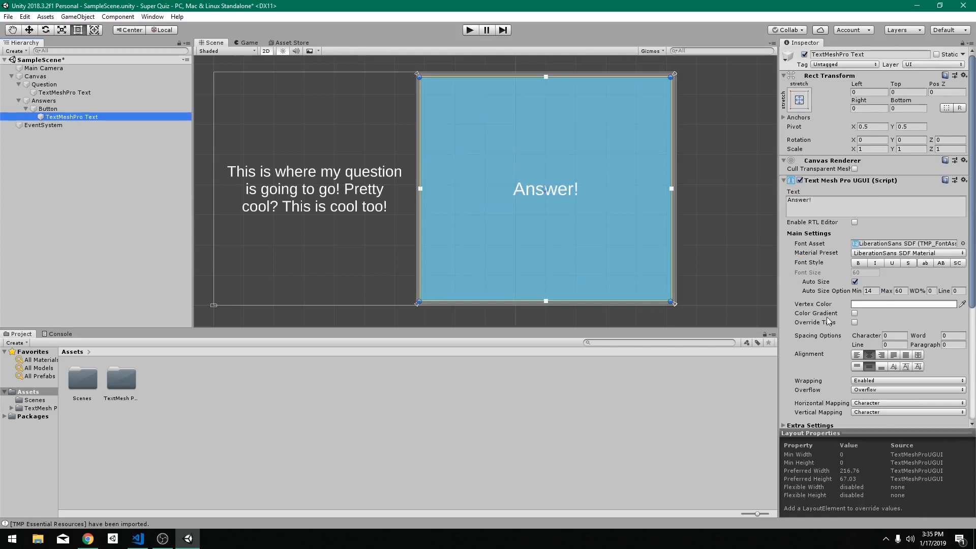
pyautogui.scroll(-3)
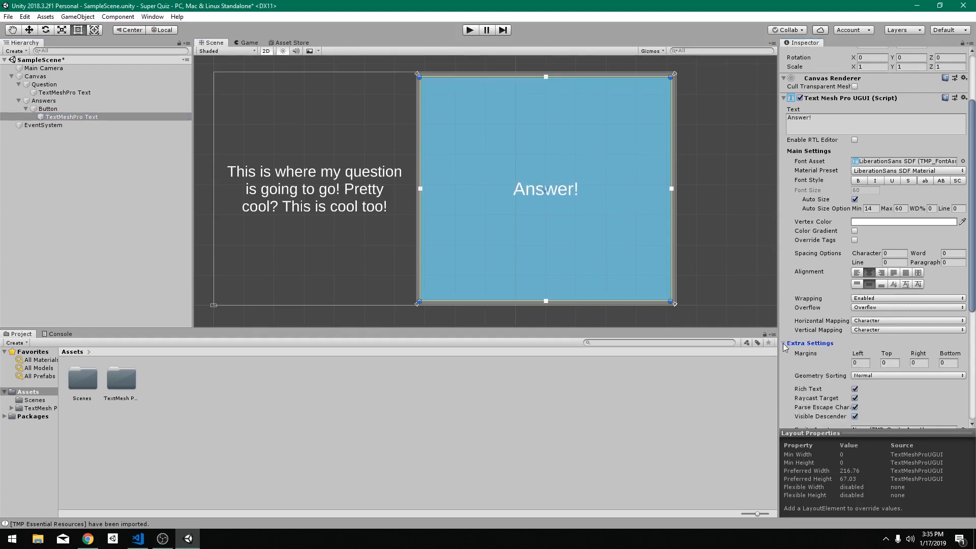
pyautogui.scroll(-3)
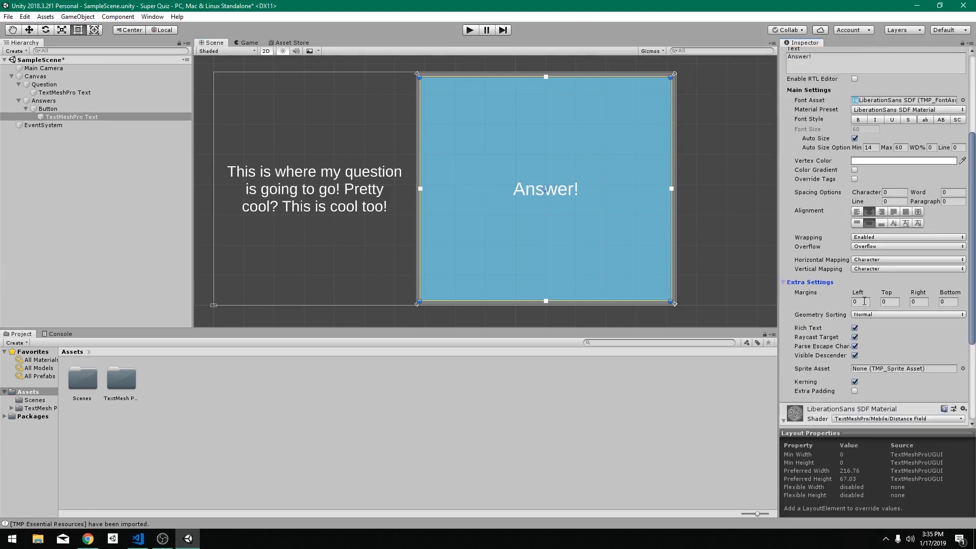
pyautogui.write('10')
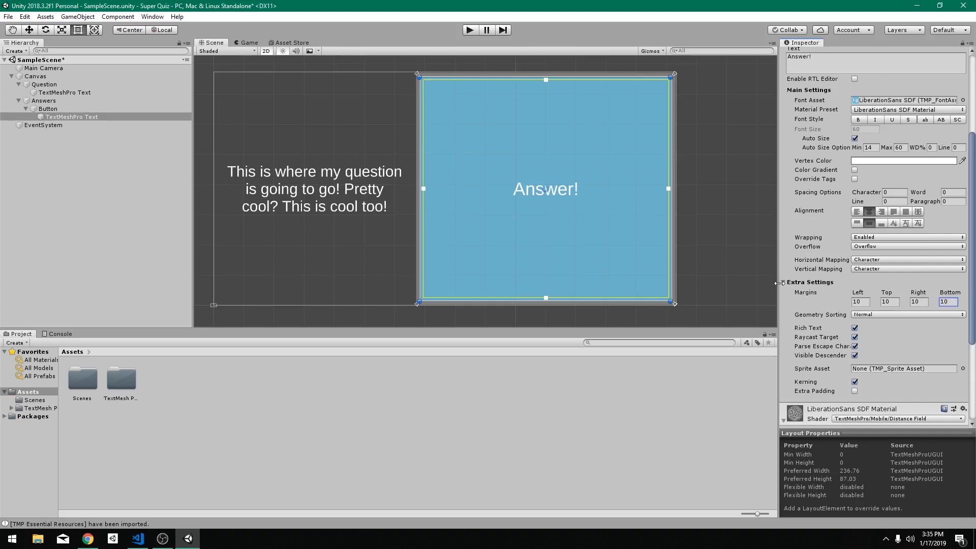
pyautogui.click(48, 109)
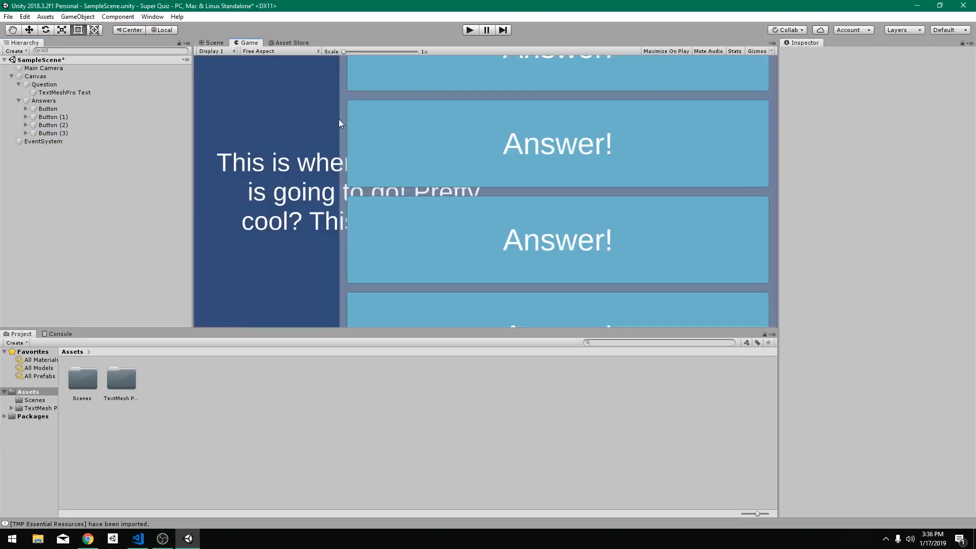
# Set the Game view aspect to 16:9 and compare the four-button layout between Scene and Game.
pyautogui.click(279, 51)
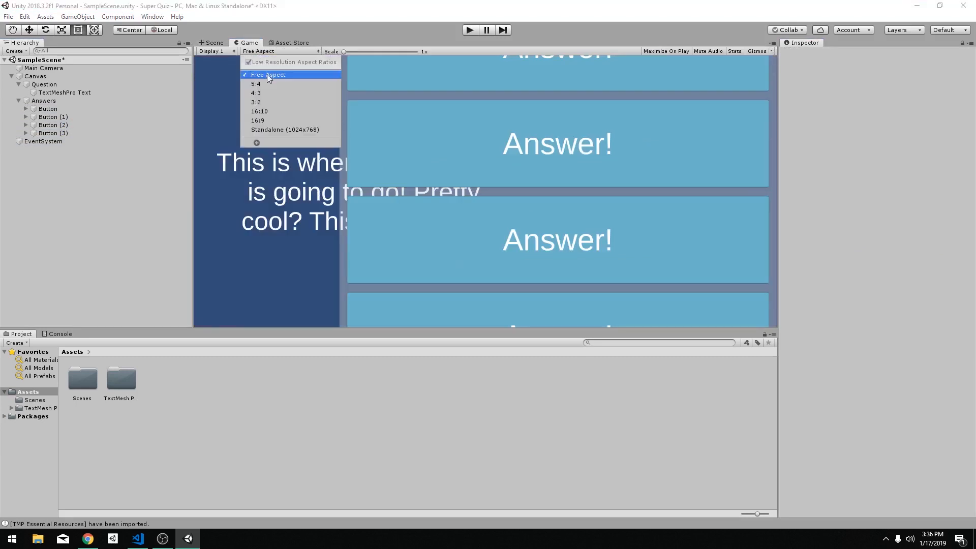
pyautogui.moveTo(278, 101)
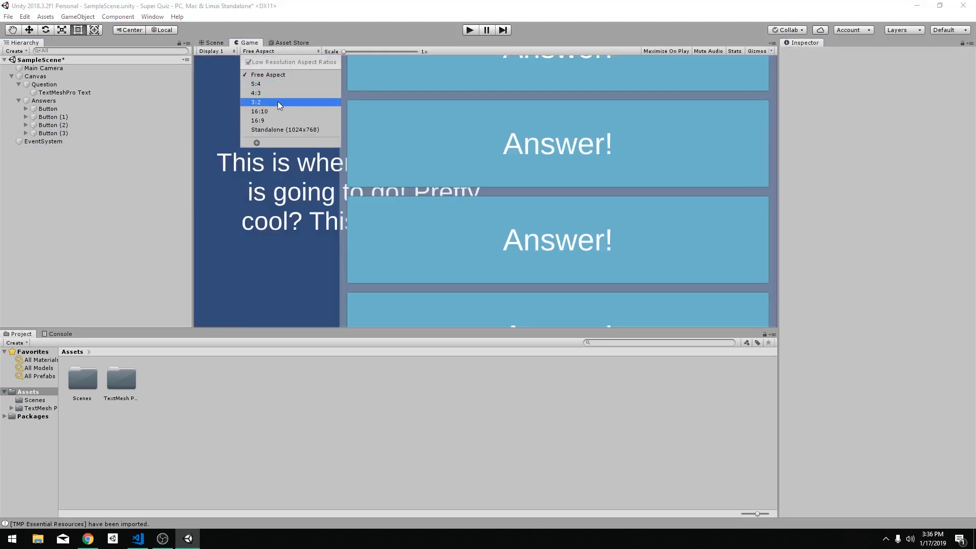
pyautogui.moveTo(271, 120)
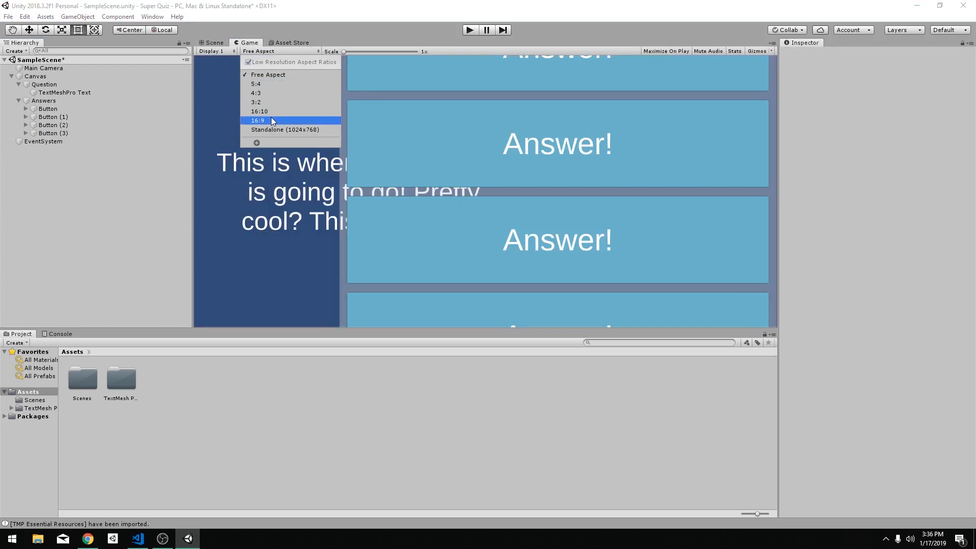
pyautogui.click(257, 120)
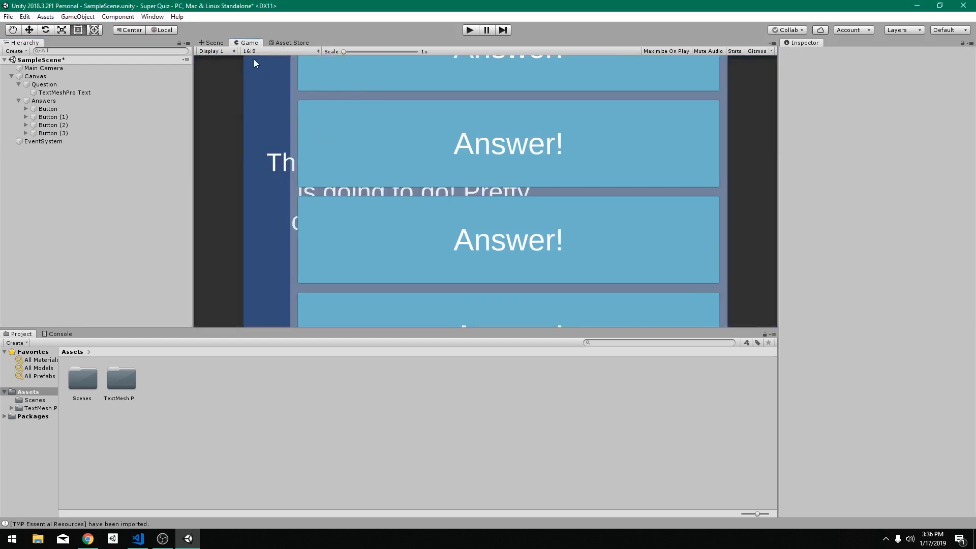
pyautogui.click(211, 43)
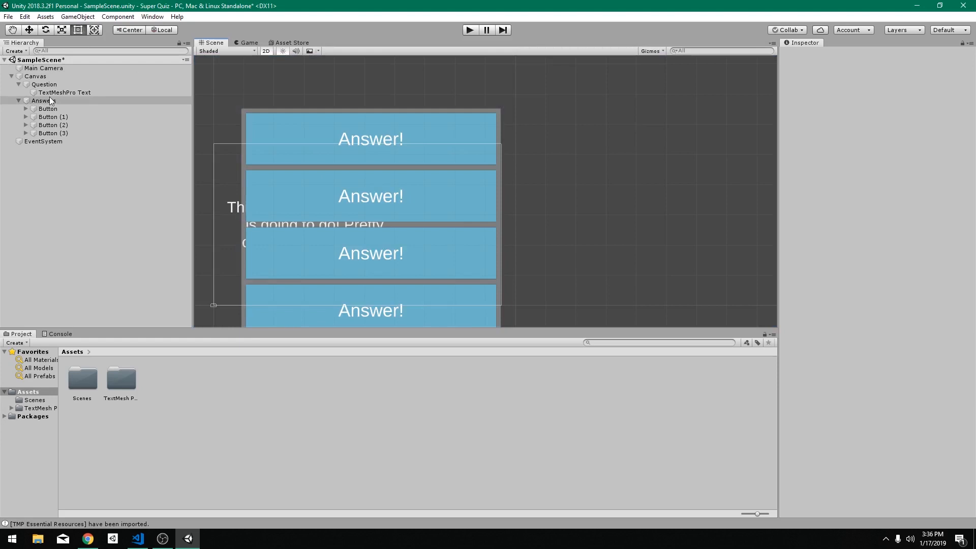
pyautogui.click(248, 43)
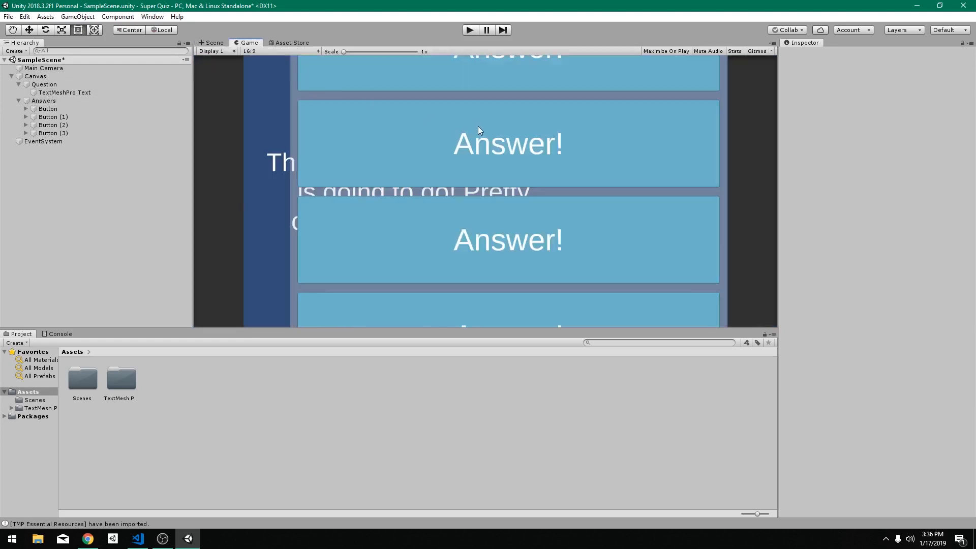
pyautogui.click(213, 42)
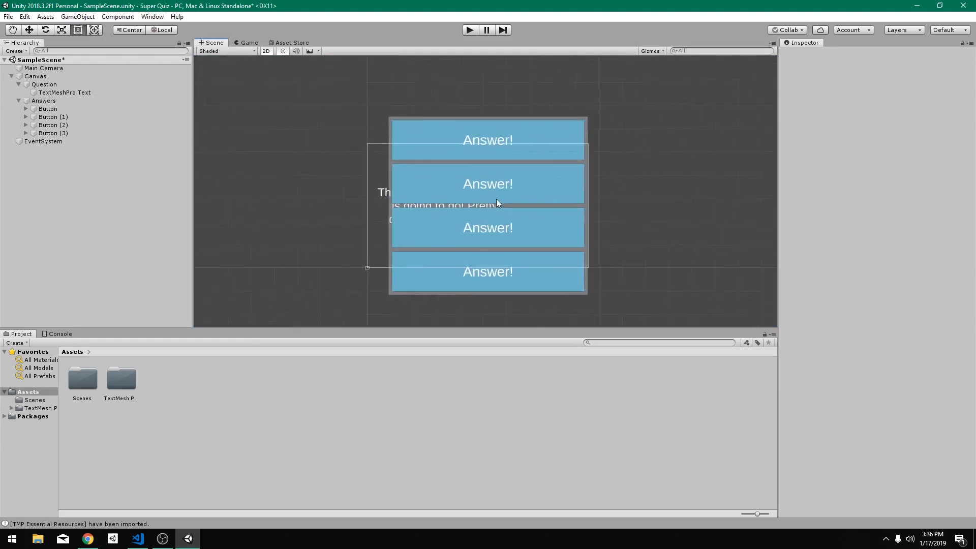
pyautogui.click(248, 43)
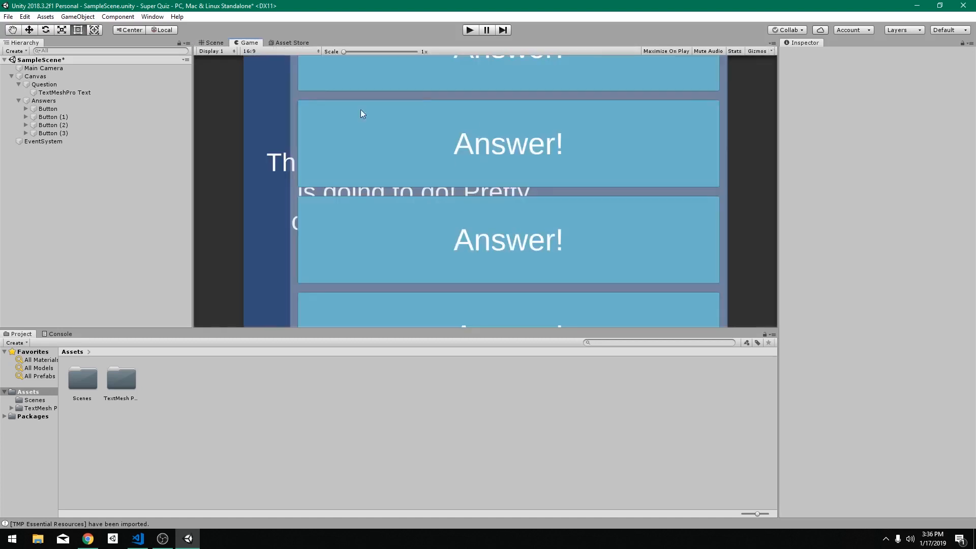
pyautogui.click(44, 101)
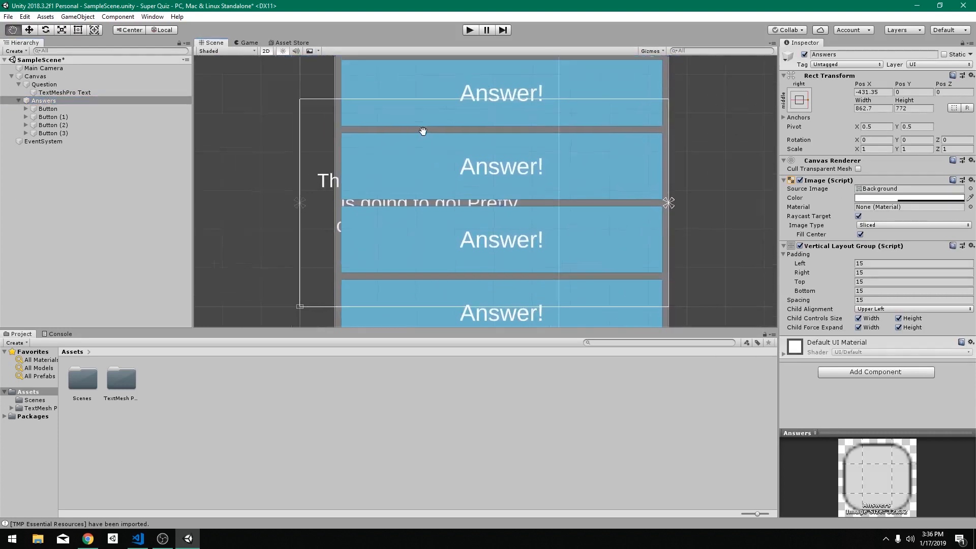
# Set the Canvas Scaler's UI Scale Mode to Scale With Screen Size and preview the result.
pyautogui.click(35, 77)
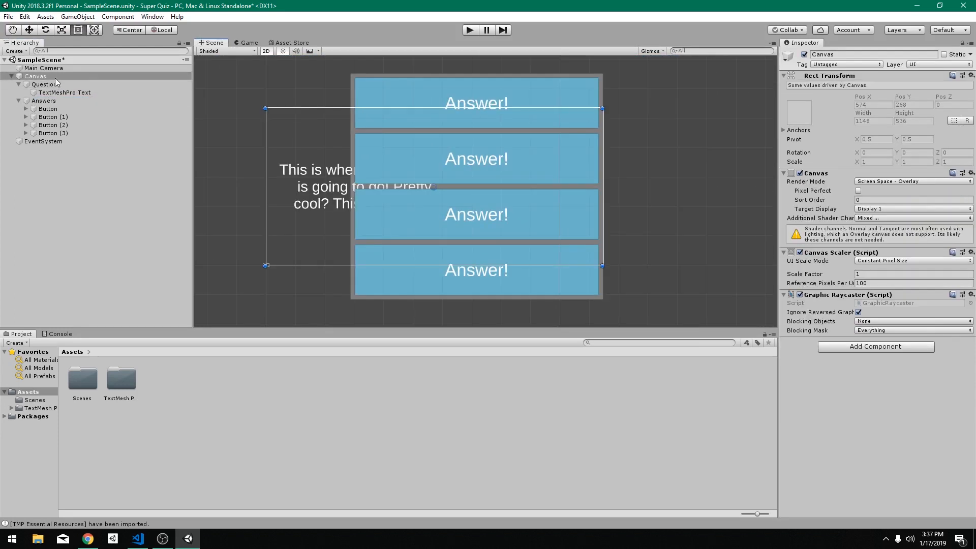
pyautogui.click(35, 76)
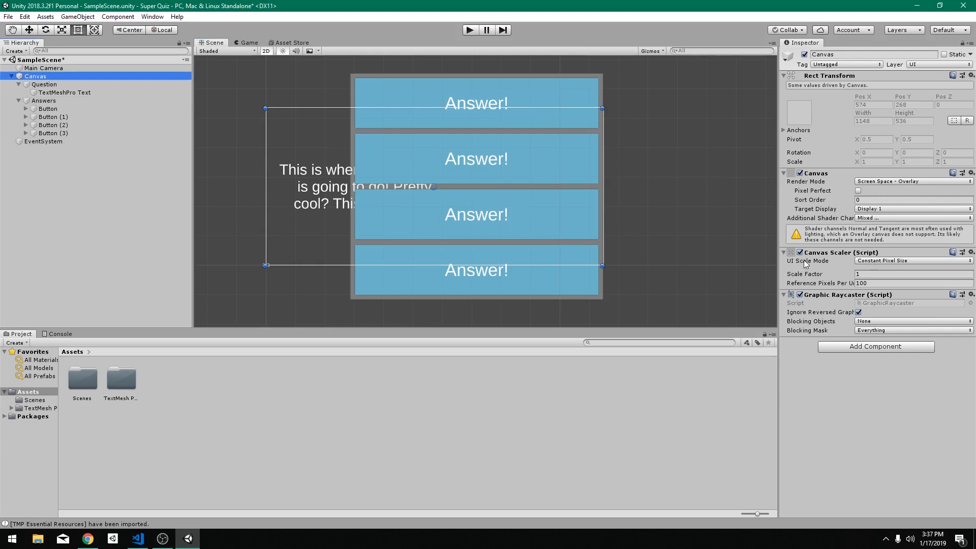
pyautogui.click(911, 260)
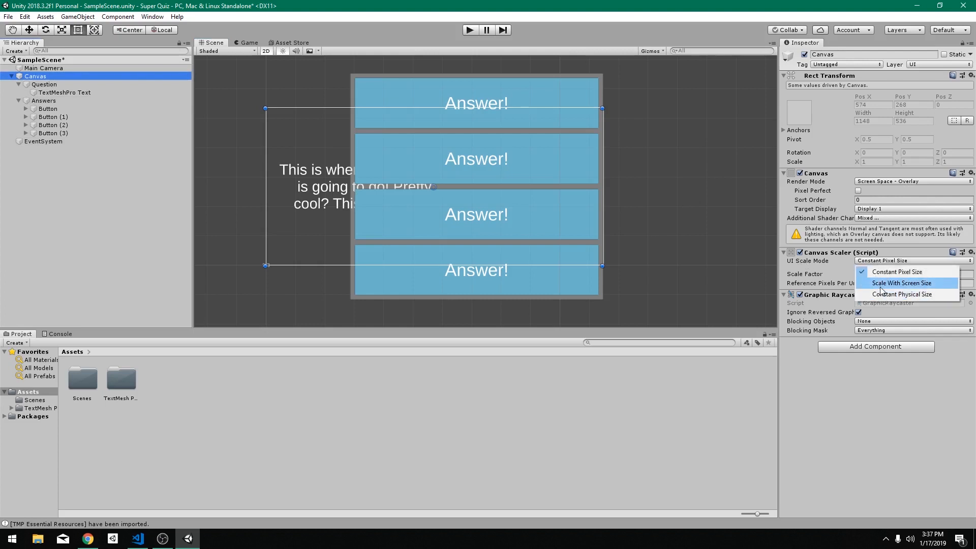
pyautogui.click(900, 283)
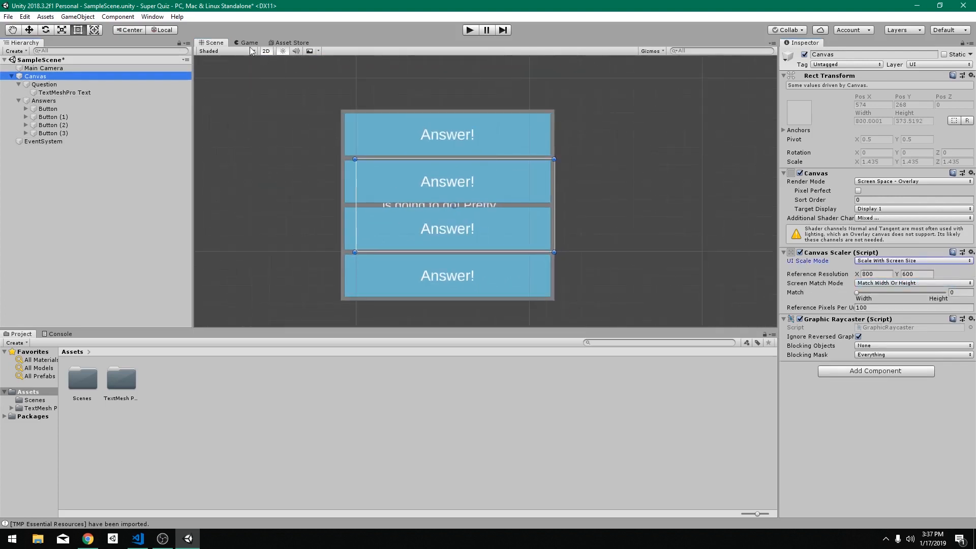
pyautogui.click(248, 43)
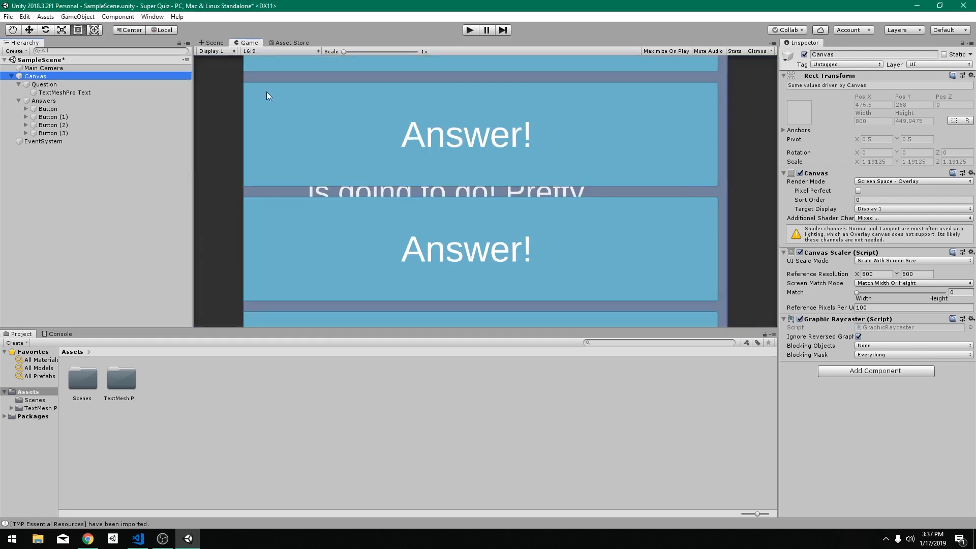
pyautogui.click(214, 42)
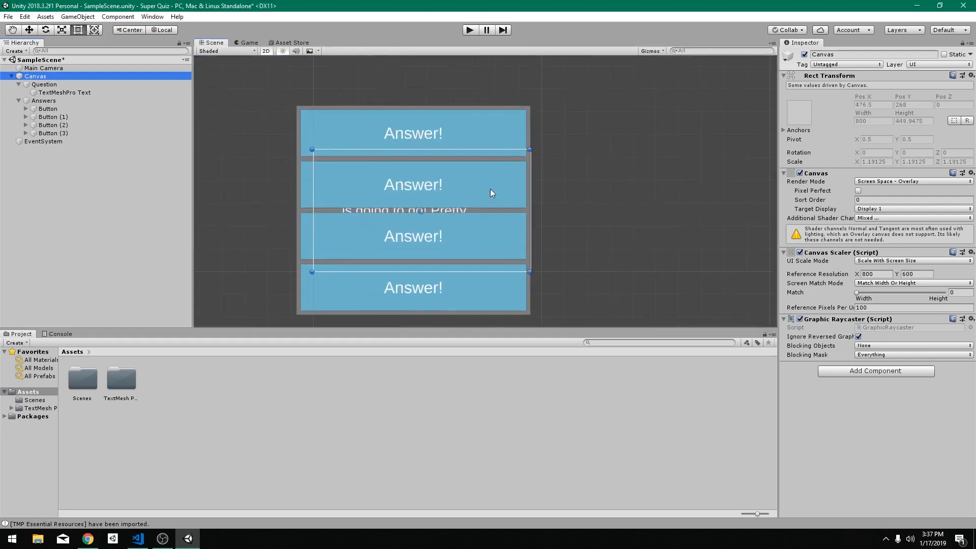
pyautogui.moveTo(862, 298)
pyautogui.write('.5')
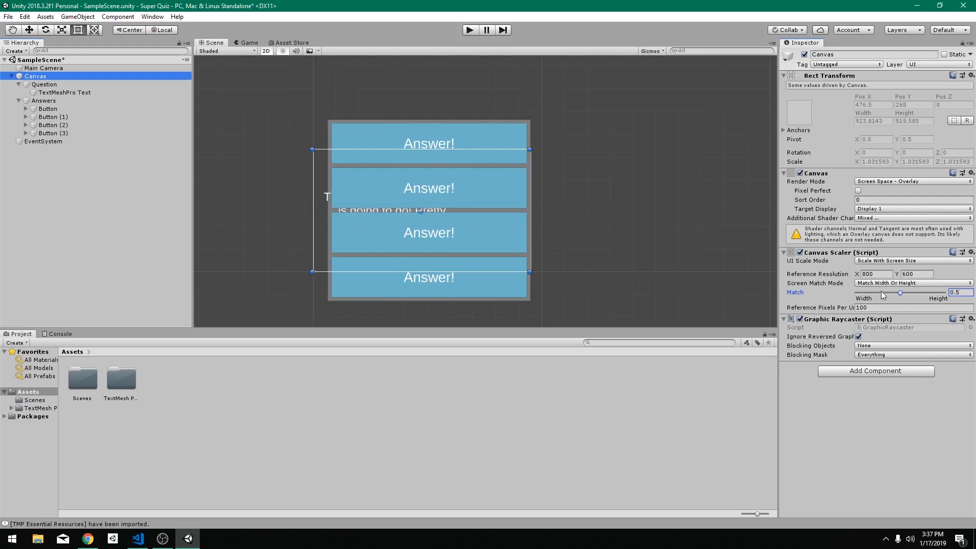
pyautogui.moveTo(929, 302)
pyautogui.write('1280')
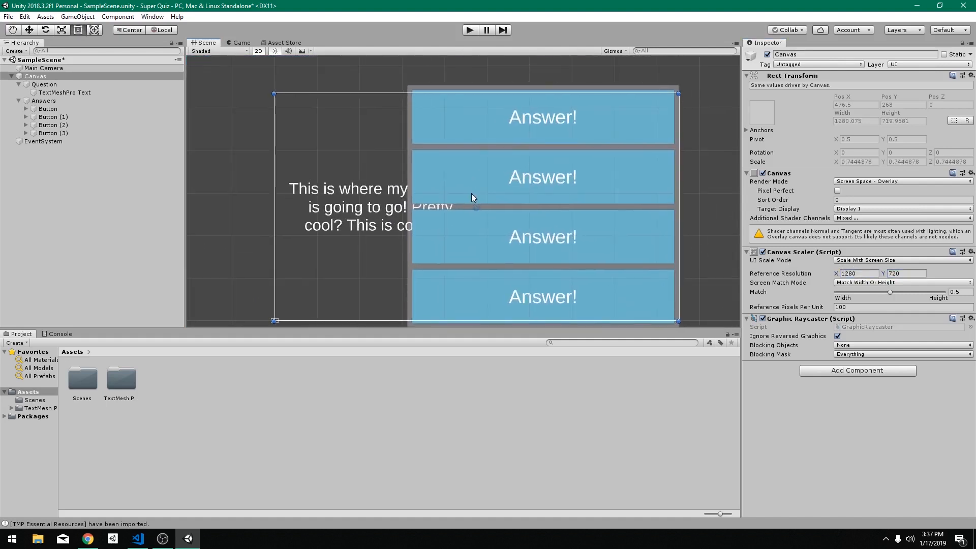
# Resize the Question and Answers panels to about 720 tall and check them in the Game view.
pyautogui.click(44, 101)
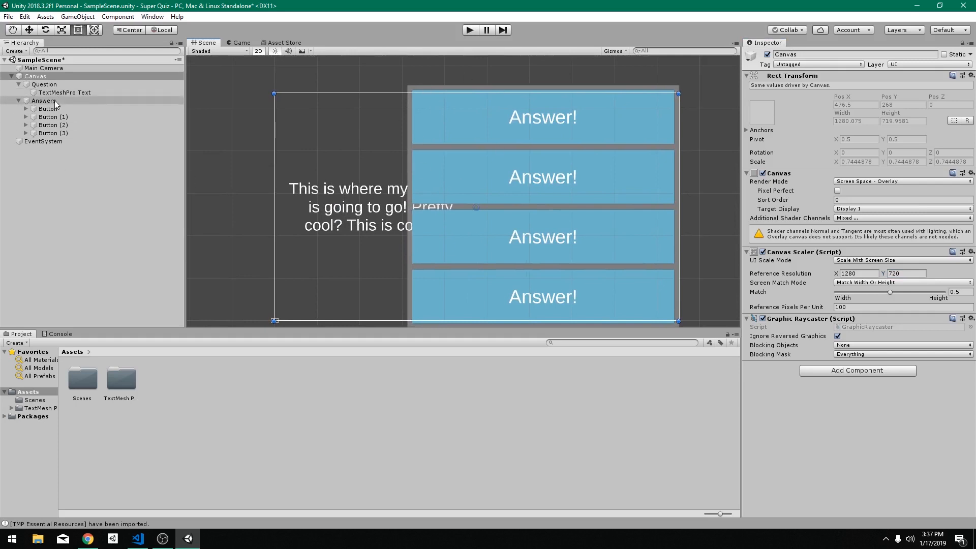
pyautogui.click(44, 101)
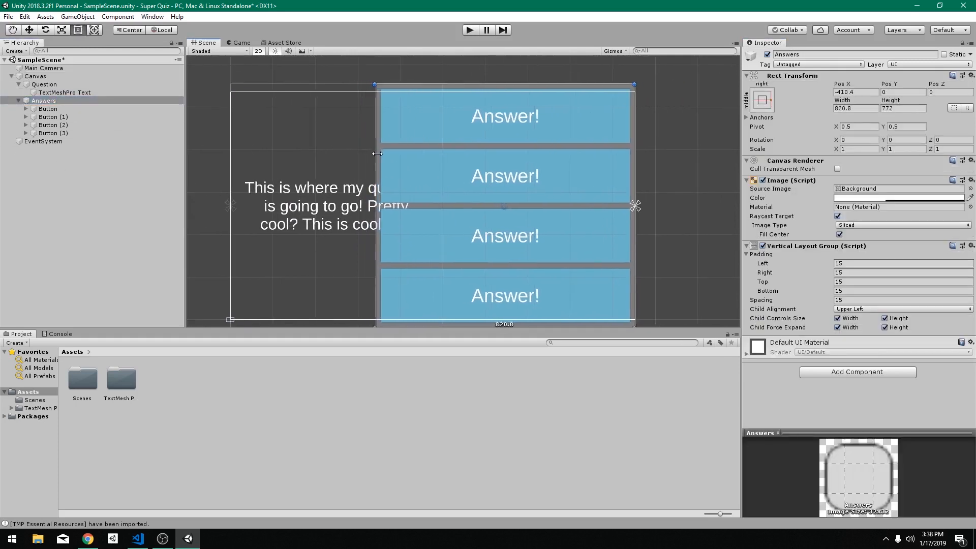
pyautogui.click(43, 85)
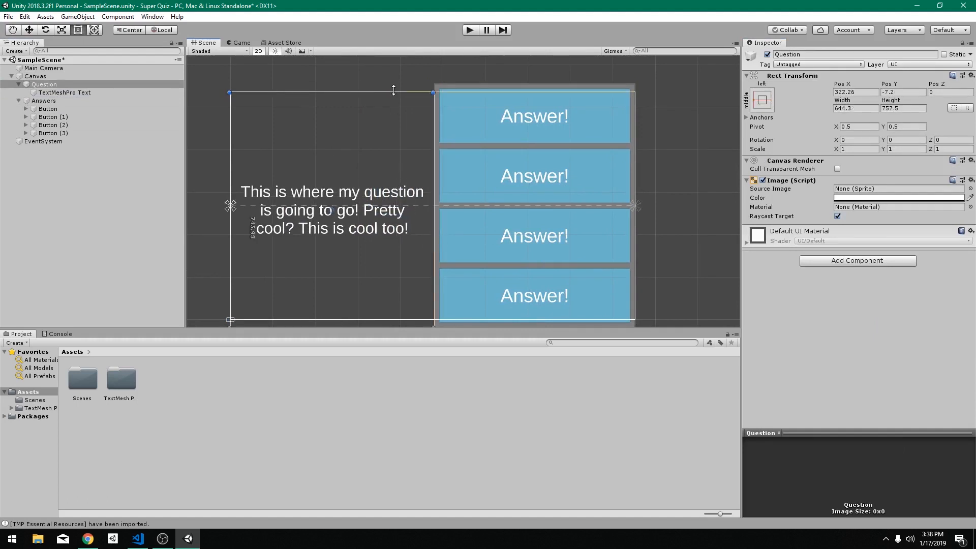
pyautogui.click(44, 100)
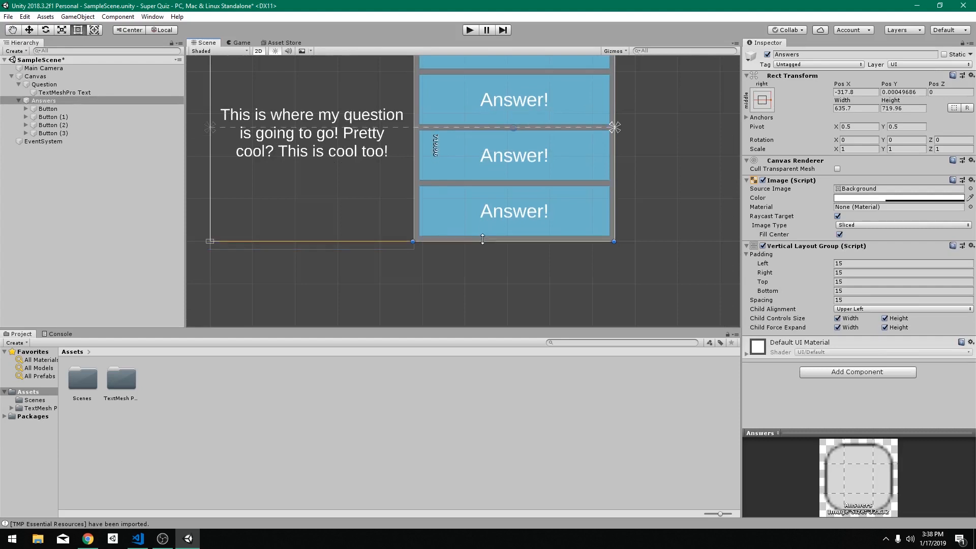
pyautogui.click(43, 84)
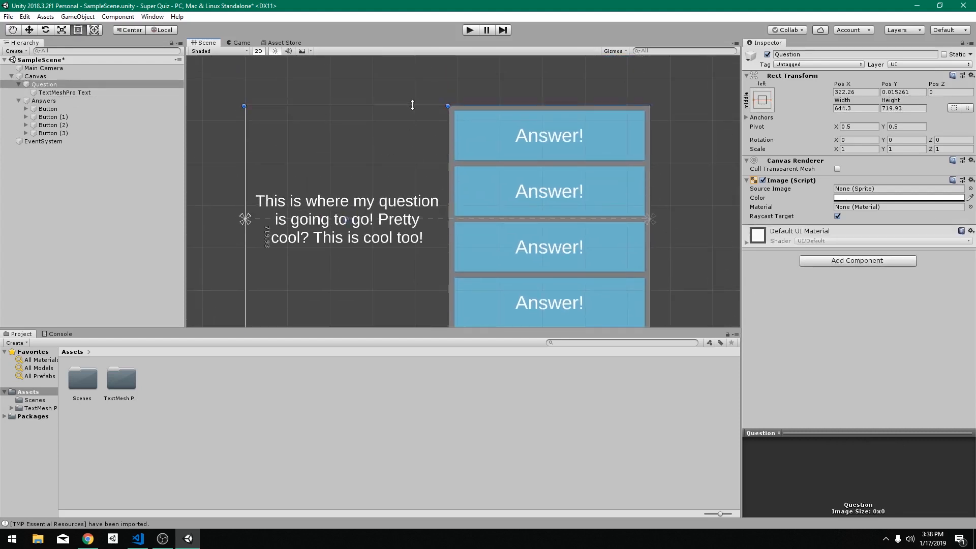
pyautogui.click(240, 43)
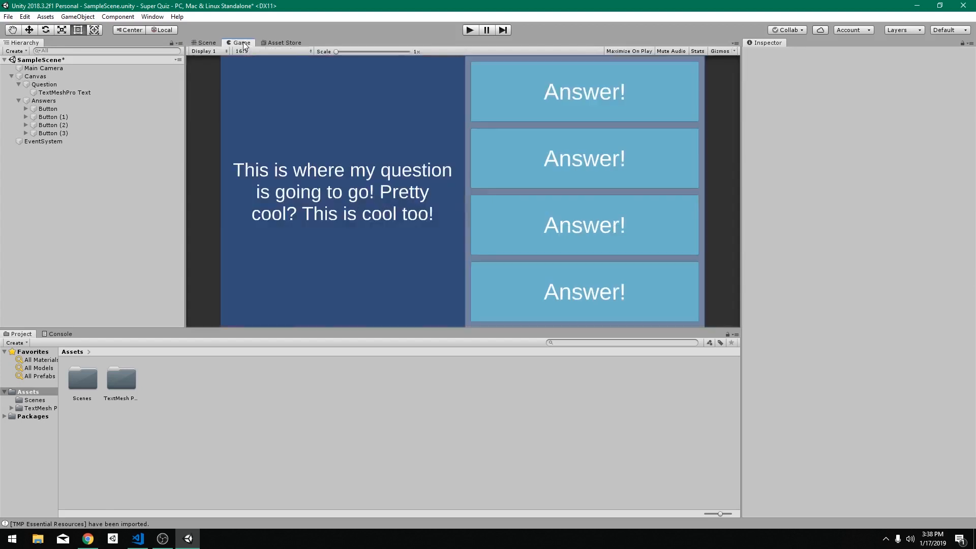
# Check the layout at Free Aspect, return to 16:9, and dock the Game view beside the Scene.
pyautogui.click(274, 51)
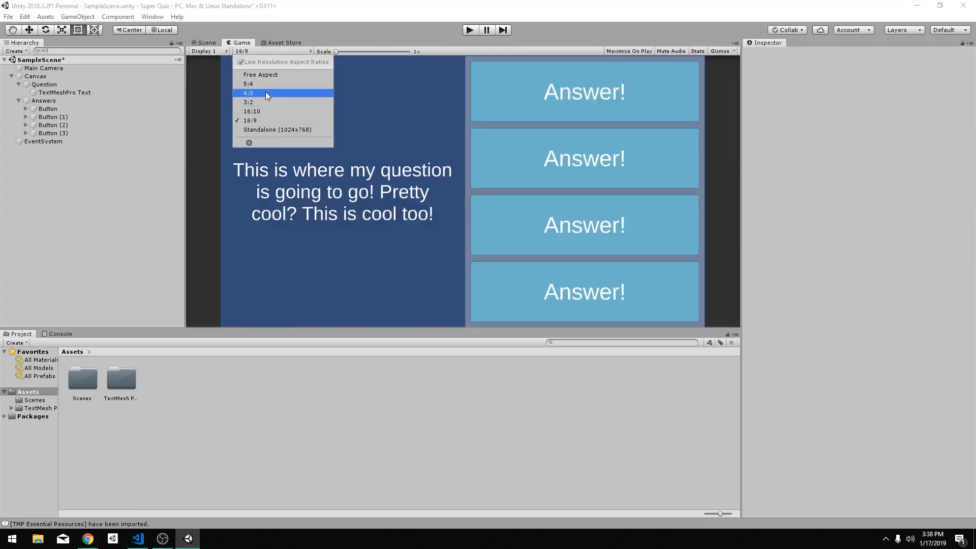
pyautogui.click(260, 74)
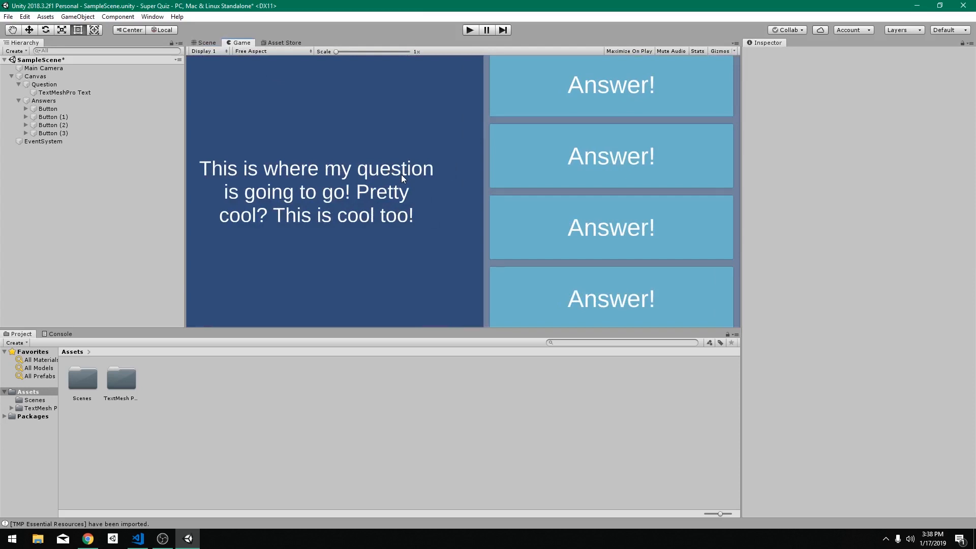
pyautogui.click(271, 51)
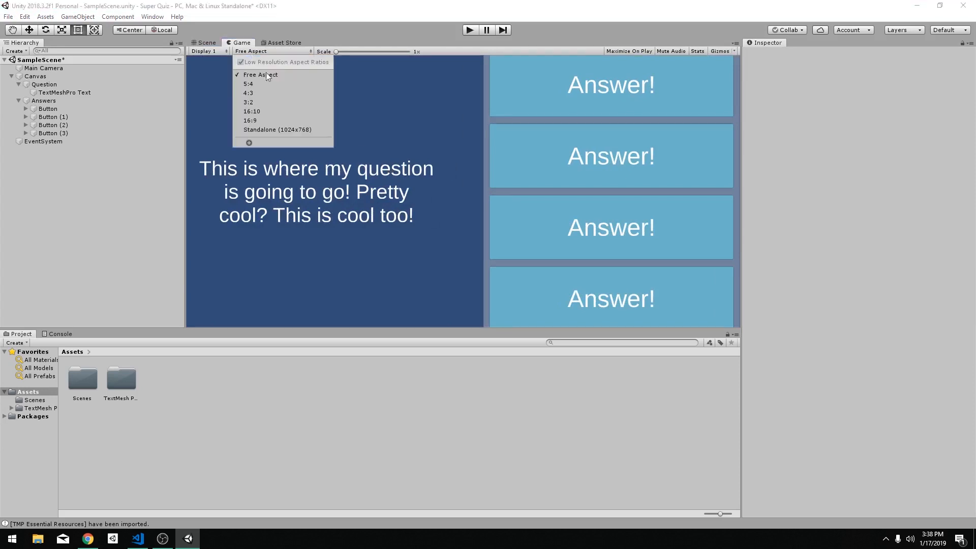
pyautogui.click(250, 120)
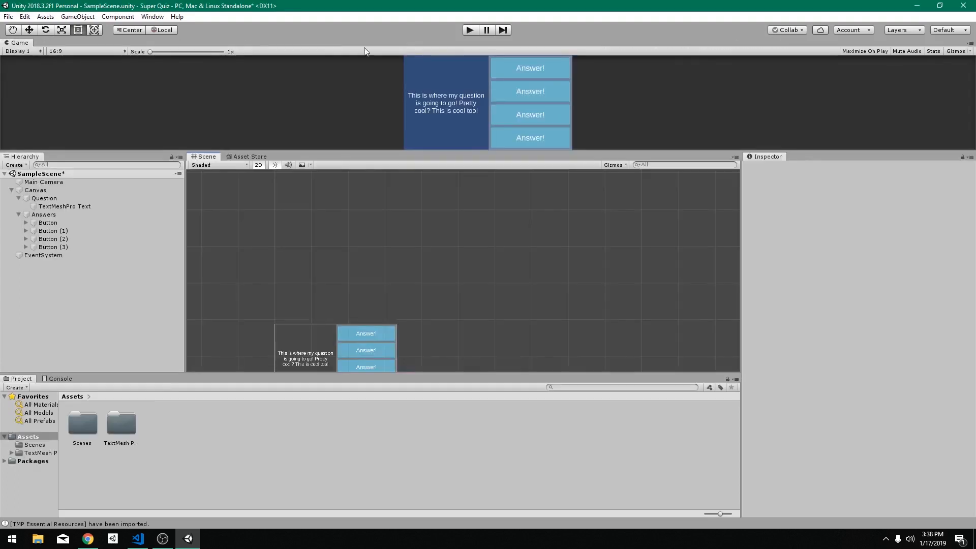
pyautogui.moveTo(351, 156); pyautogui.dragTo(351, 187)
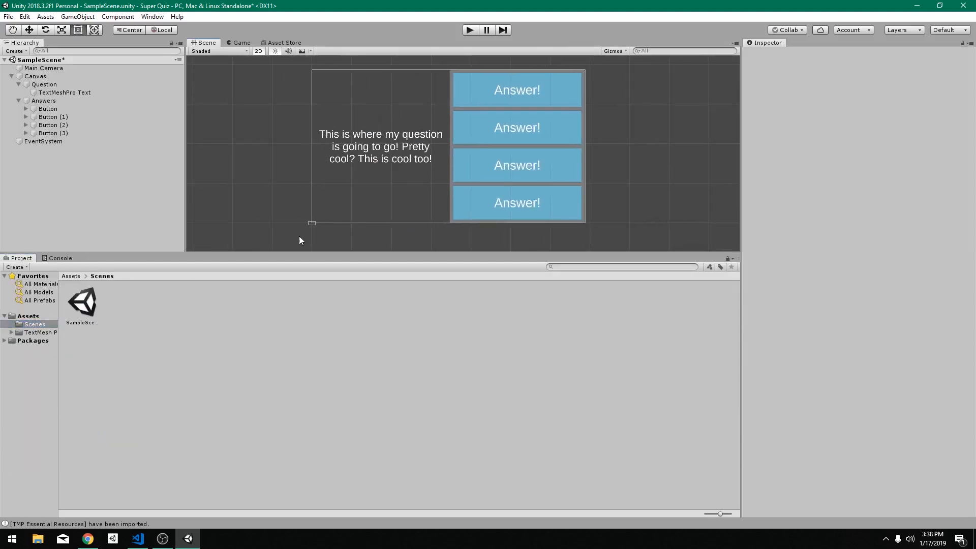
pyautogui.moveTo(453, 215)
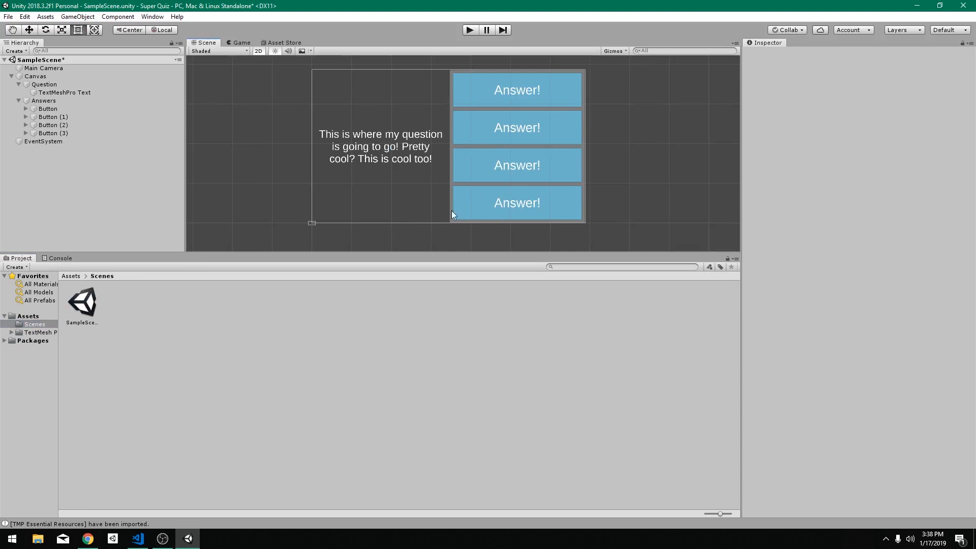
pyautogui.moveTo(516, 220)
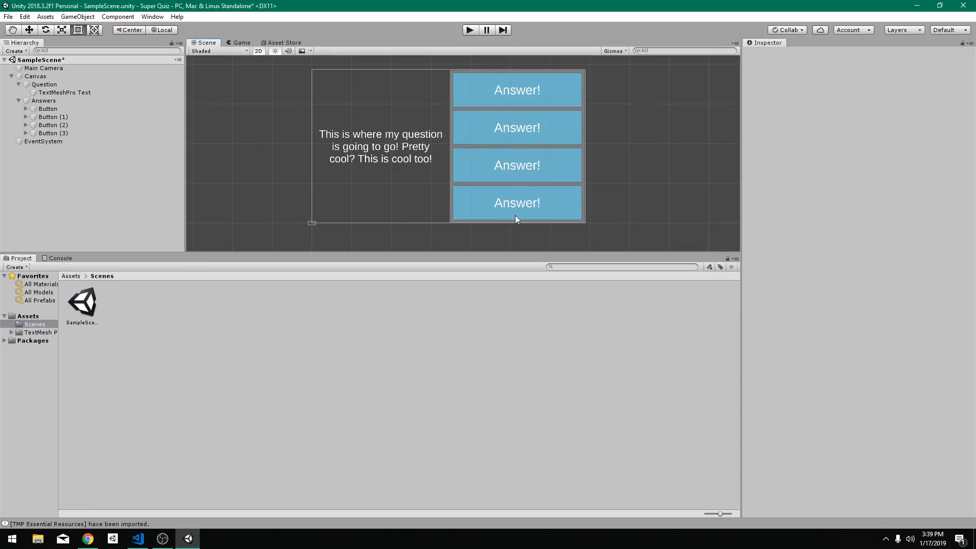
pyautogui.moveTo(519, 215)
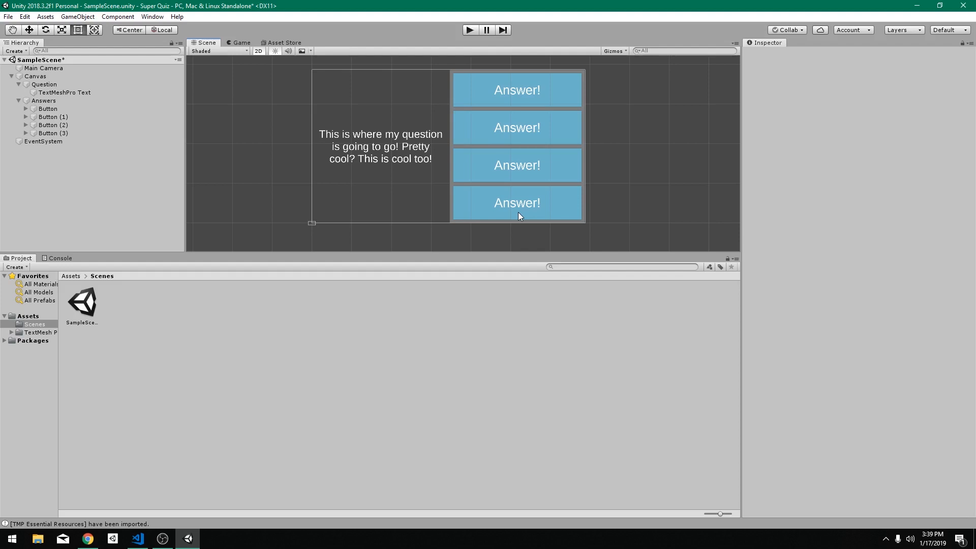
# Create a Prefab folder in Assets and drop the Answer Button into it as a prefab.
pyautogui.rightClick(29, 315)
pyautogui.write('Prefab')
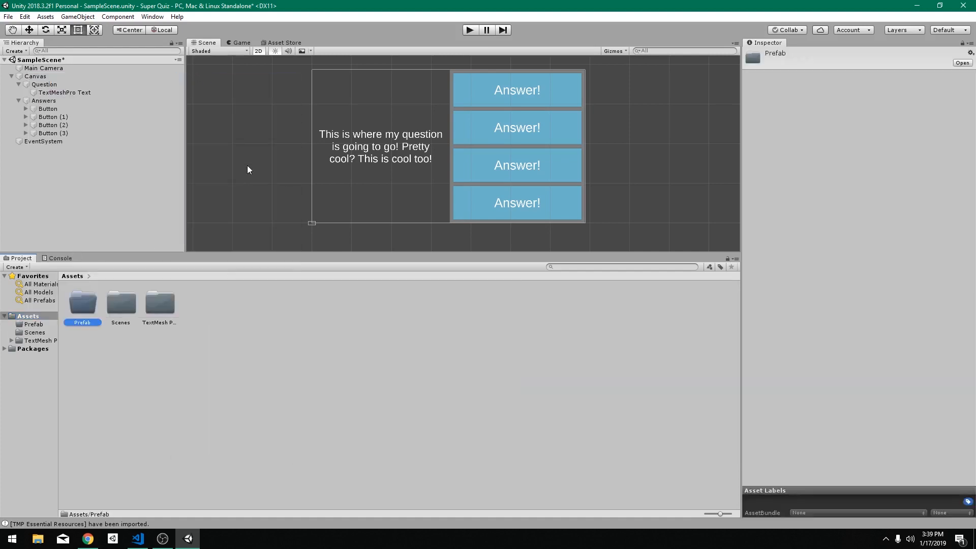
pyautogui.click(48, 109)
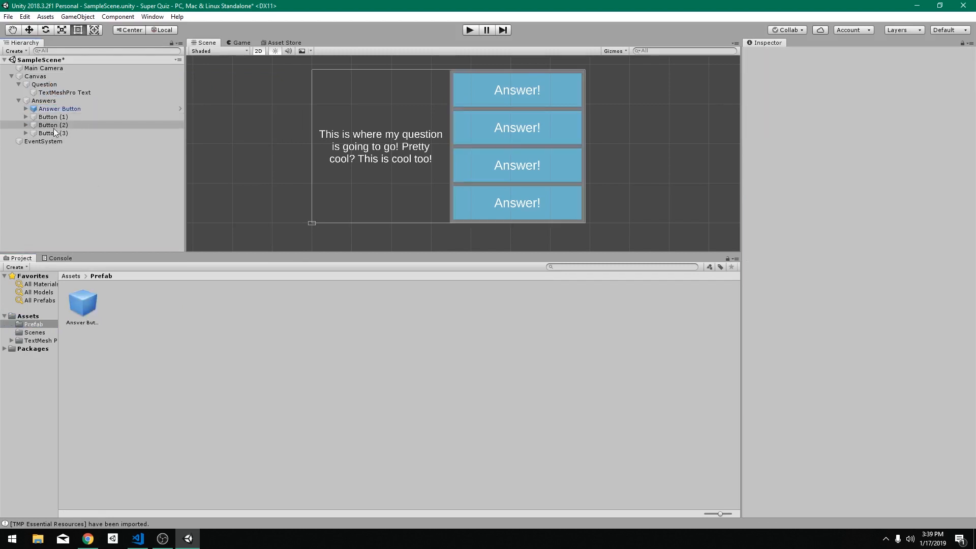
# Remove the duplicate answer buttons and rename the question text to 'Text Question' as a prefab.
pyautogui.click(44, 85)
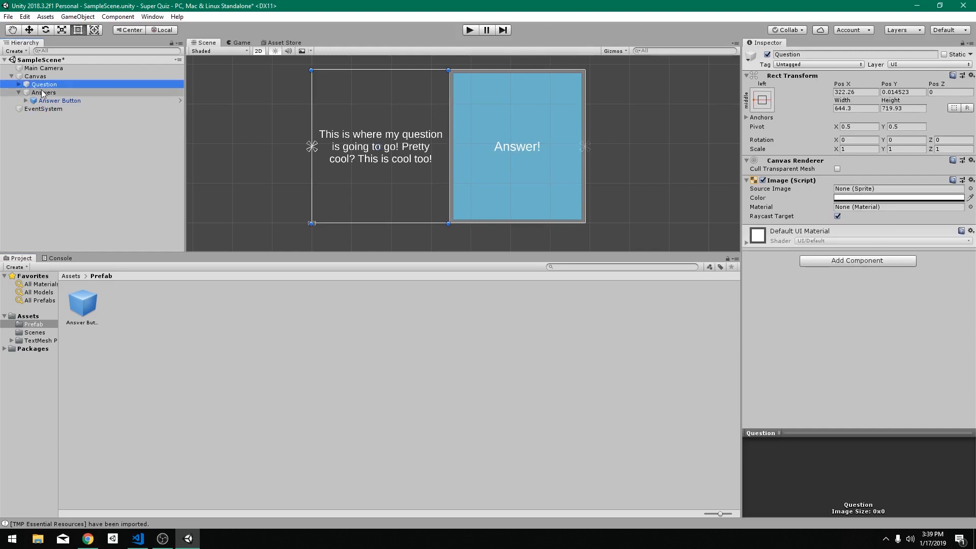
pyautogui.click(10, 85)
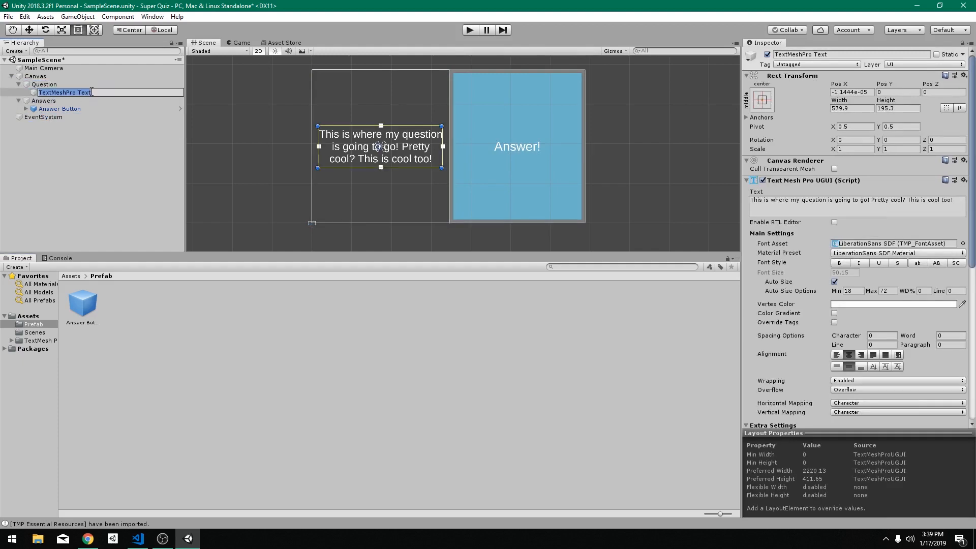
pyautogui.write('Text Question')
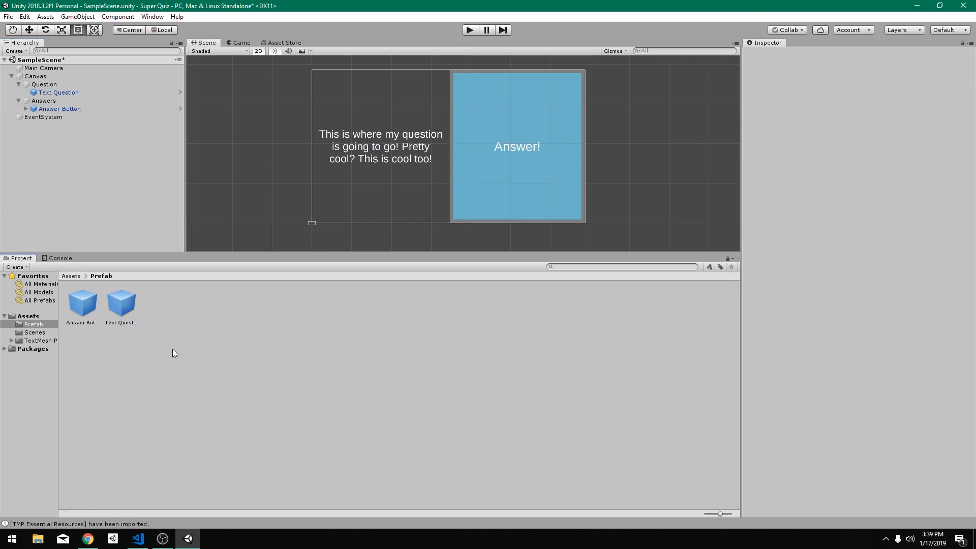
pyautogui.moveTo(173, 348)
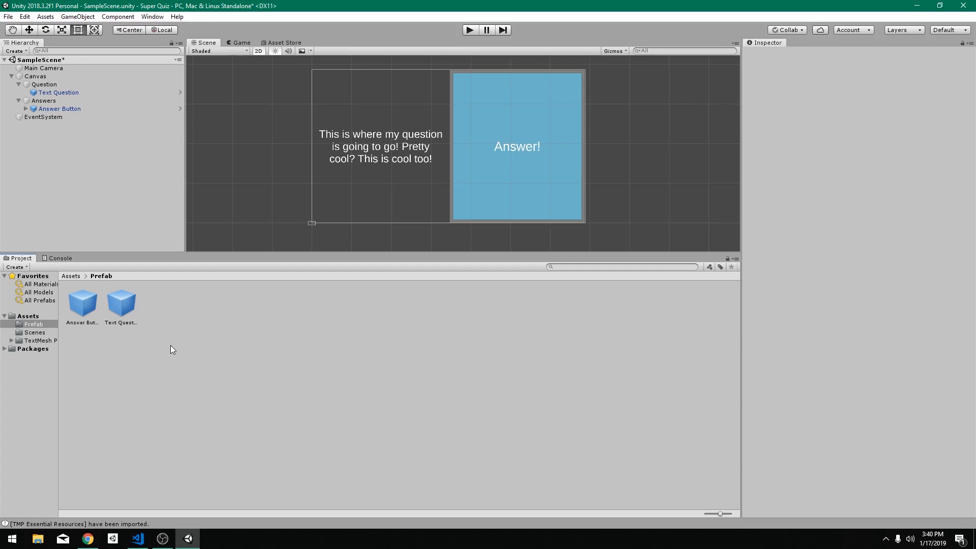
pyautogui.moveTo(181, 444)
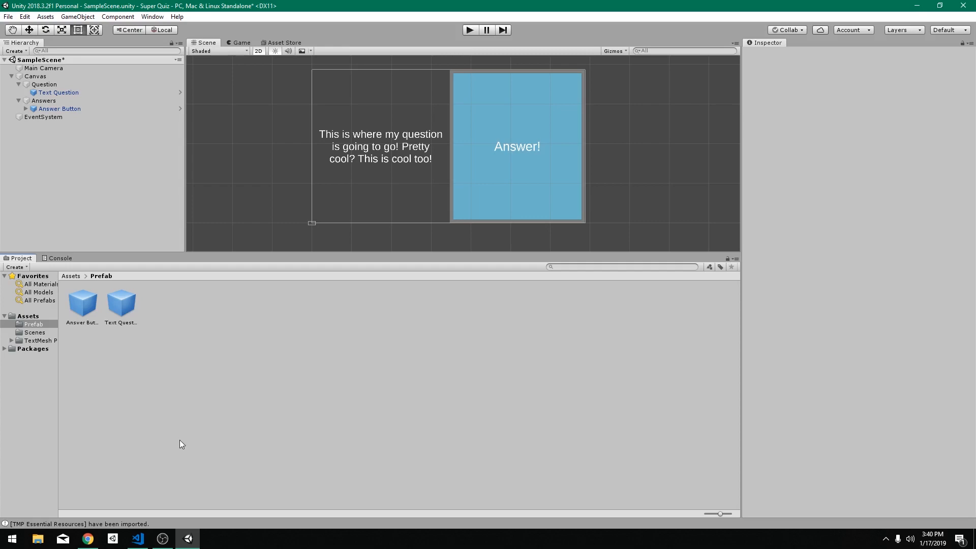